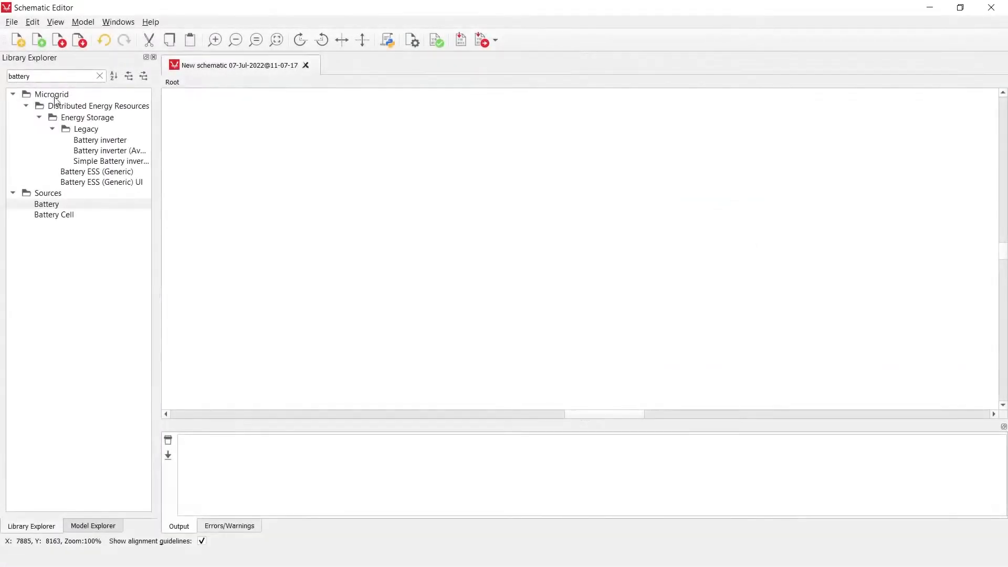
pyautogui.moveTo(54, 214)
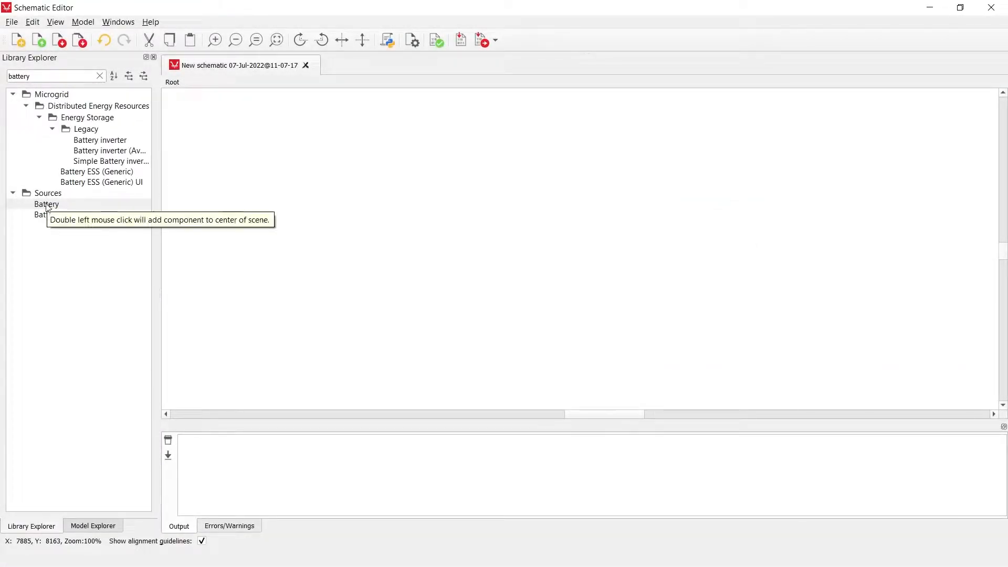
# Add a Battery component (Battery1) from Sources to the empty schematic
pyautogui.doubleClick(46, 204)
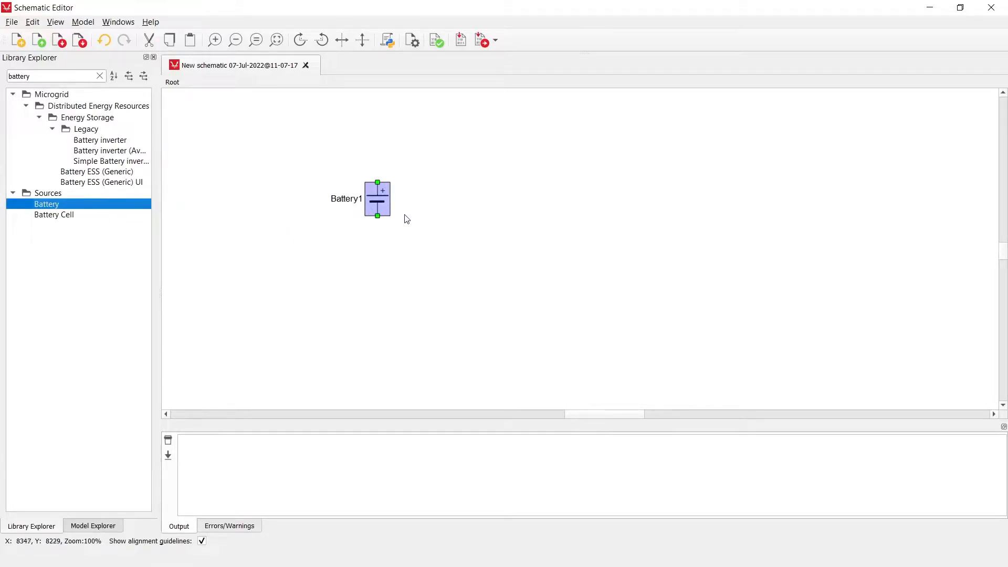
pyautogui.moveTo(377, 198)
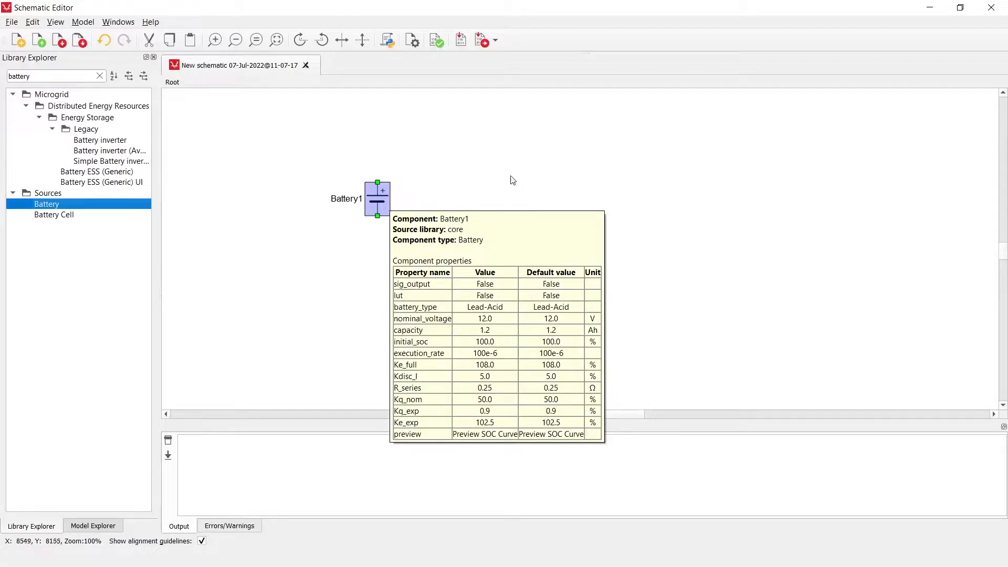
pyautogui.moveTo(382, 210)
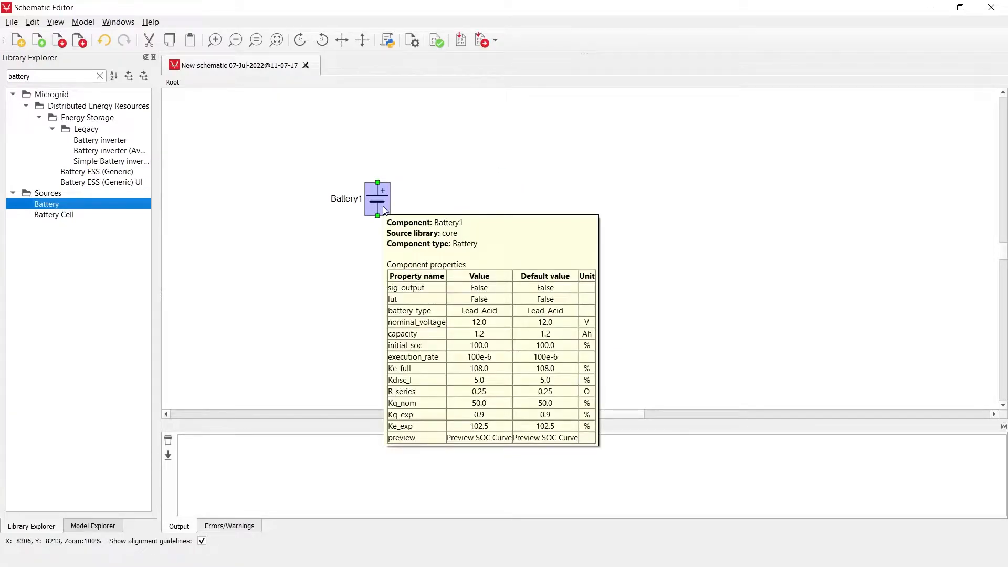
pyautogui.moveTo(411, 207)
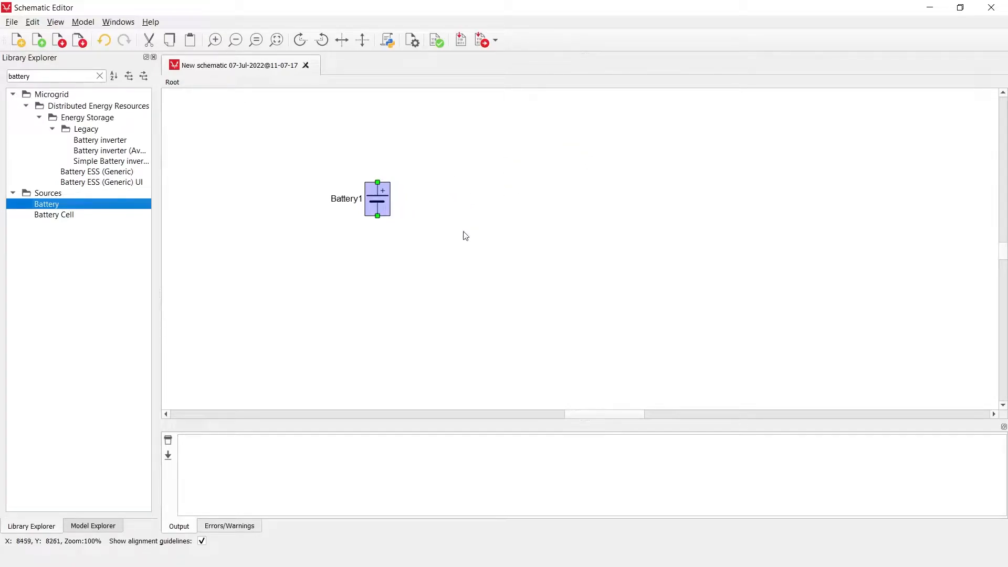
# In Battery1's properties, set the battery type to Nickel-Cadmium and reopen the type list
pyautogui.doubleClick(377, 197)
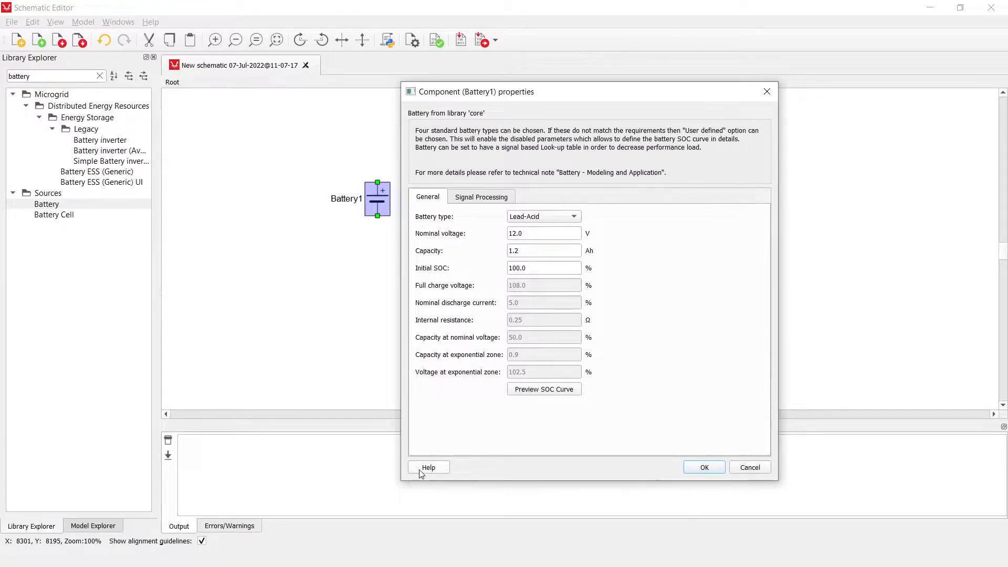
pyautogui.moveTo(428, 466)
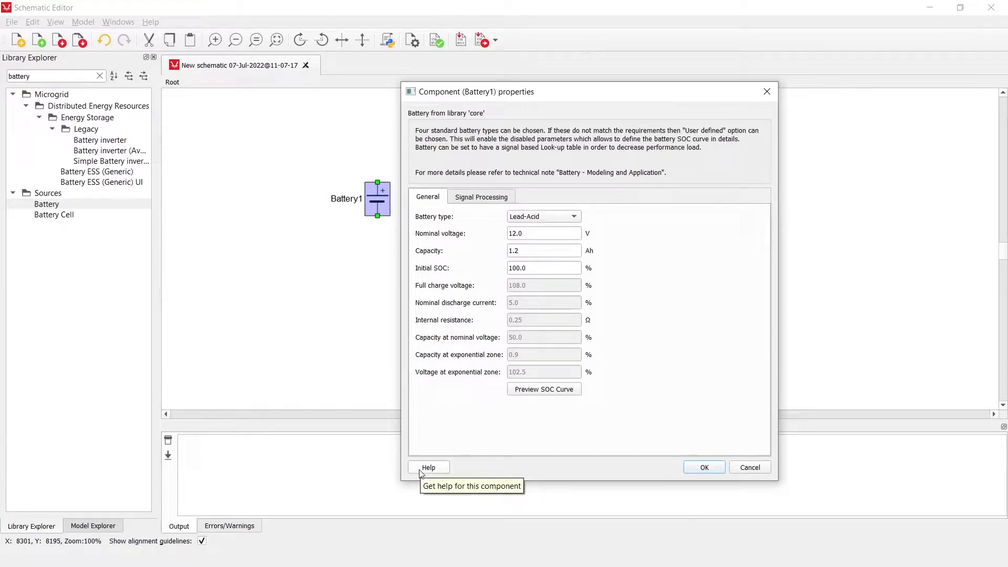
pyautogui.moveTo(626, 422)
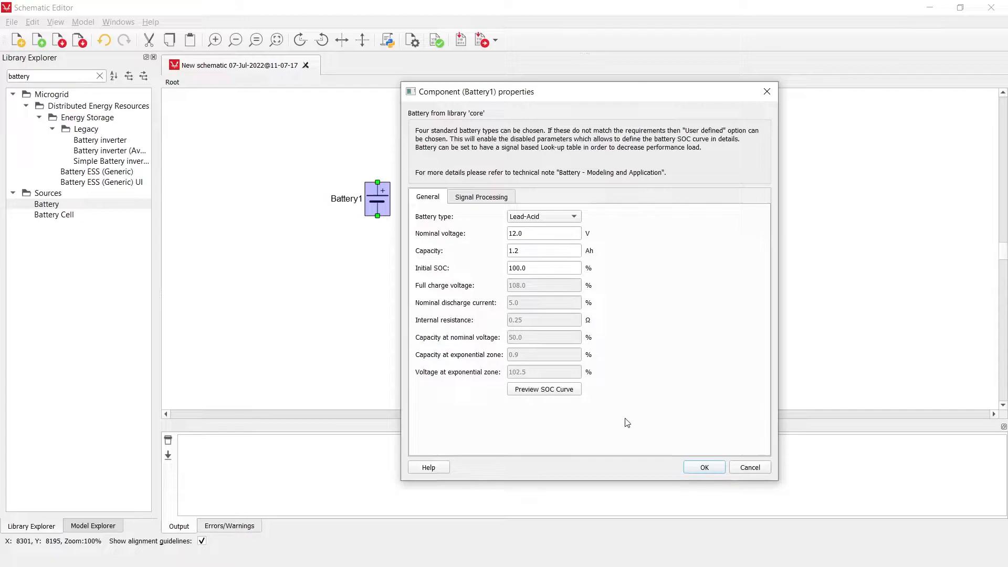
pyautogui.moveTo(506, 221)
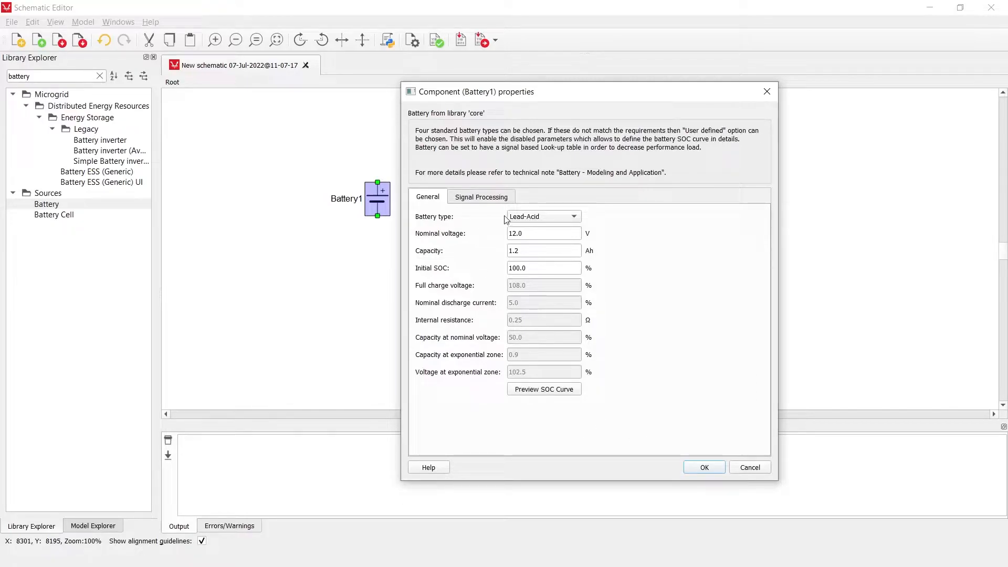
pyautogui.click(543, 216)
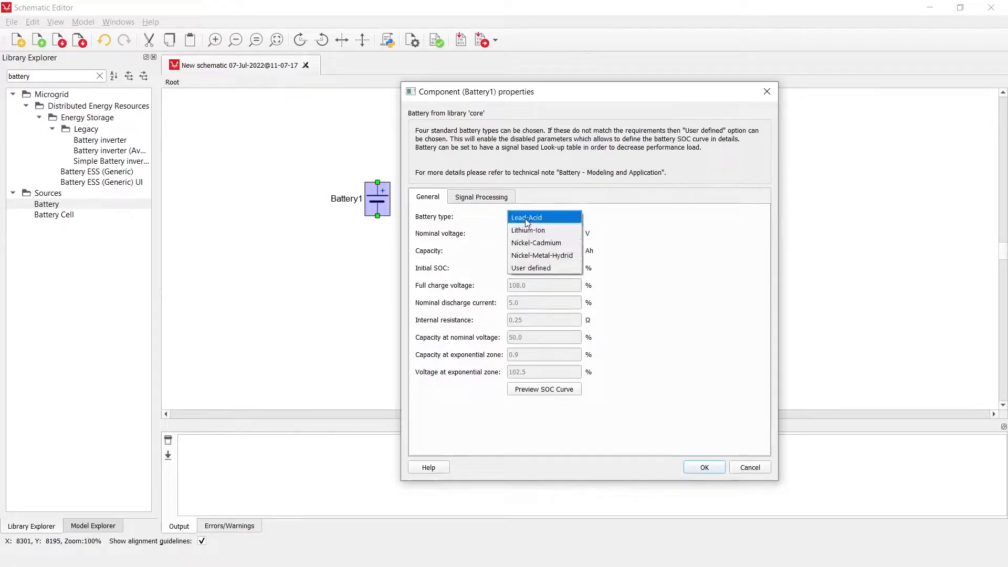
pyautogui.moveTo(527, 230)
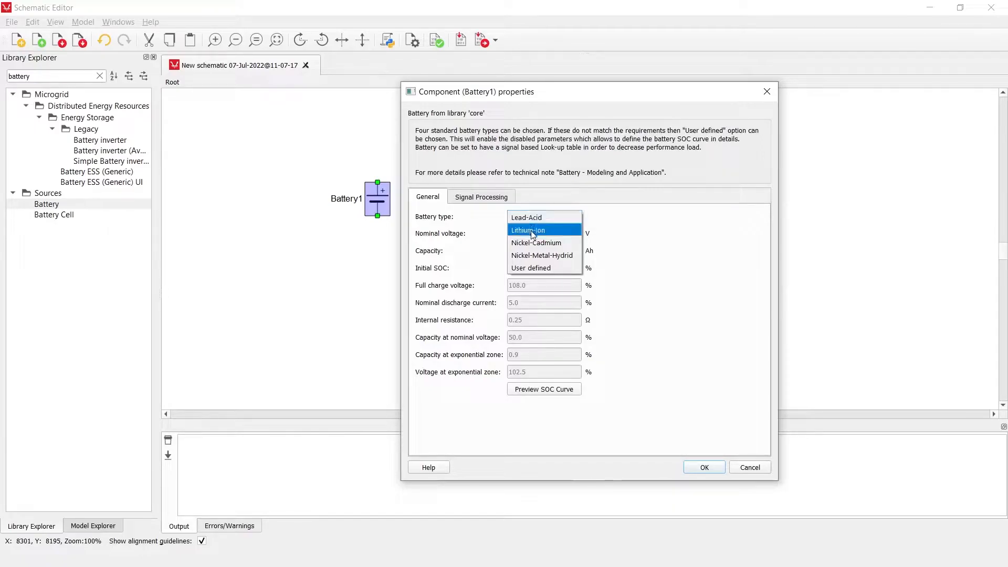
pyautogui.moveTo(542, 255)
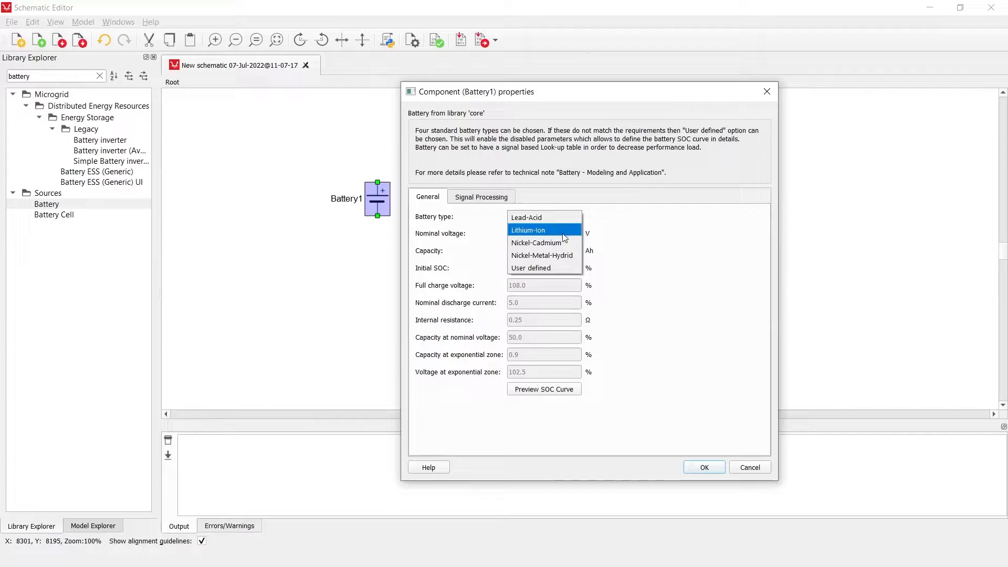
pyautogui.click(527, 217)
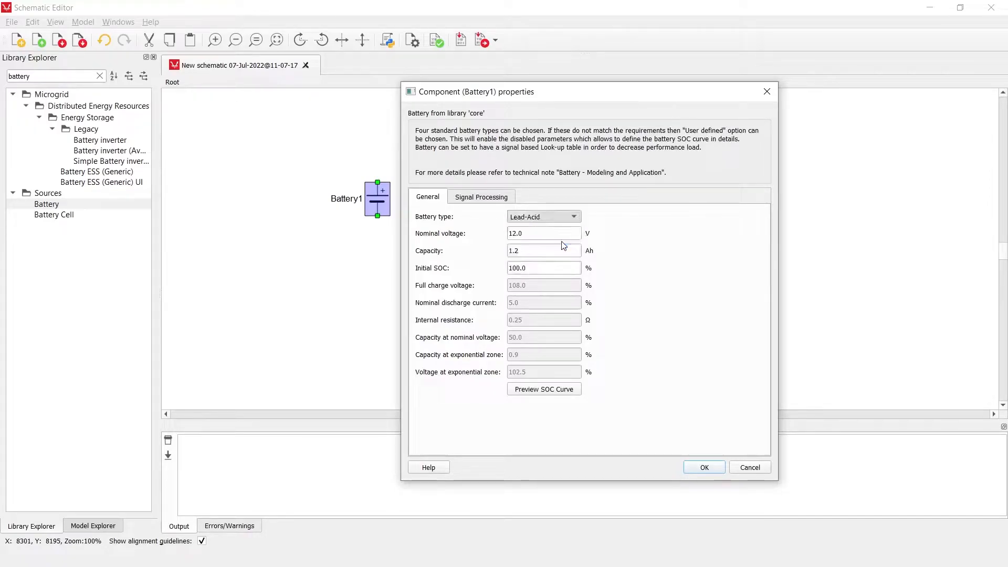
pyautogui.click(543, 216)
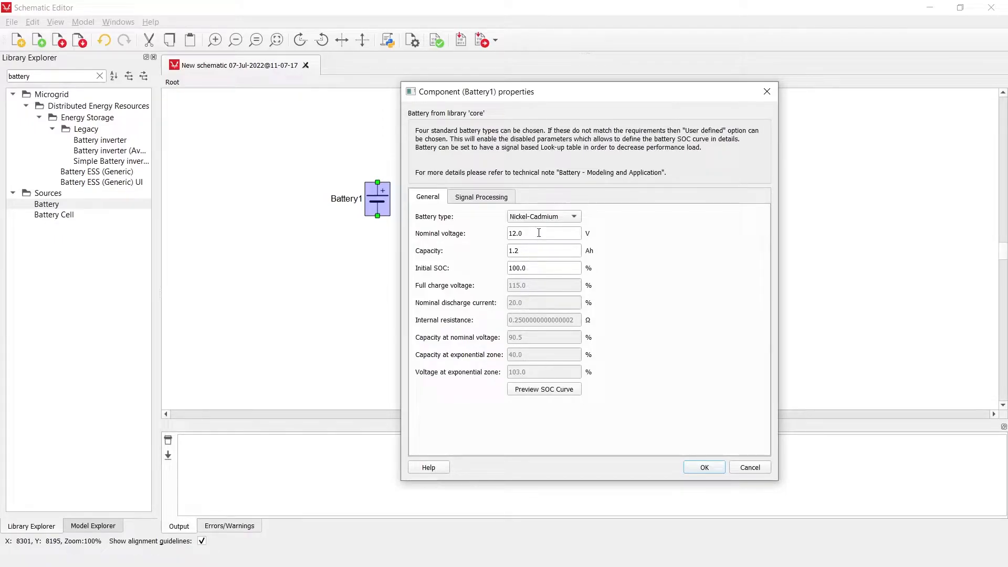
pyautogui.moveTo(543, 249)
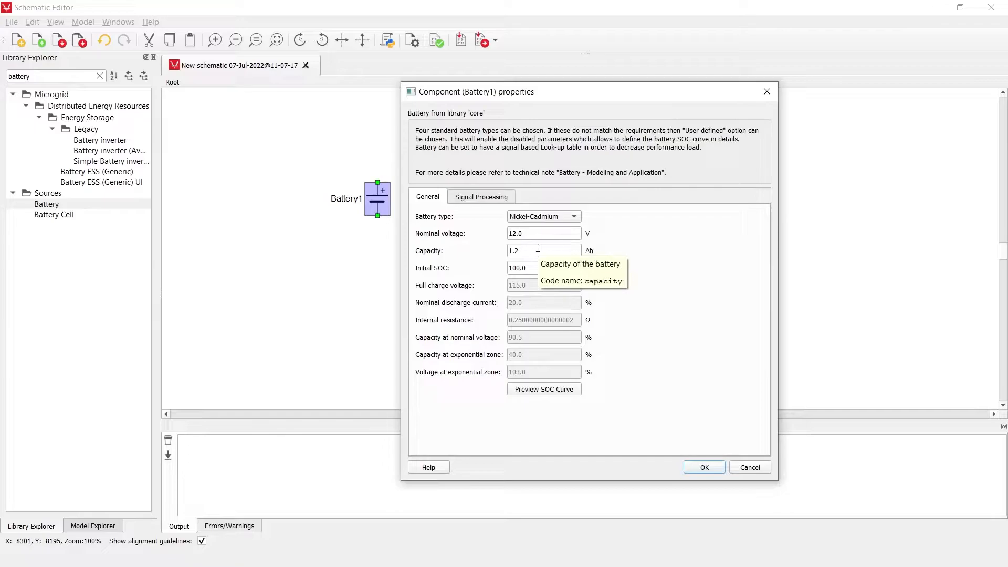
pyautogui.moveTo(544, 268)
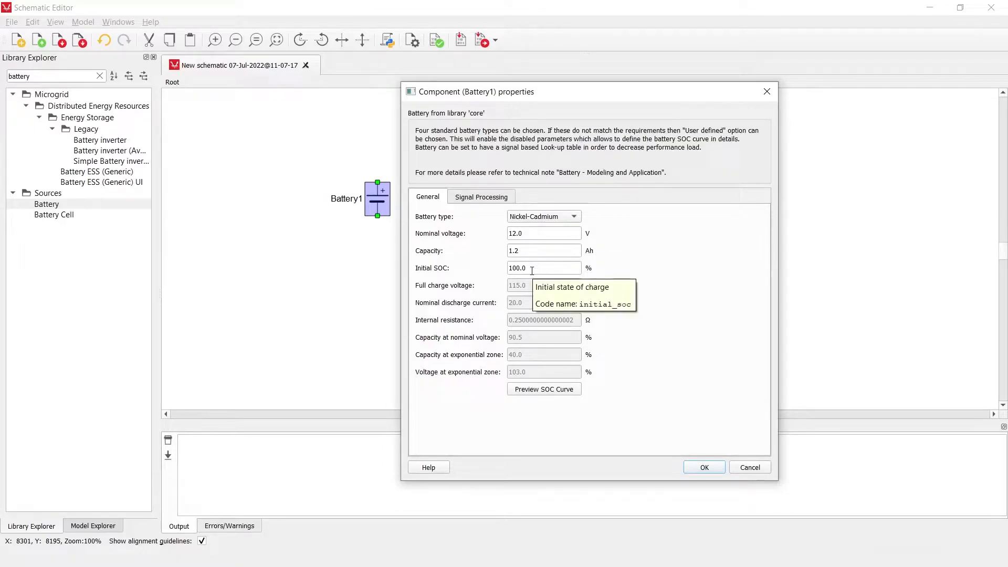
pyautogui.moveTo(611, 220)
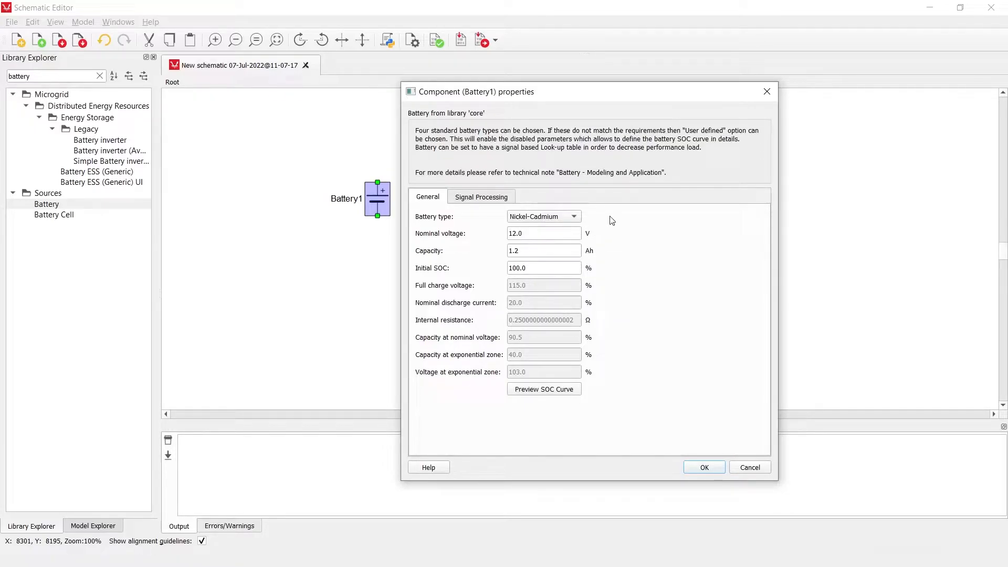
pyautogui.click(543, 216)
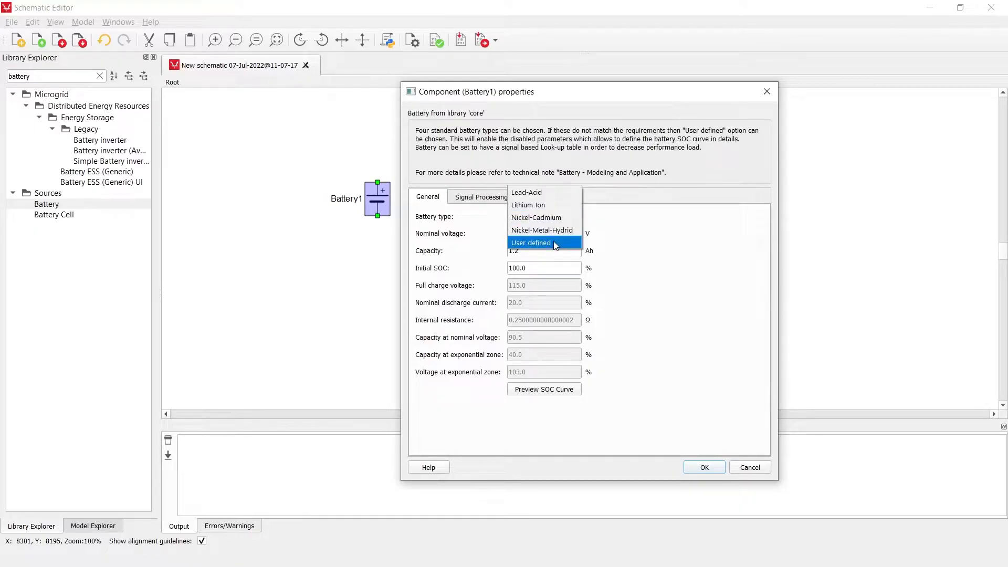
# Make Battery1 User defined, preview its discharge (SOC) curve, then close the preview
pyautogui.click(530, 243)
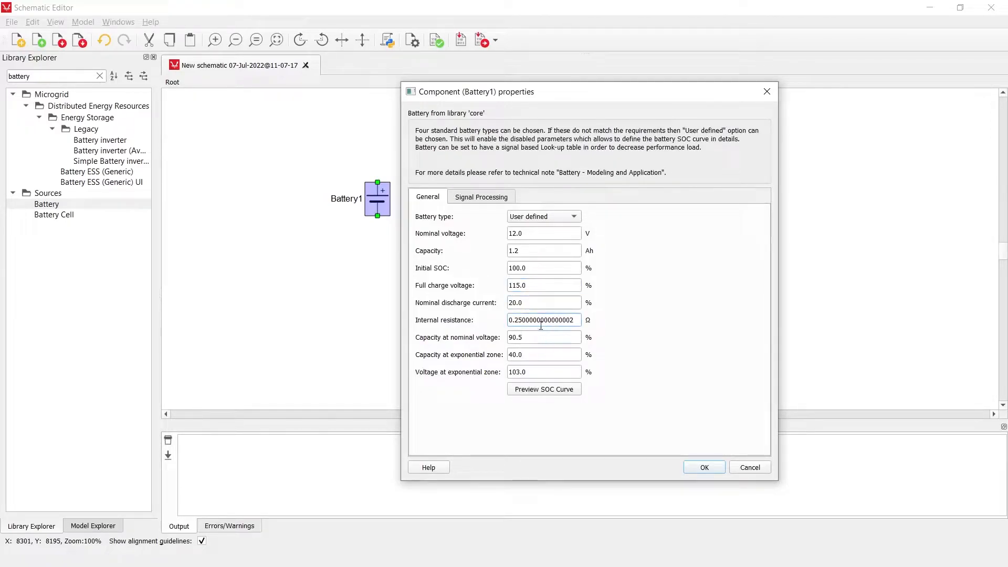
pyautogui.click(543, 336)
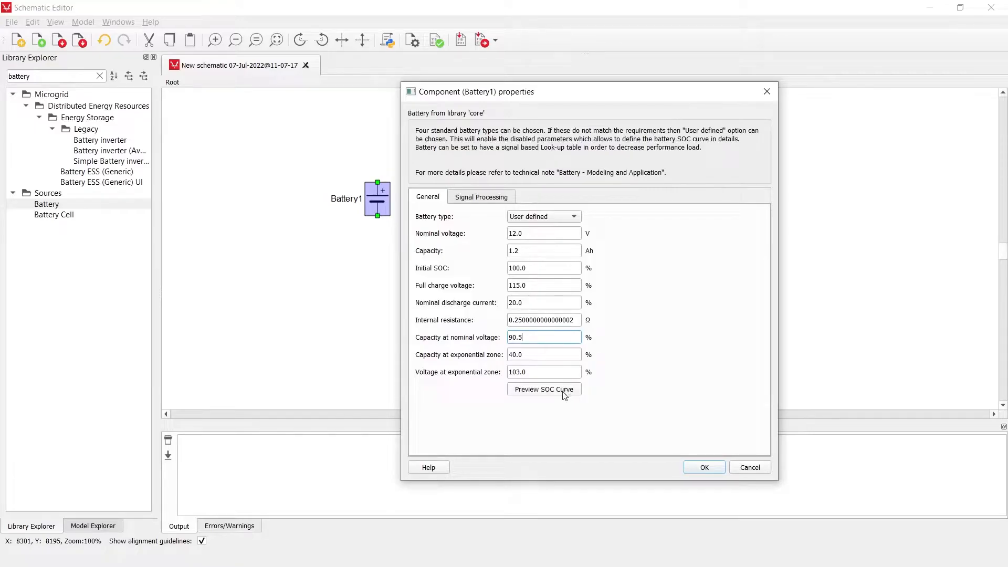
pyautogui.click(543, 389)
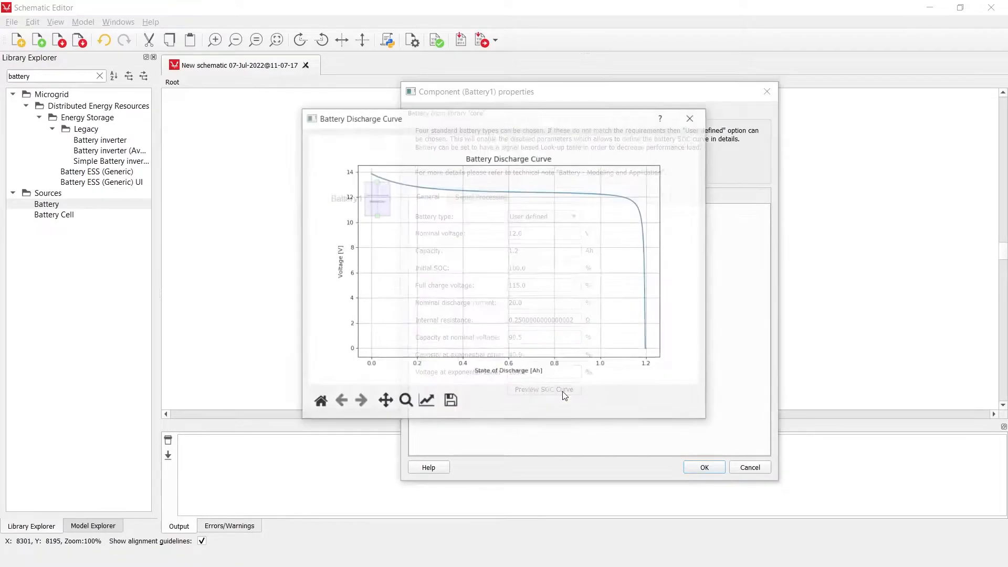
pyautogui.click(544, 388)
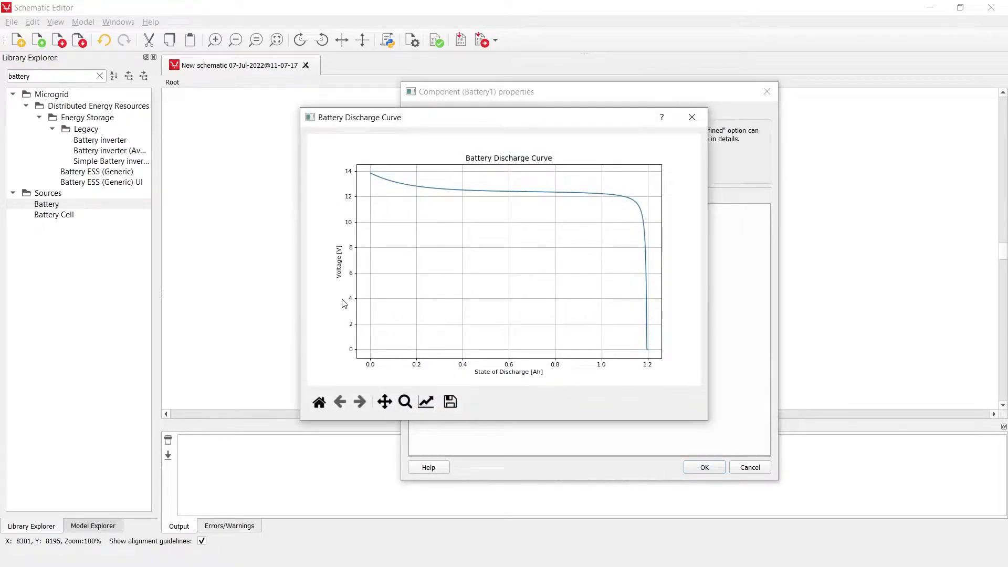
pyautogui.moveTo(399, 247)
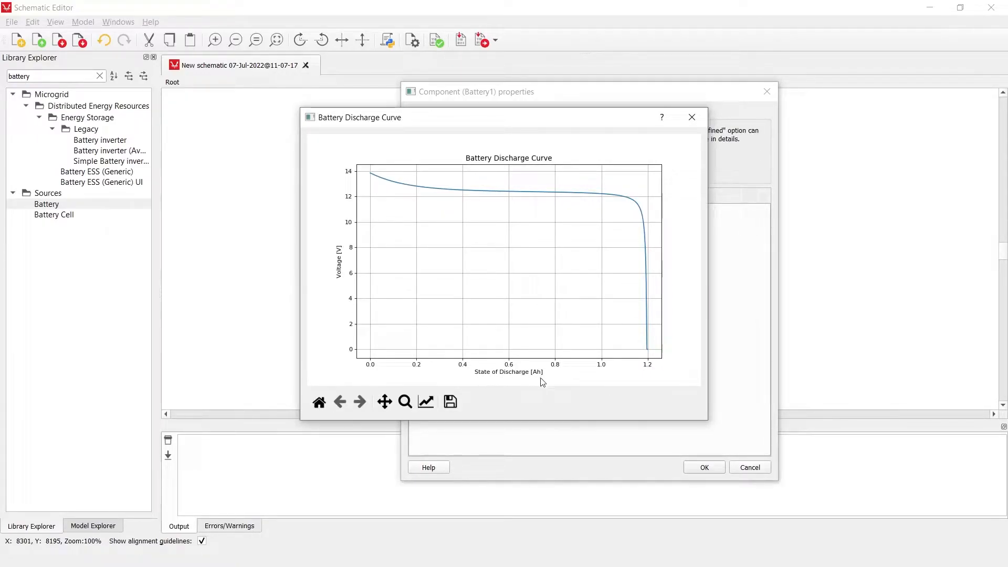
pyautogui.click(691, 117)
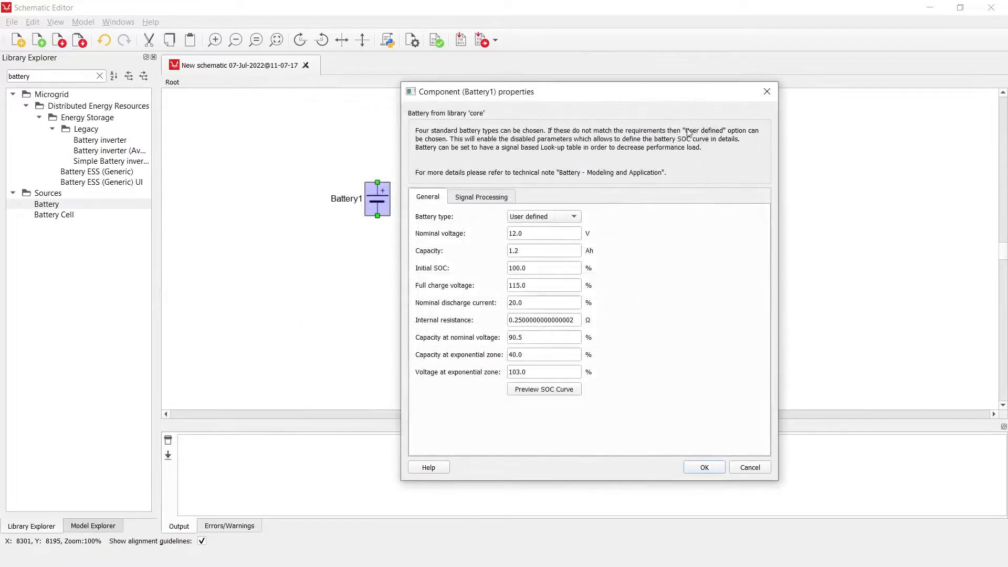
# In Signal processing, enable state of charge output and the look-up table option
pyautogui.click(480, 196)
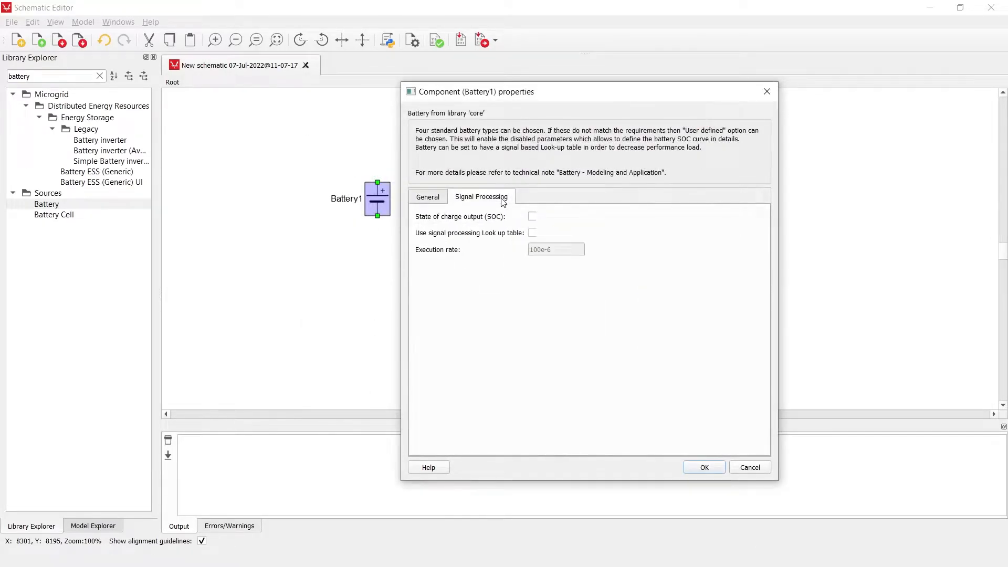
pyautogui.moveTo(564, 93)
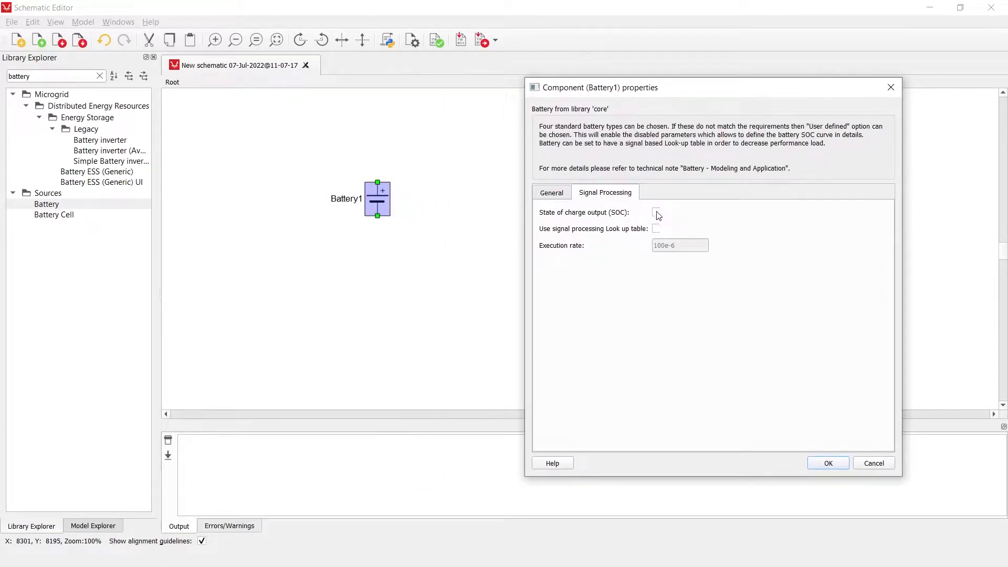
pyautogui.moveTo(656, 214)
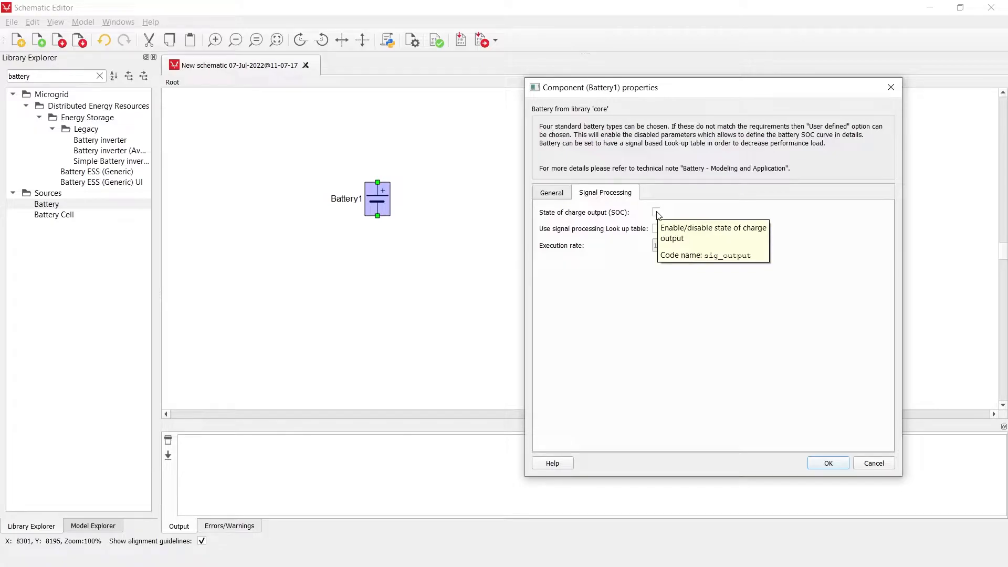
pyautogui.click(655, 212)
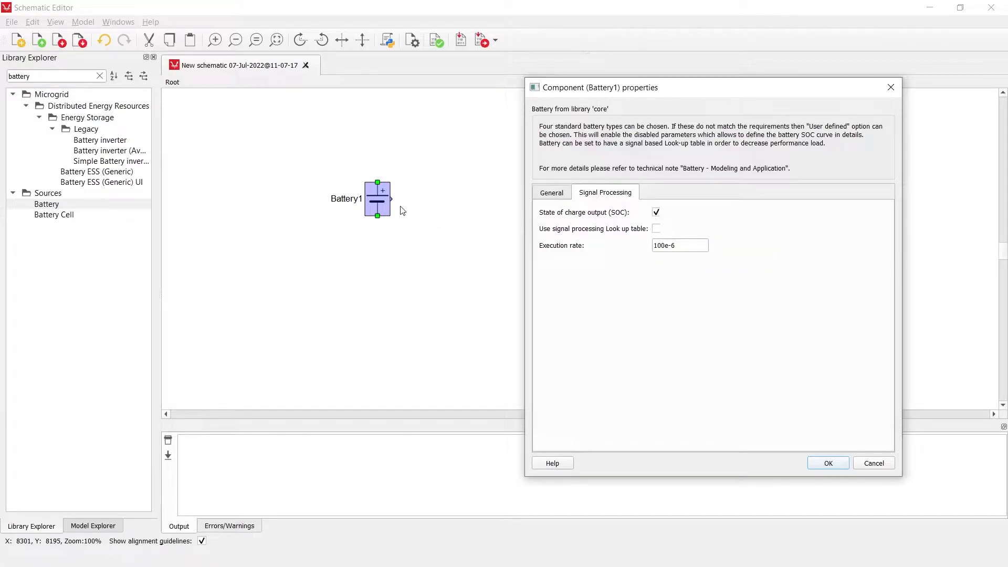
pyautogui.moveTo(392, 204)
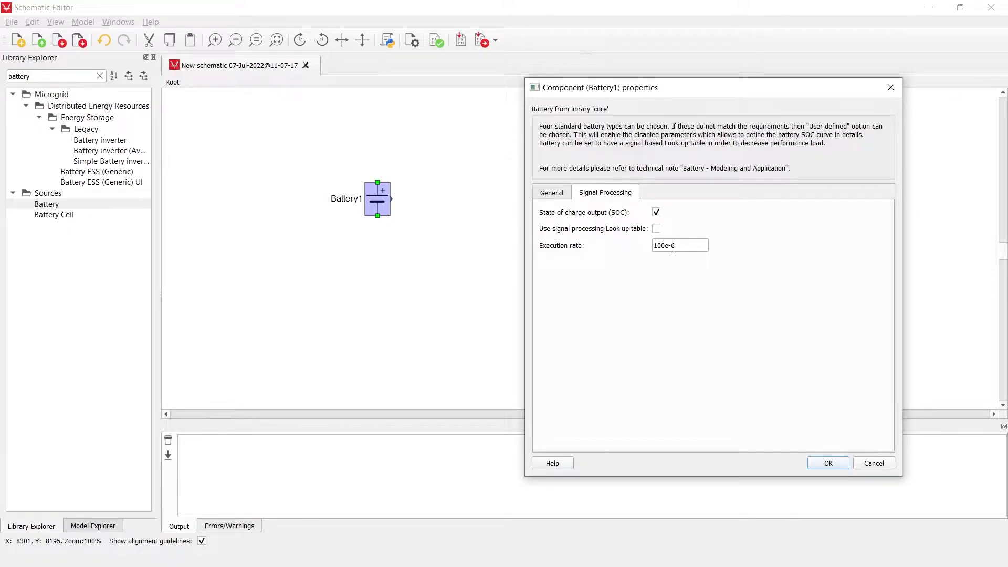
pyautogui.click(679, 245)
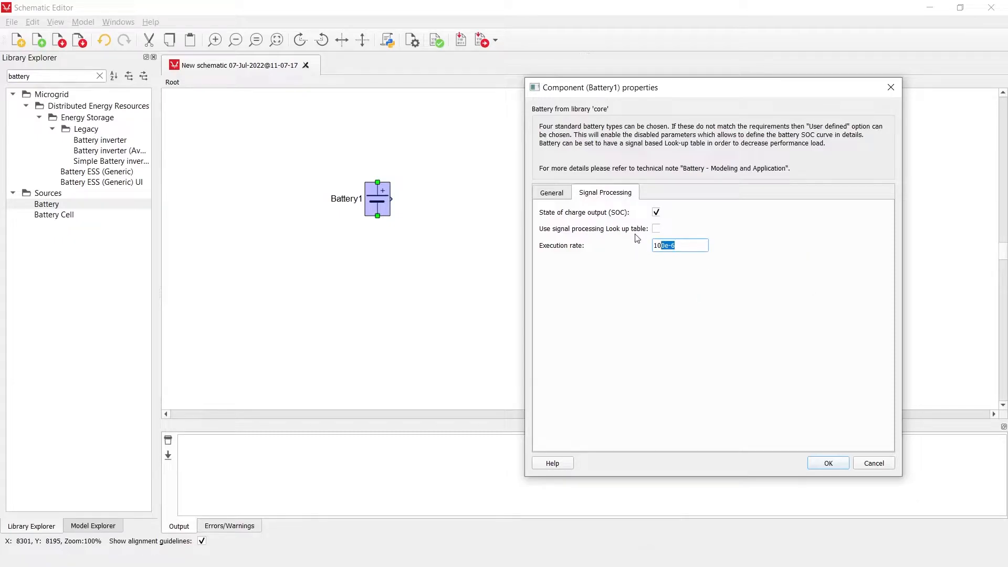
pyautogui.moveTo(656, 229)
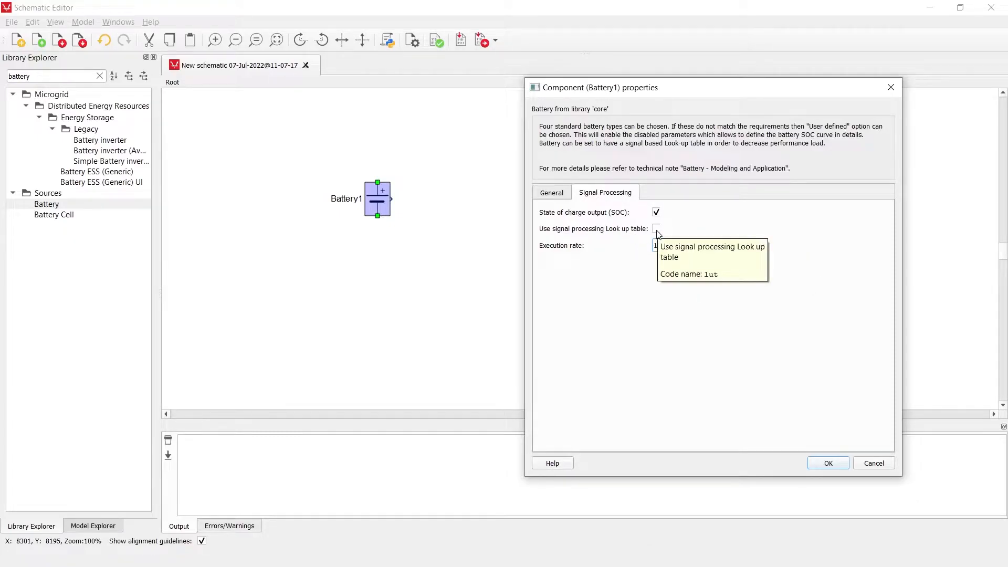
pyautogui.click(655, 229)
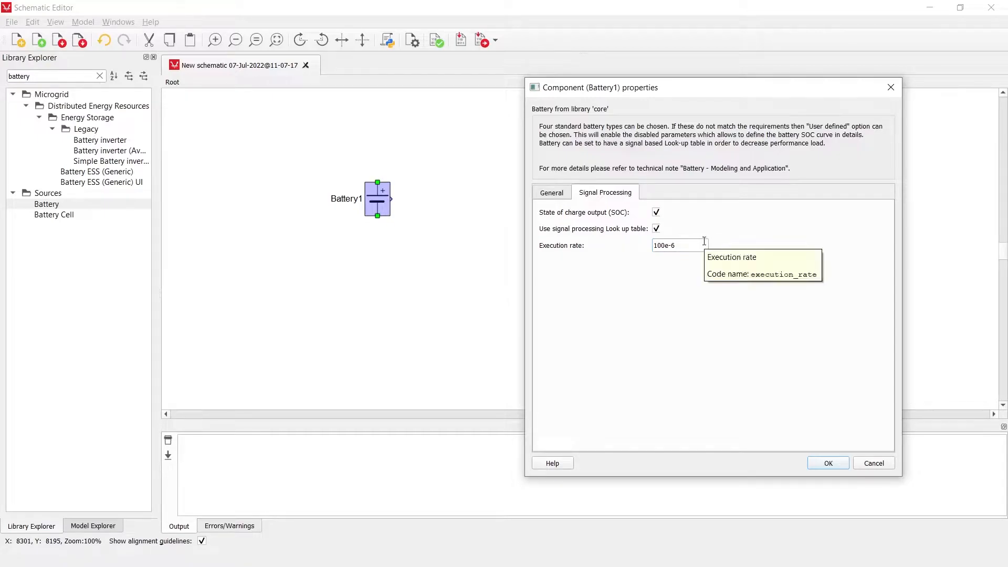
pyautogui.moveTo(765, 237)
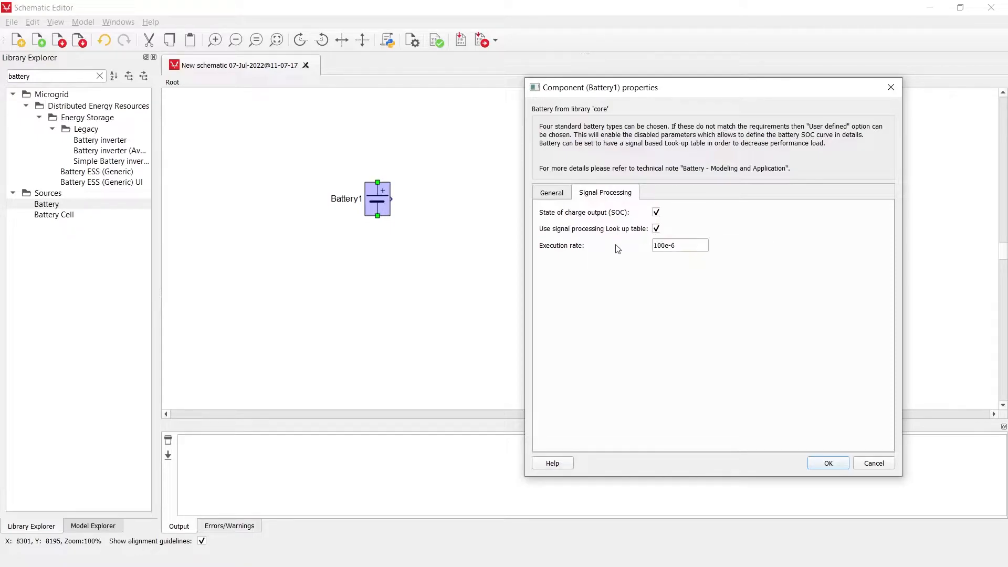
pyautogui.moveTo(763, 261)
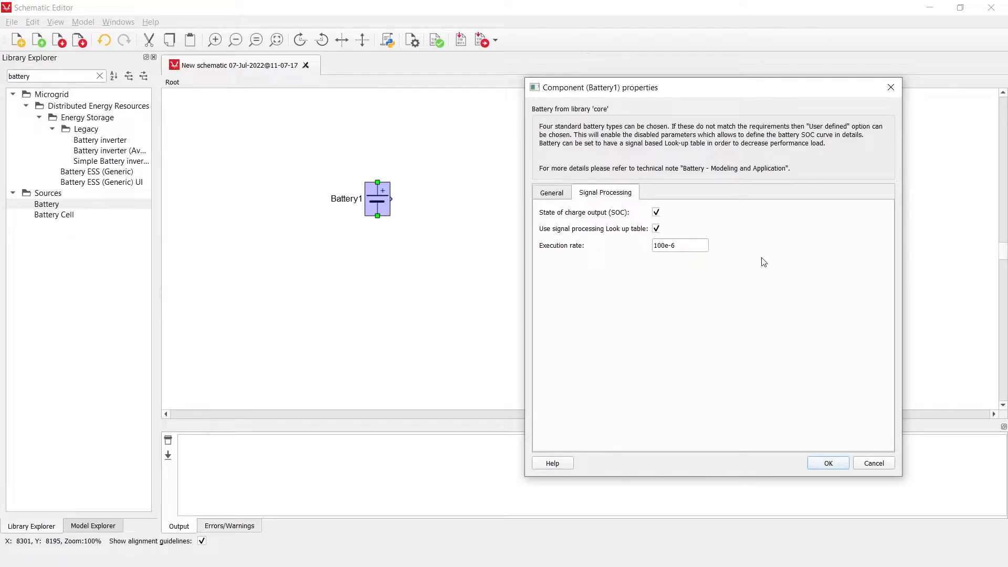
pyautogui.moveTo(783, 255)
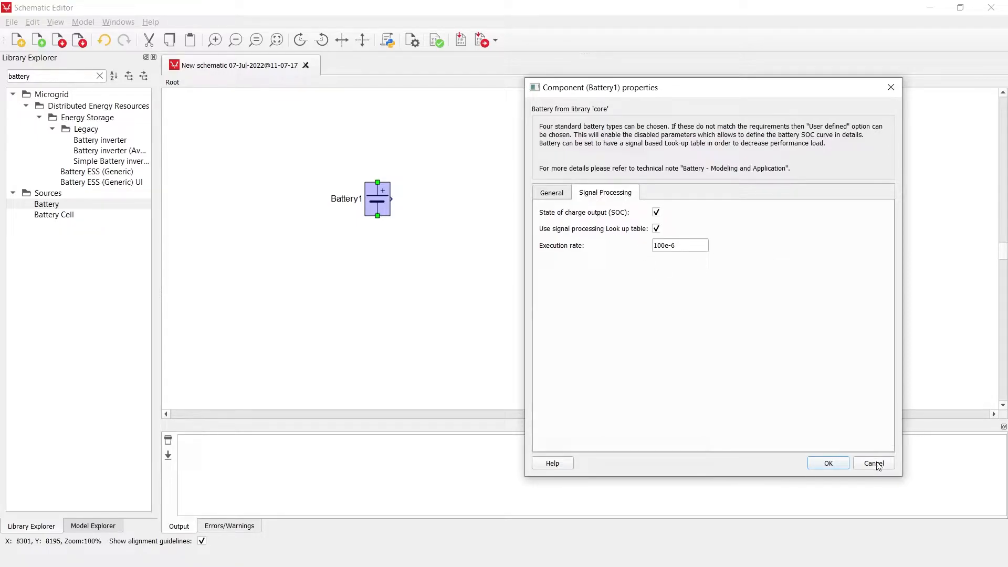
# Return to the General settings and cancel Battery1's properties without saving
pyautogui.click(551, 192)
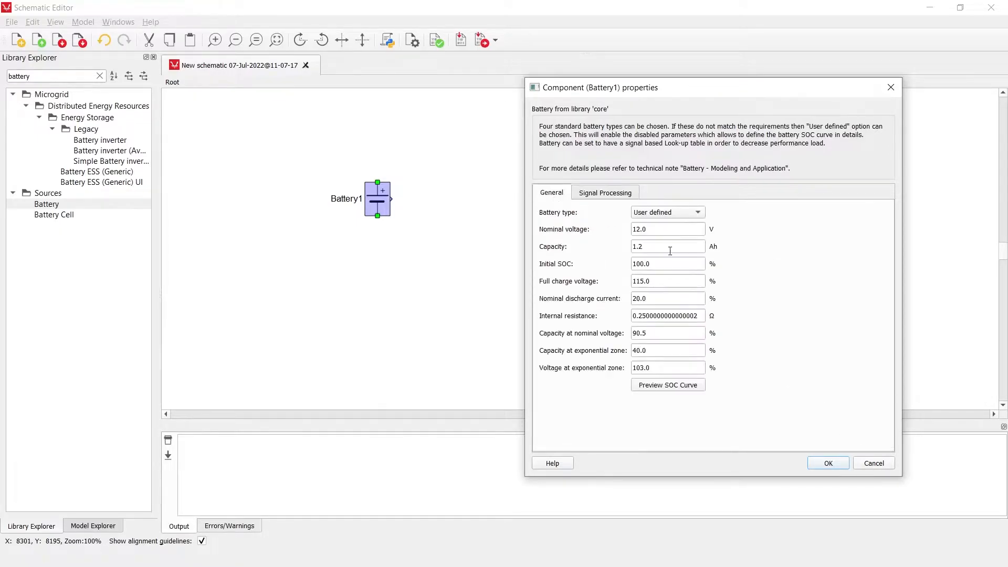
pyautogui.moveTo(840, 396)
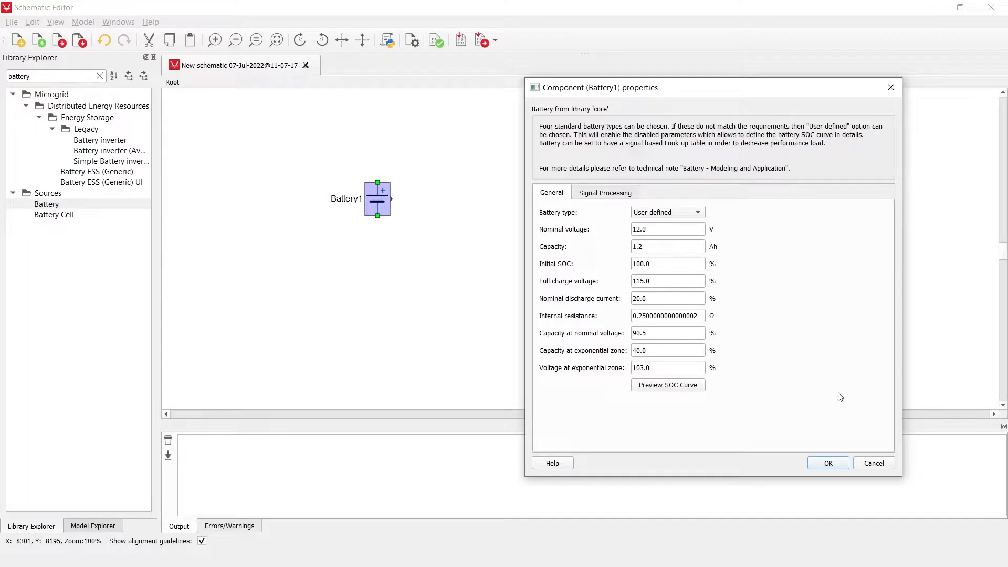
pyautogui.moveTo(667, 212)
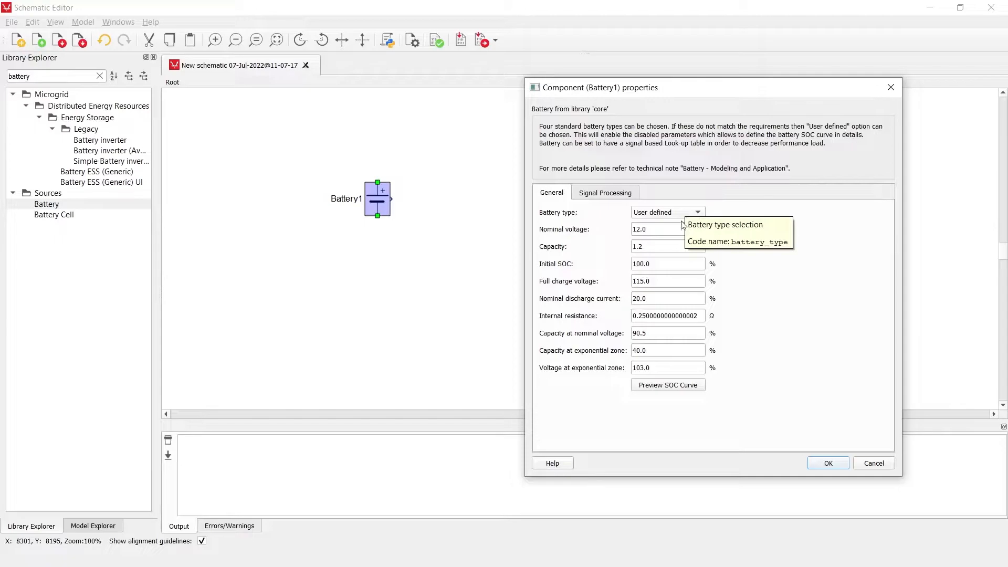
pyautogui.moveTo(874, 463)
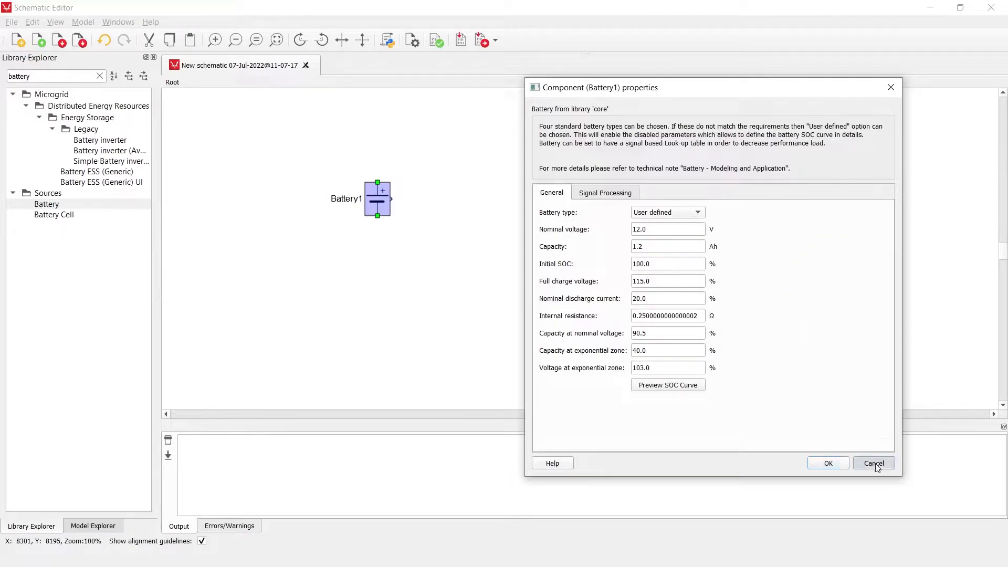
pyautogui.click(873, 463)
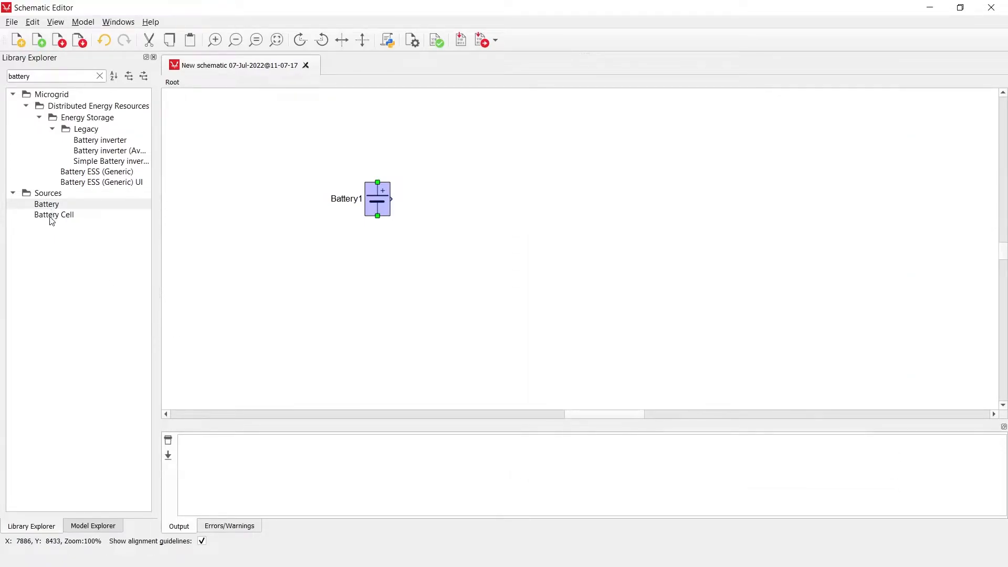
# Place Battery Cell1 right of Battery1 and show its properties in an enlarged dialog
pyautogui.click(54, 215)
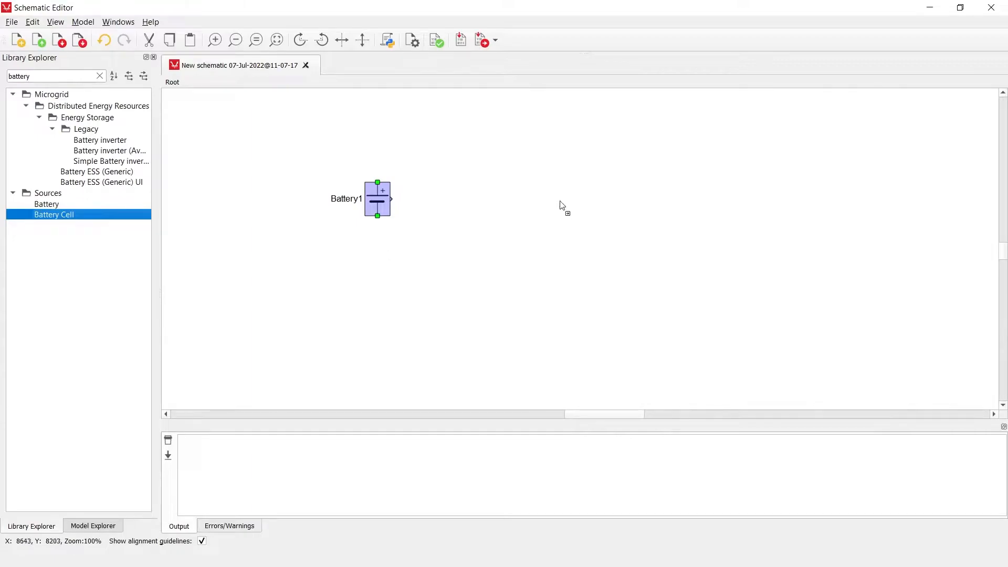
pyautogui.moveTo(54, 214); pyautogui.dragTo(553, 196)
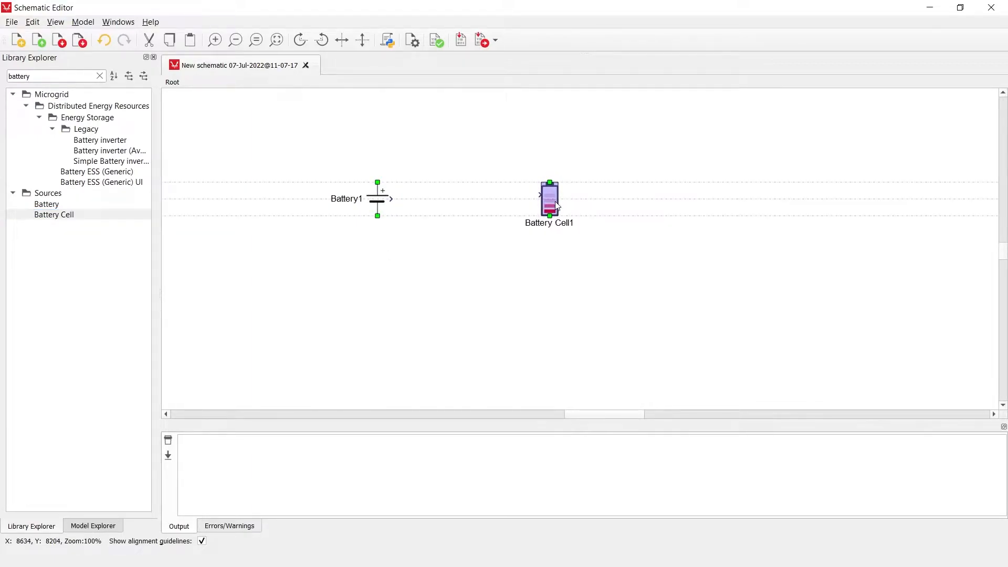
pyautogui.doubleClick(550, 198)
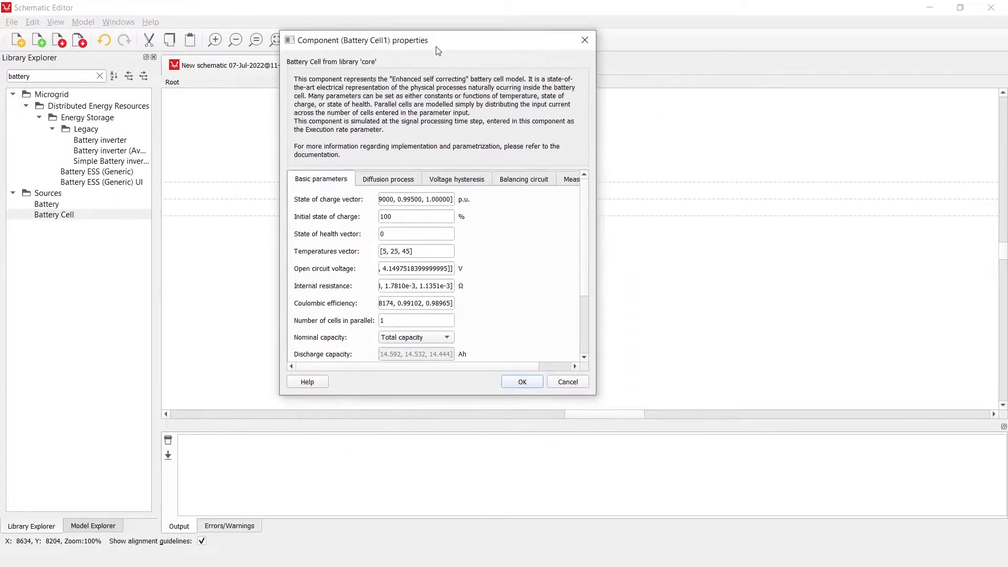
pyautogui.moveTo(595, 400); pyautogui.dragTo(783, 477)
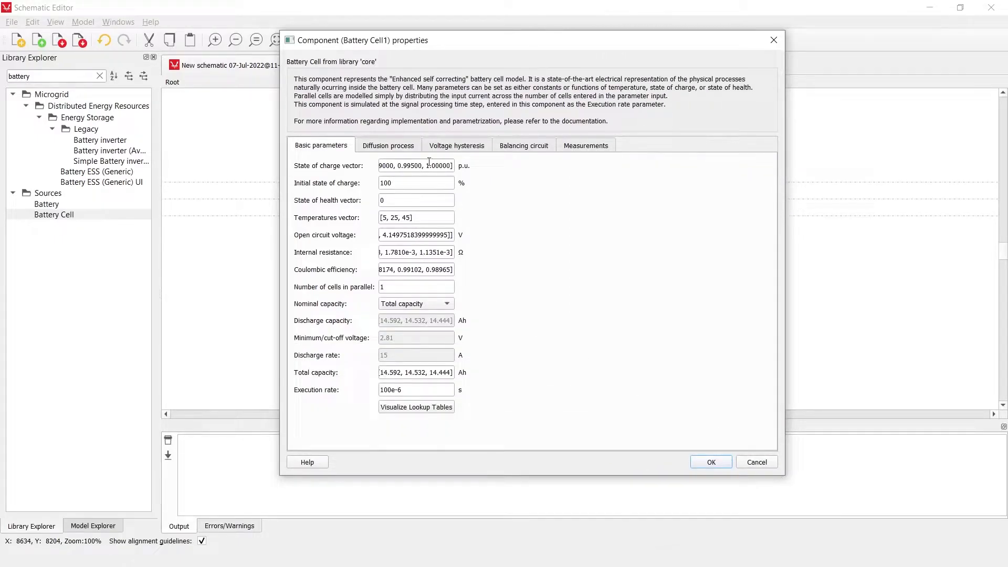
pyautogui.moveTo(415, 166)
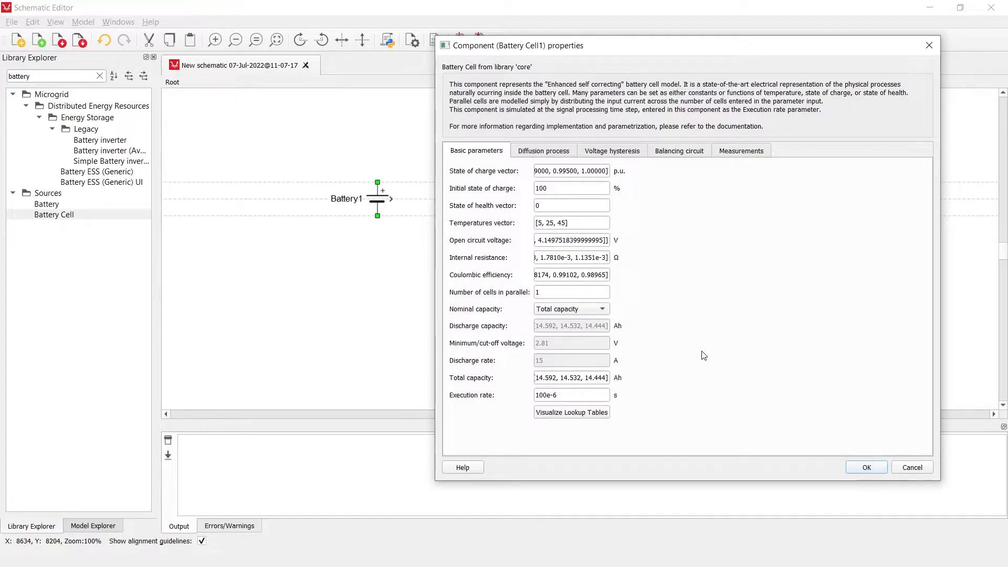
pyautogui.moveTo(699, 326)
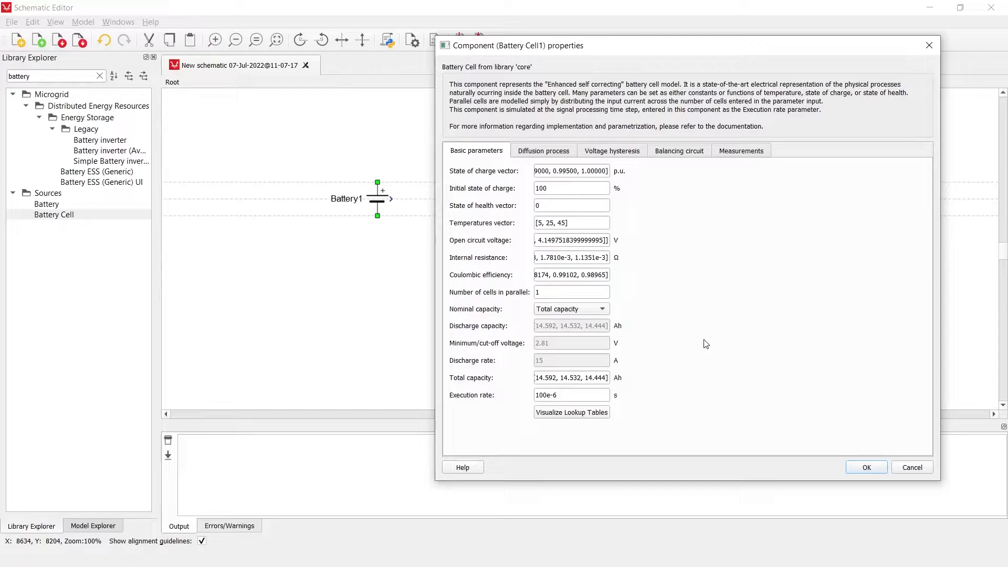
pyautogui.moveTo(602, 357)
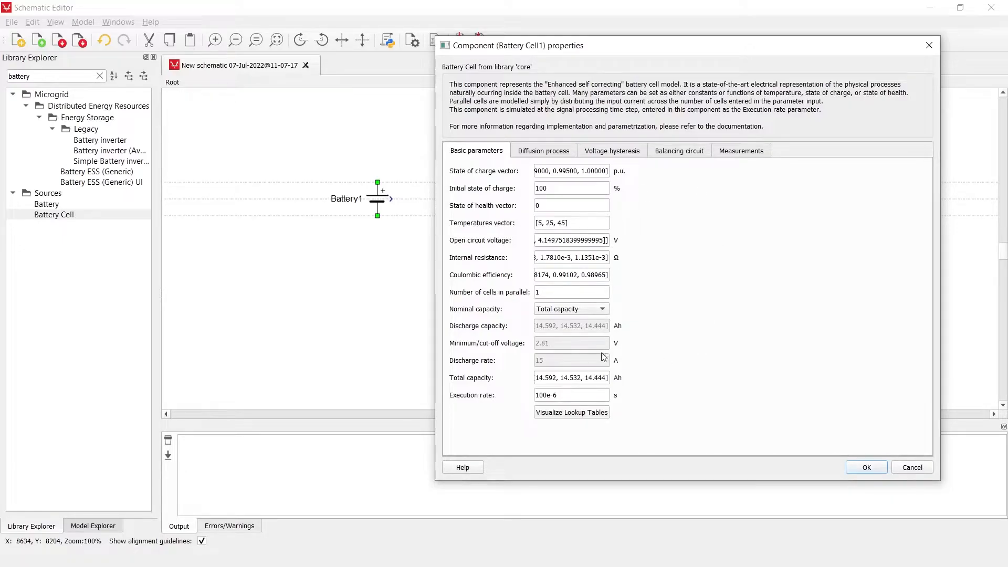
pyautogui.moveTo(640, 215)
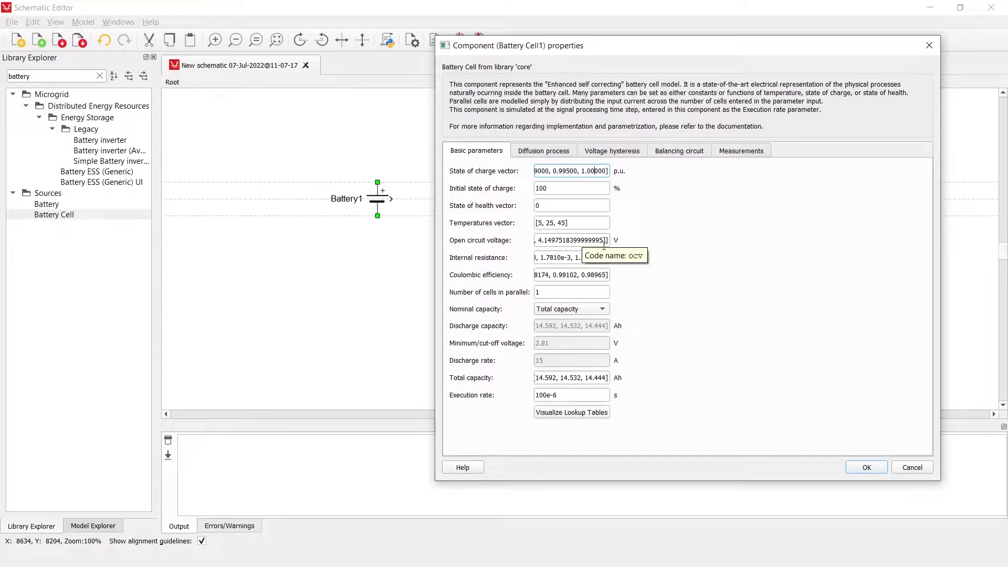
pyautogui.moveTo(570, 170)
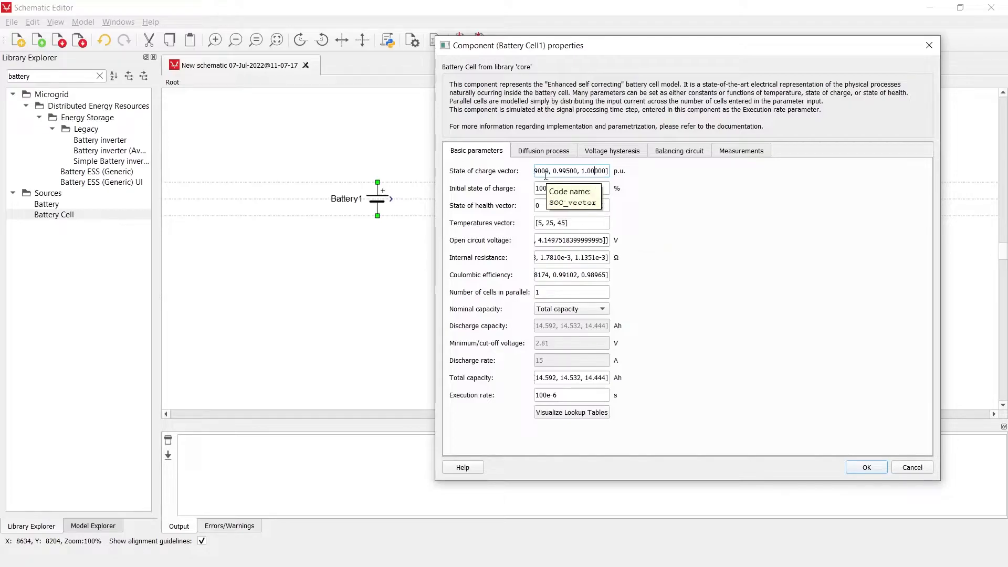
pyautogui.moveTo(604, 257)
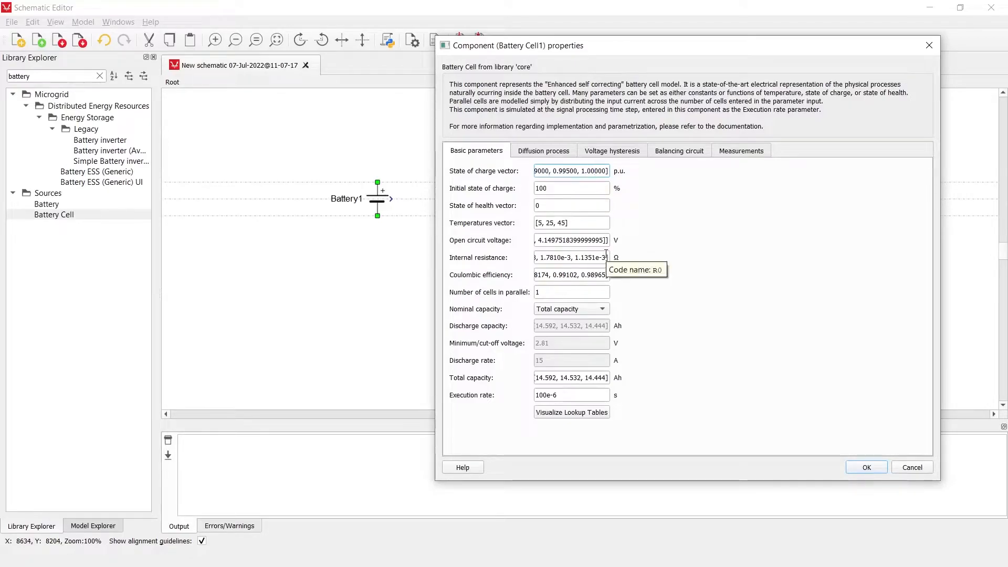
pyautogui.moveTo(559, 240)
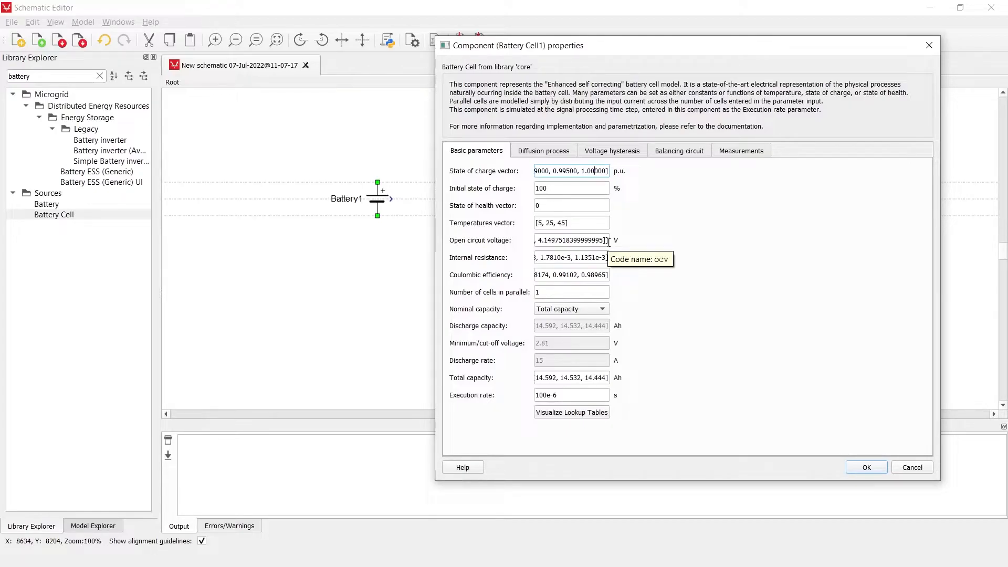
pyautogui.moveTo(552, 227)
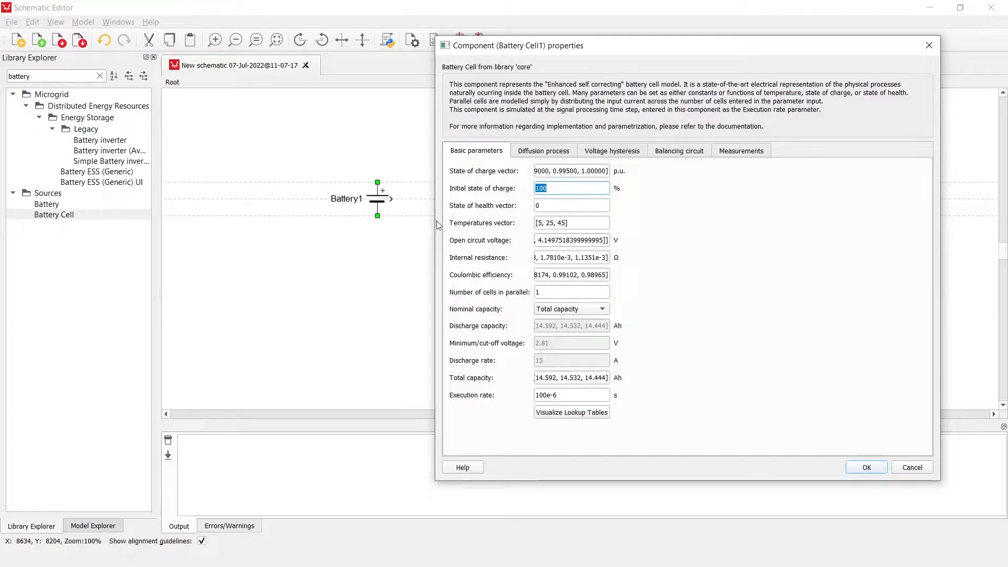
pyautogui.moveTo(496, 220)
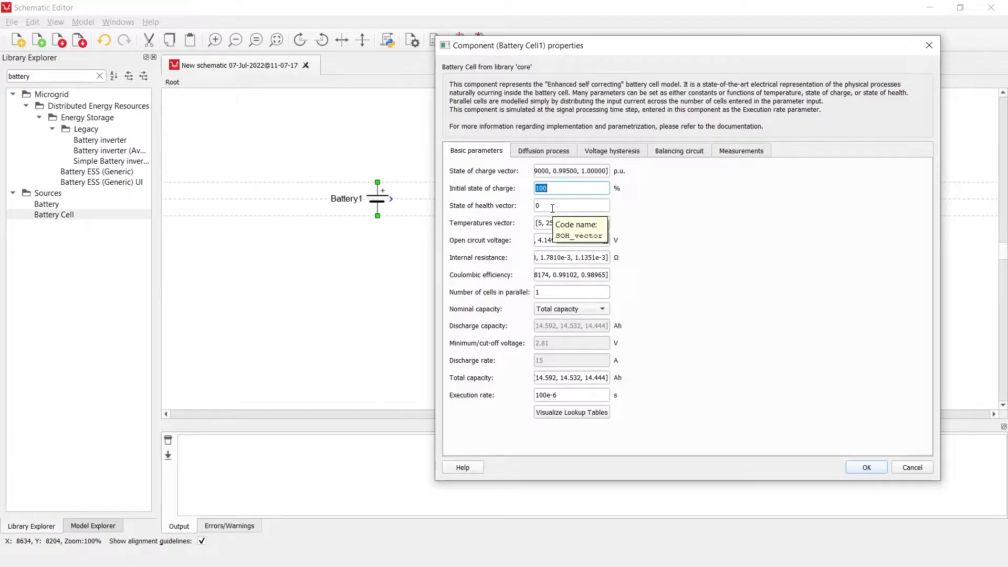
pyautogui.click(571, 205)
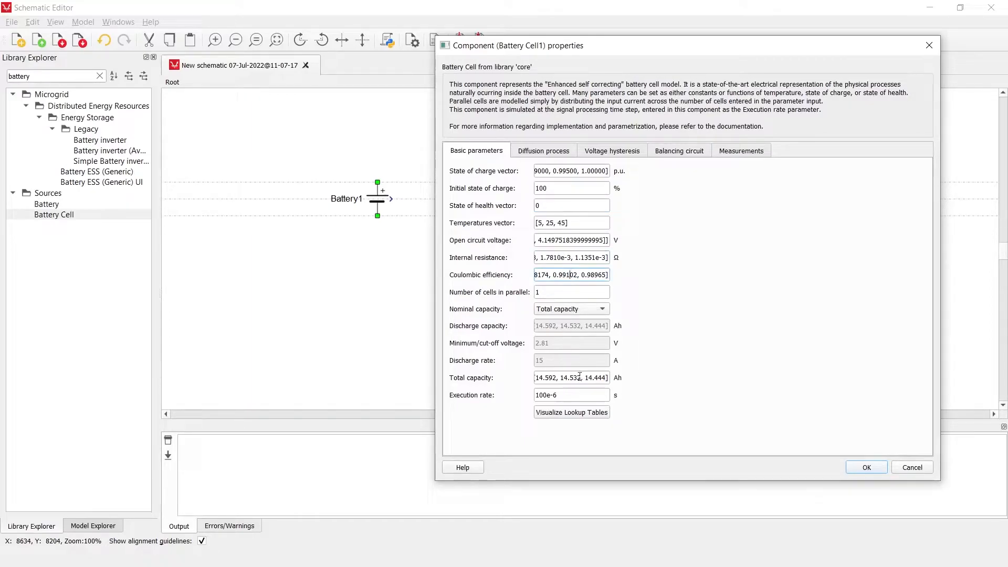
pyautogui.click(571, 377)
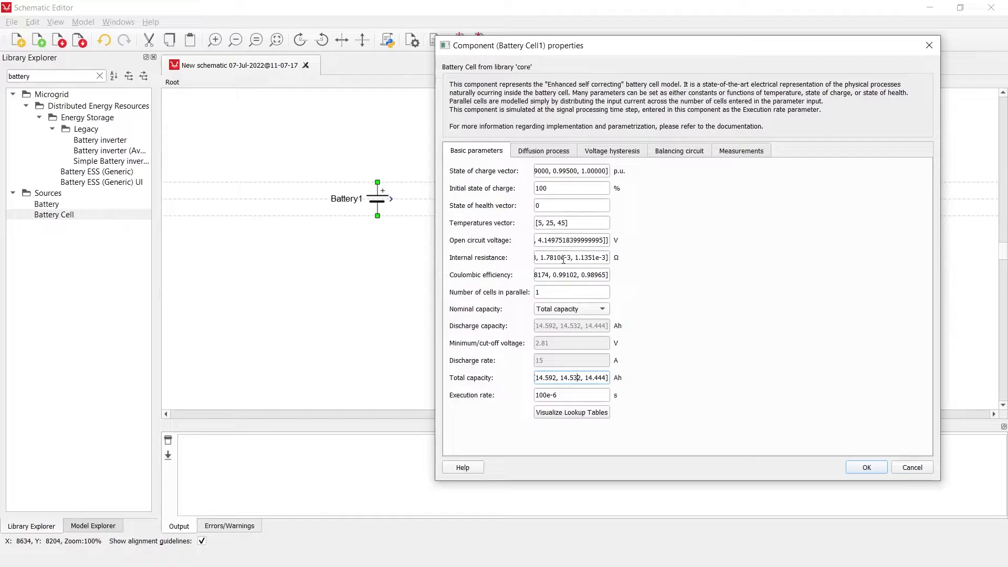
pyautogui.moveTo(570, 257)
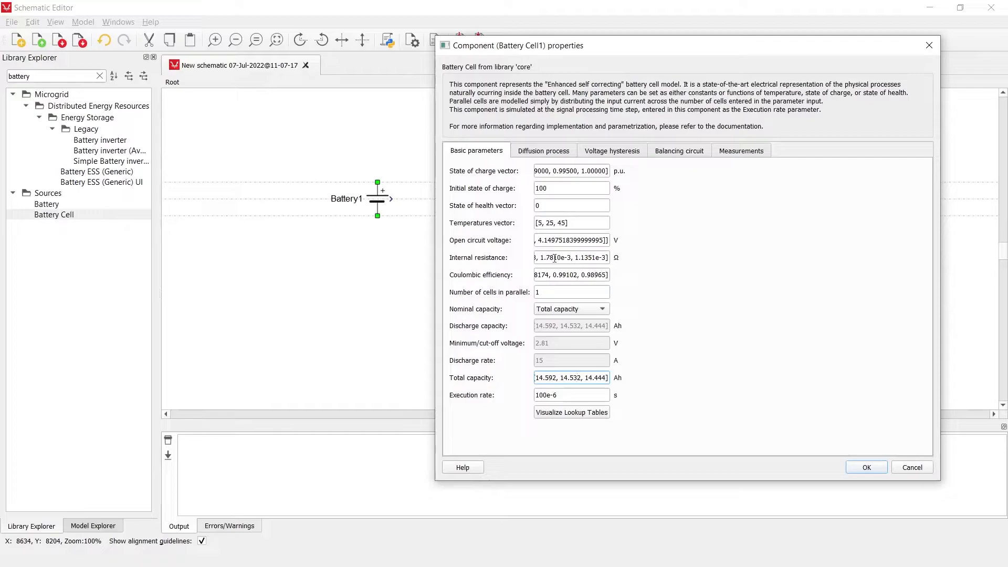
pyautogui.moveTo(571, 257)
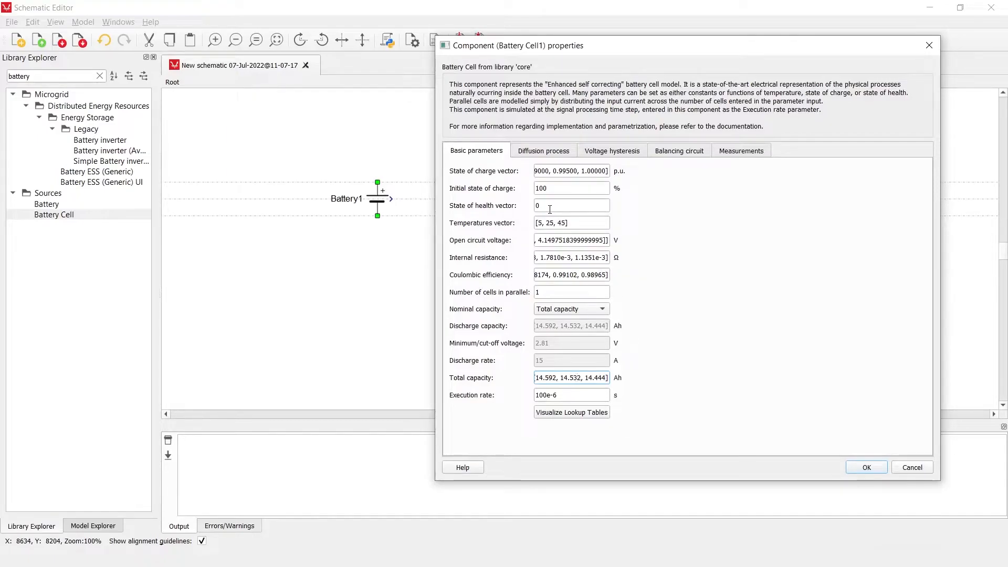
pyautogui.moveTo(504, 209)
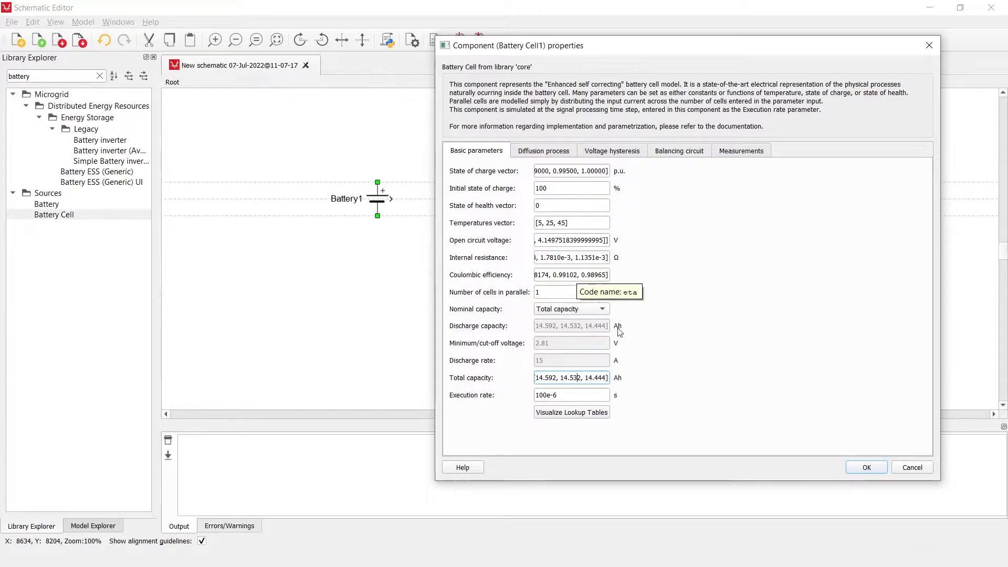
pyautogui.moveTo(604, 257)
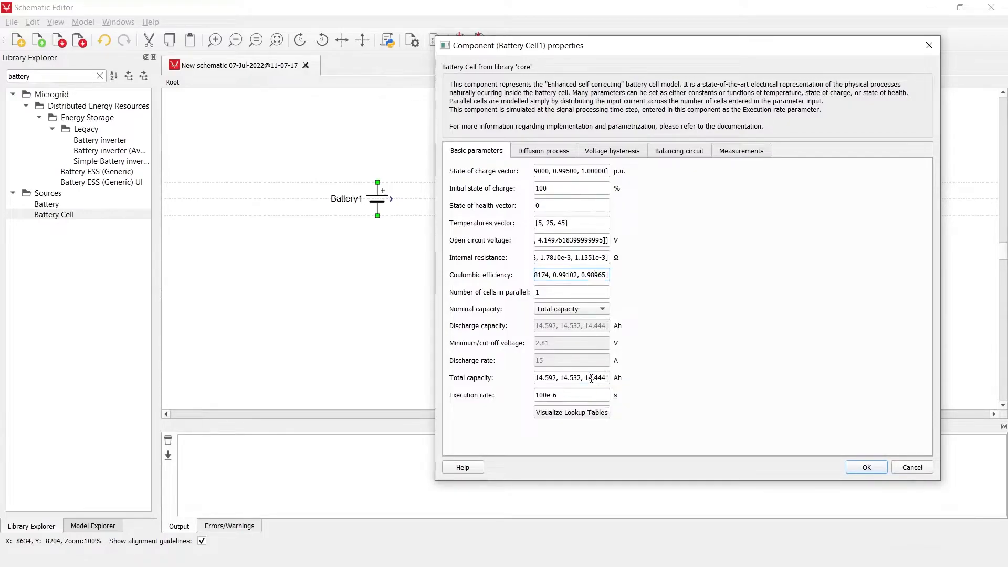
pyautogui.click(571, 377)
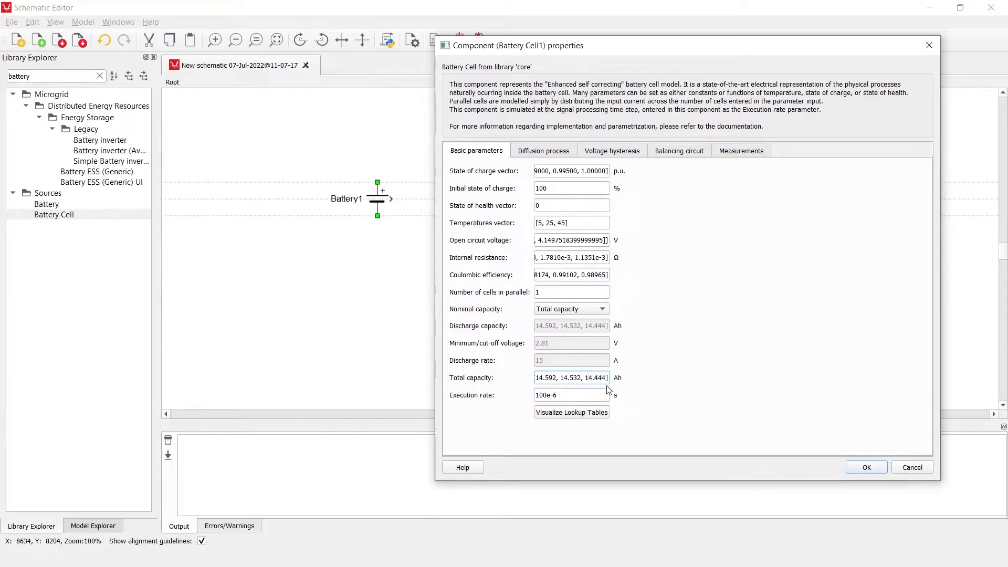
pyautogui.moveTo(609, 387)
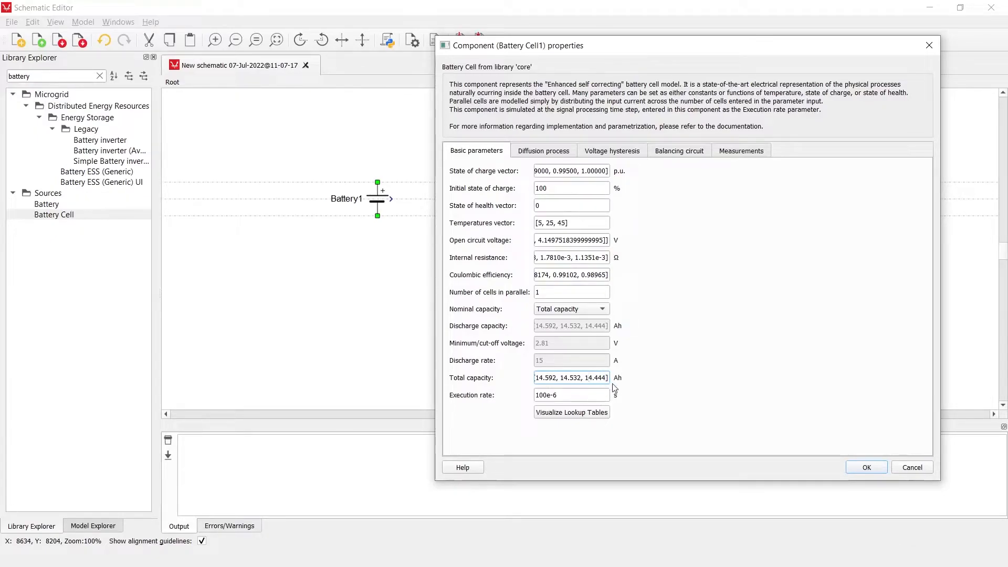
# Base Battery Cell1's nominal capacity on Discharge capacity instead of Total capacity
pyautogui.click(578, 378)
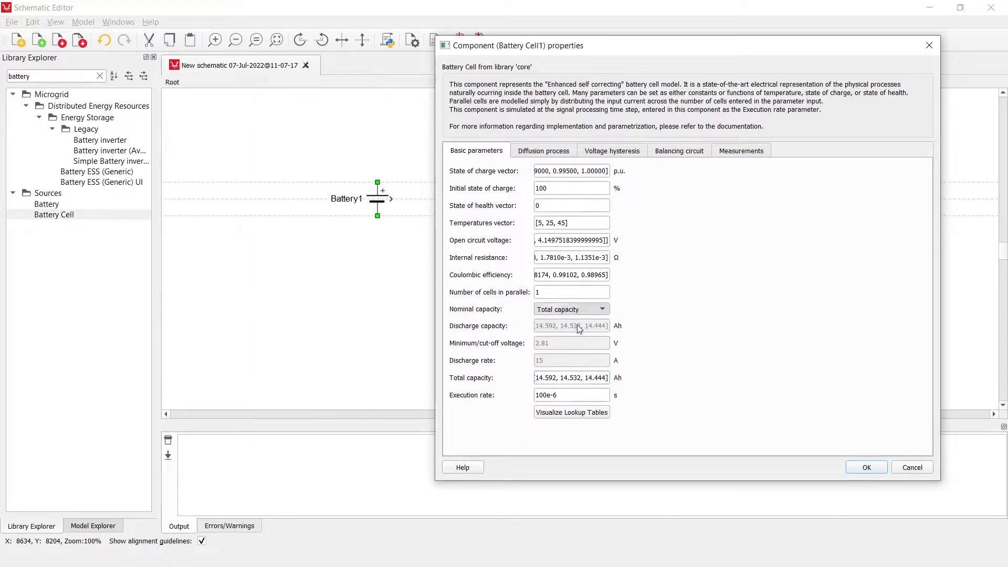
pyautogui.click(570, 310)
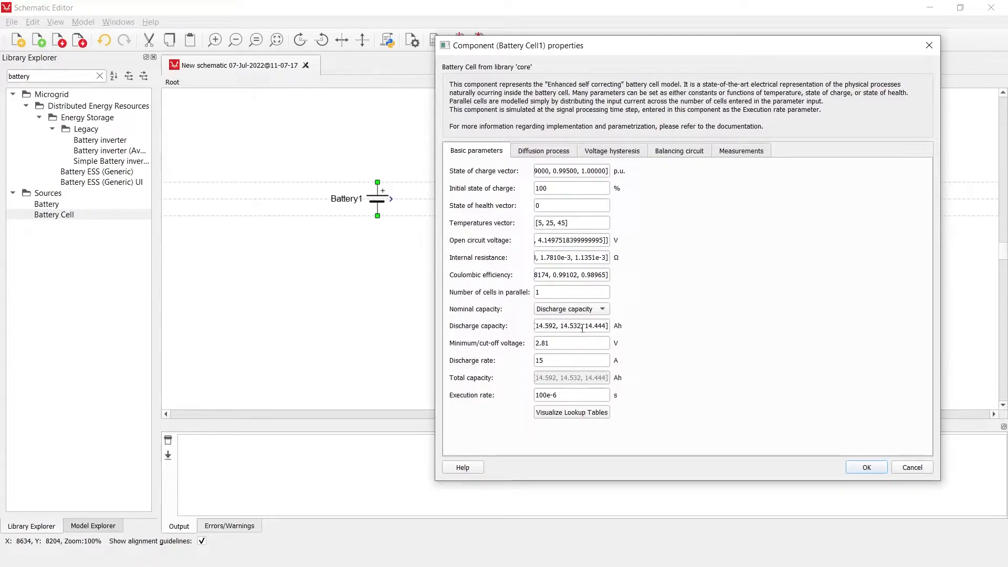
pyautogui.moveTo(582, 326)
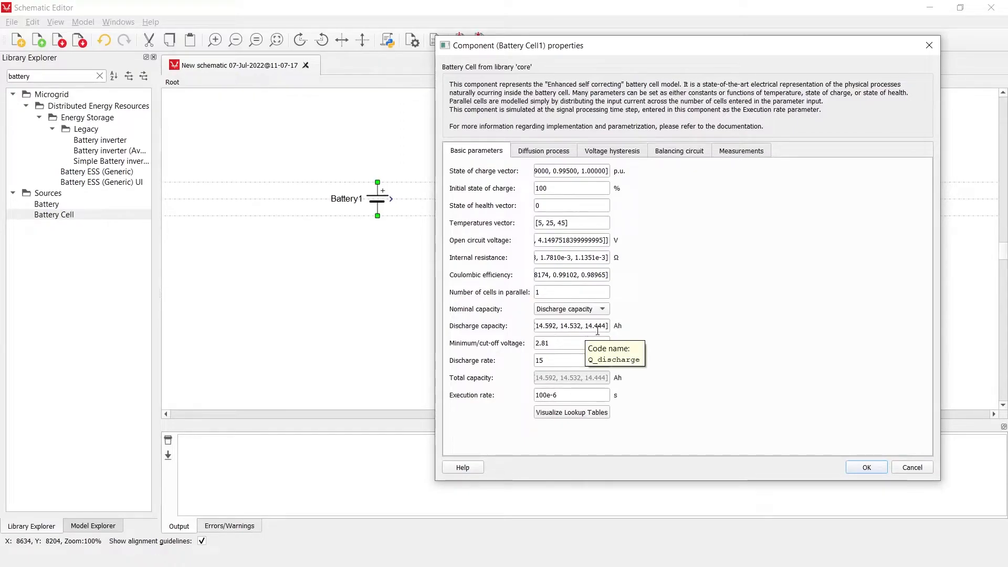
pyautogui.moveTo(601, 324)
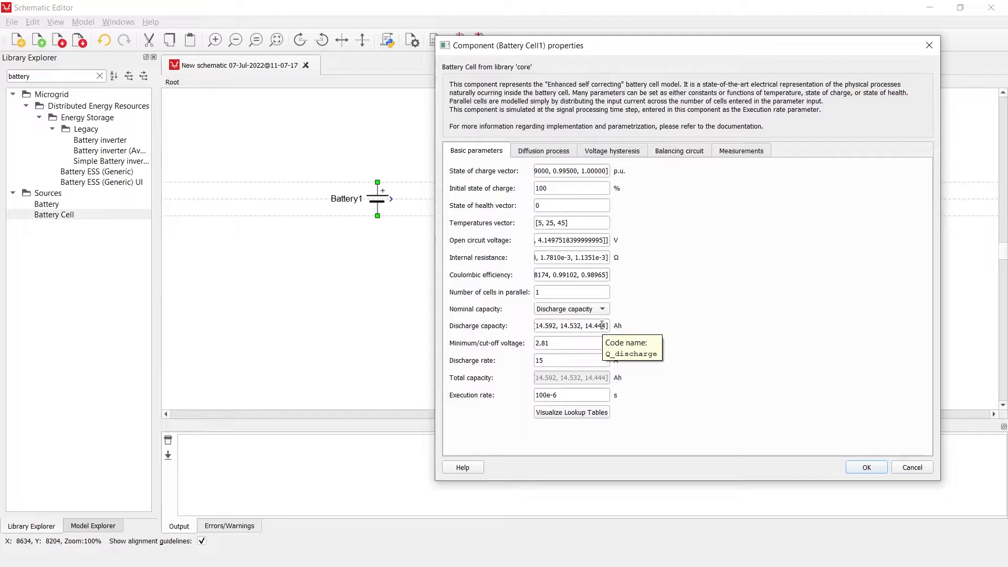
pyautogui.moveTo(602, 366)
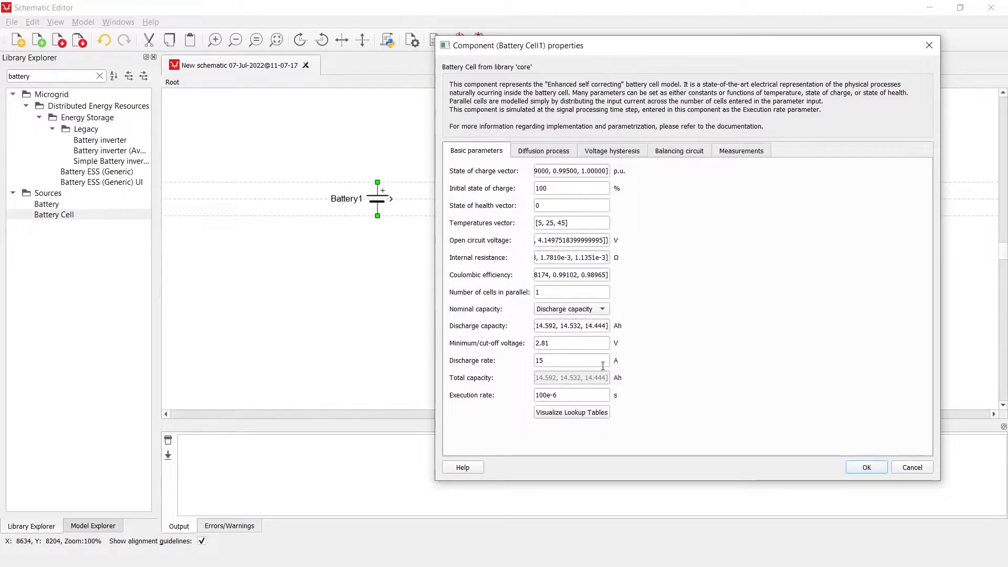
pyautogui.moveTo(570, 309)
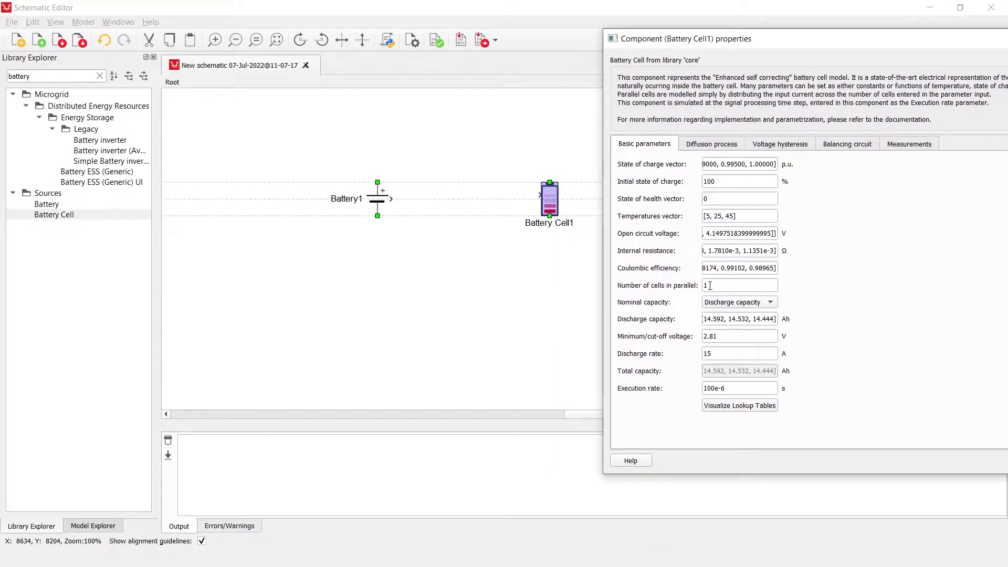
# Set Battery Cell1's number of cells in parallel to 100
pyautogui.write('2')
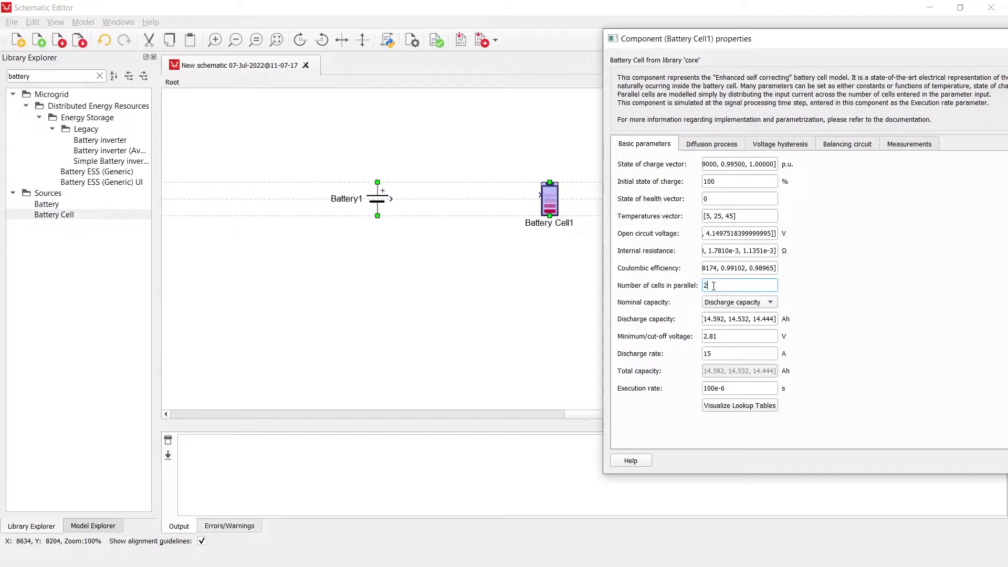
pyautogui.write('3')
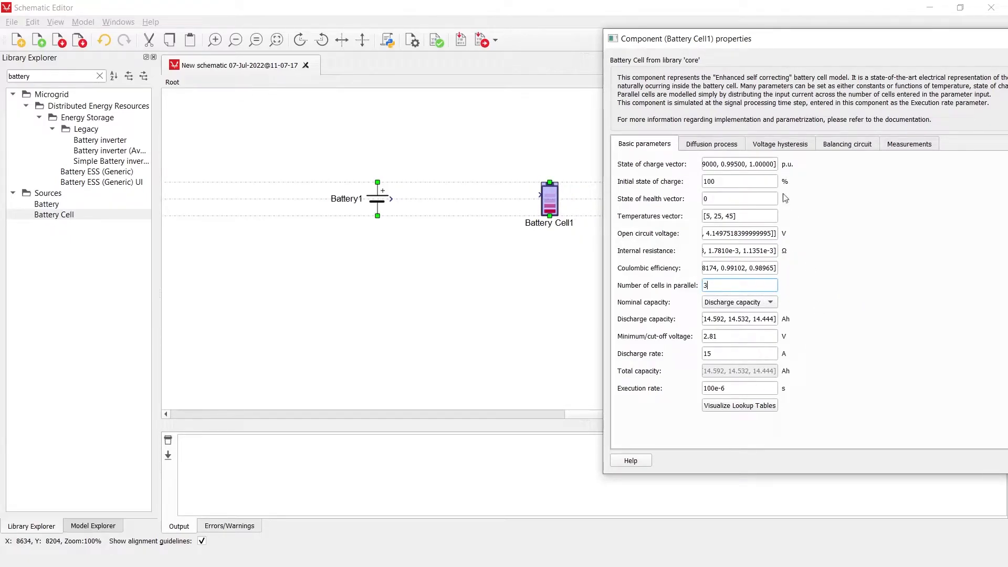
pyautogui.moveTo(787, 378)
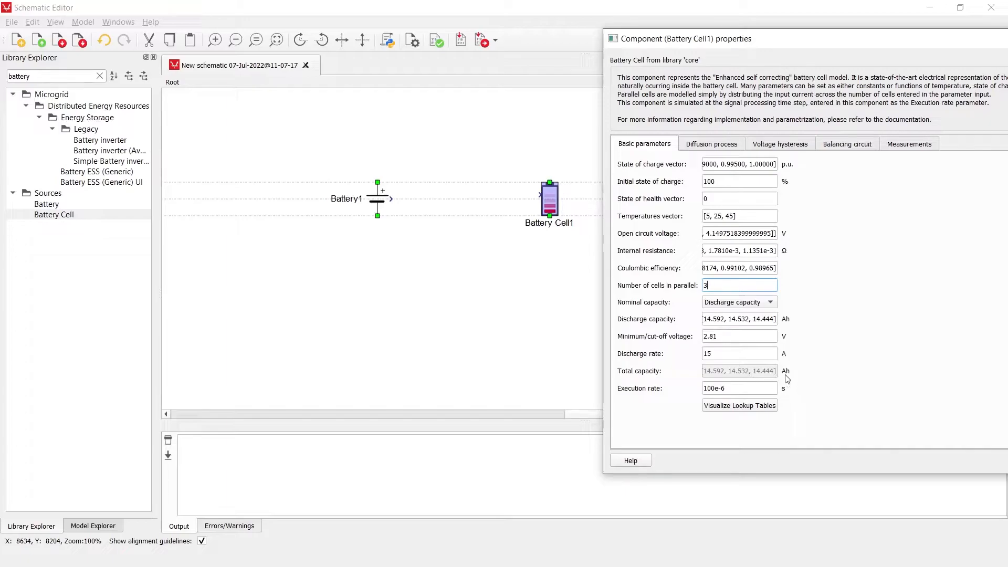
pyautogui.moveTo(645, 249)
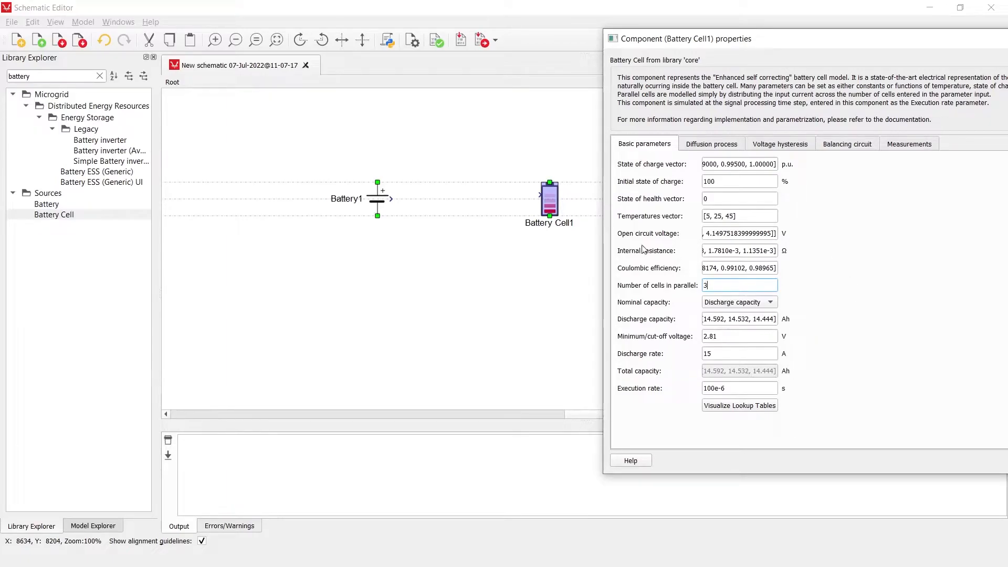
pyautogui.moveTo(773, 286)
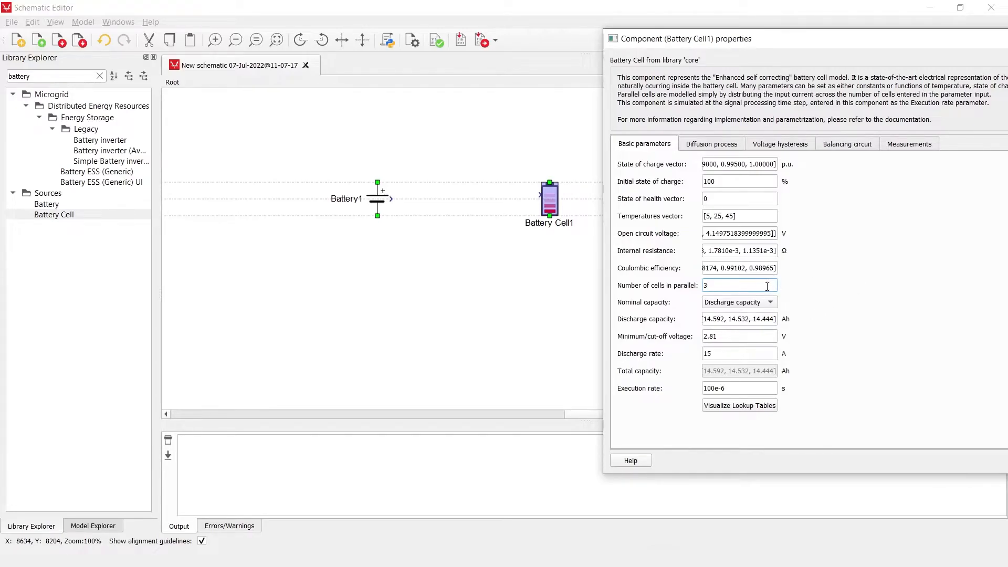
pyautogui.moveTo(782, 349)
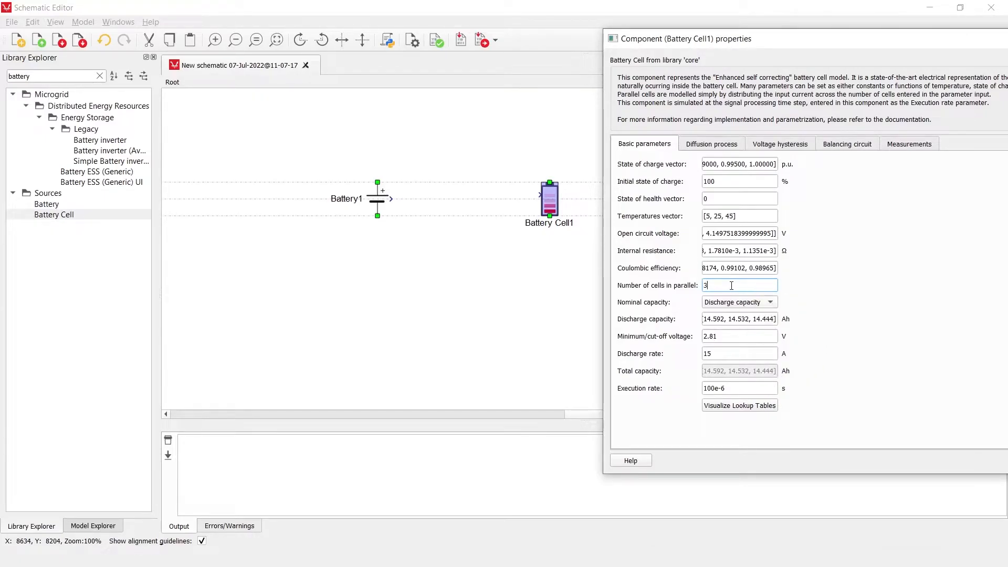
pyautogui.moveTo(758, 329)
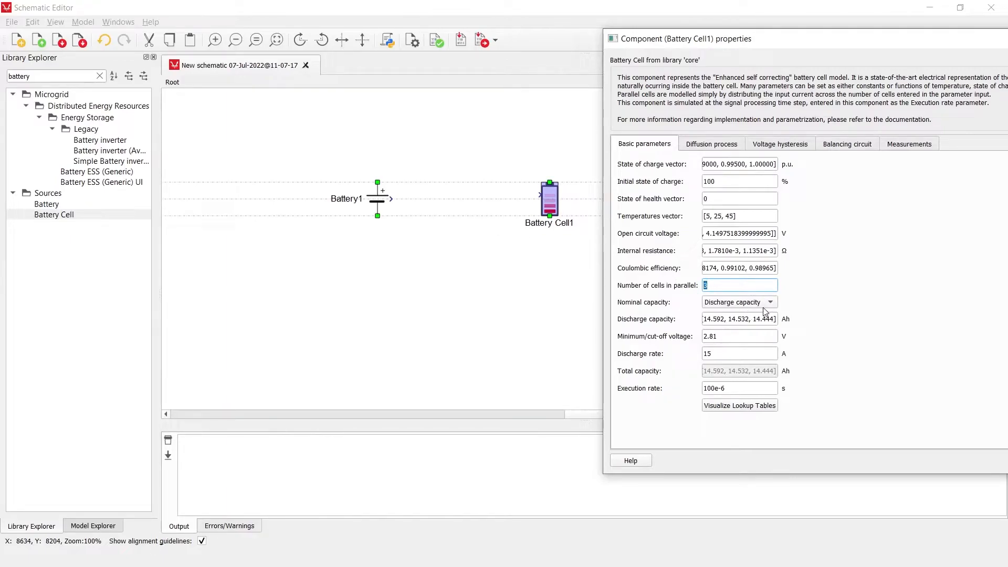
pyautogui.moveTo(756, 302)
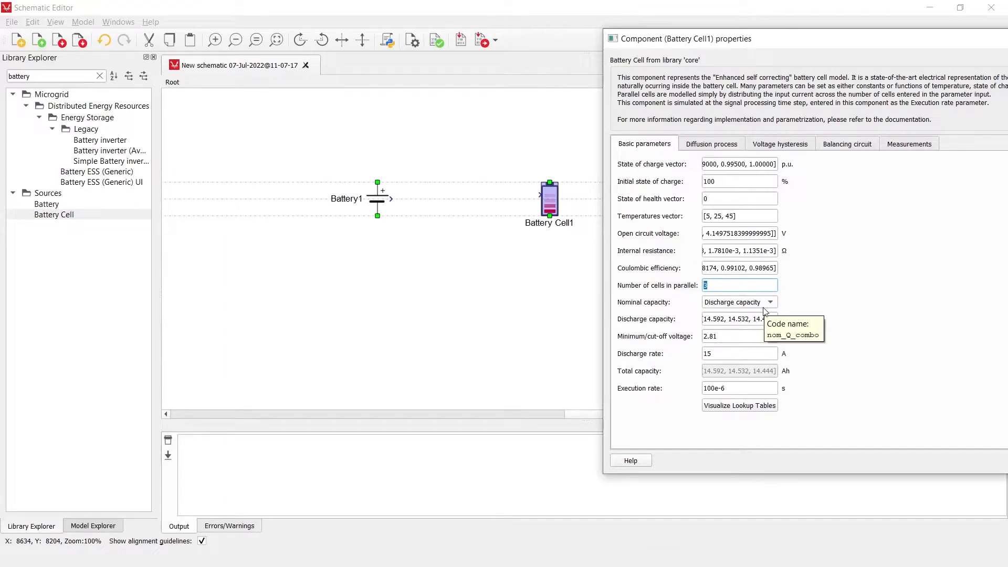
pyautogui.moveTo(728, 349)
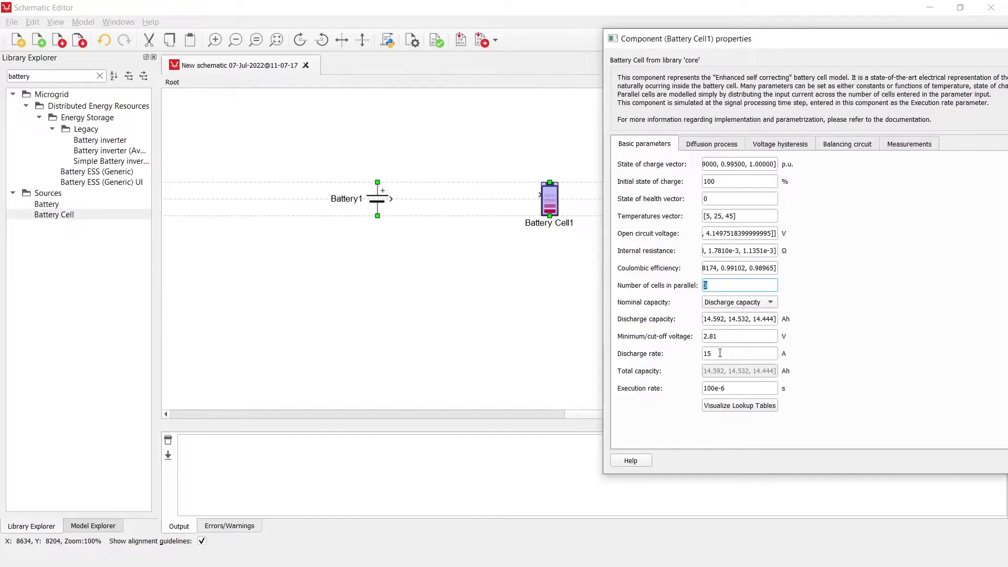
pyautogui.moveTo(739, 285)
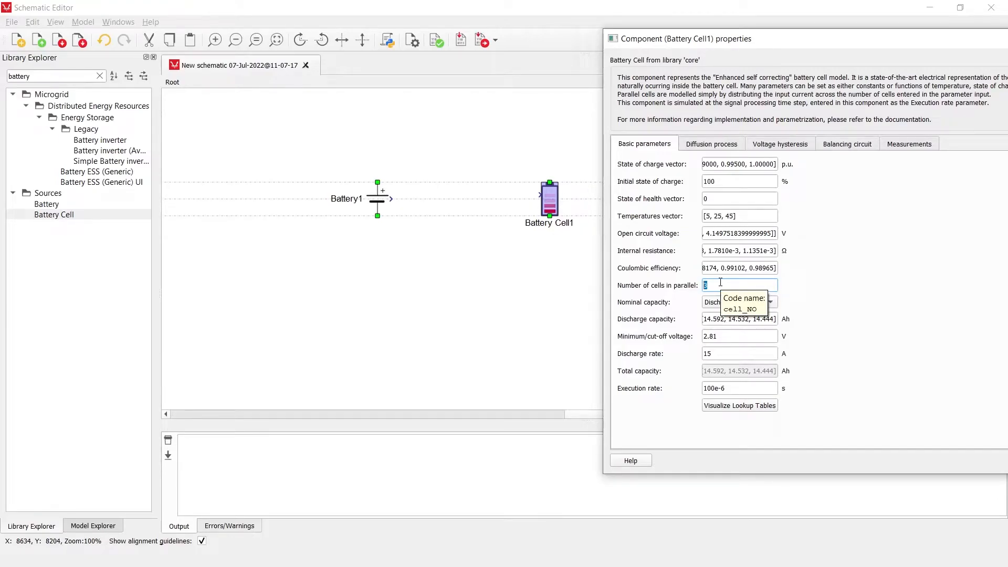
pyautogui.write('100')
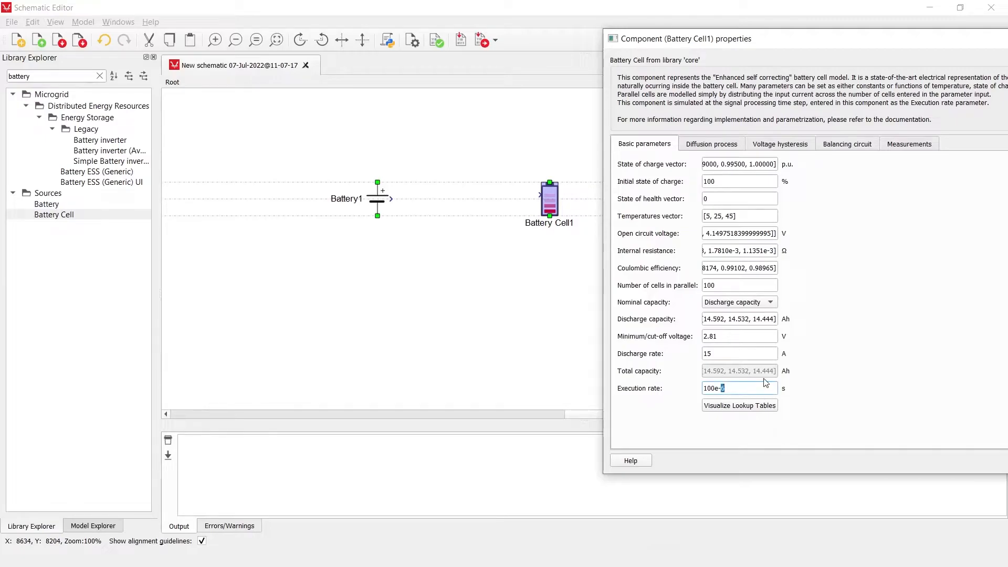
pyautogui.moveTo(767, 387)
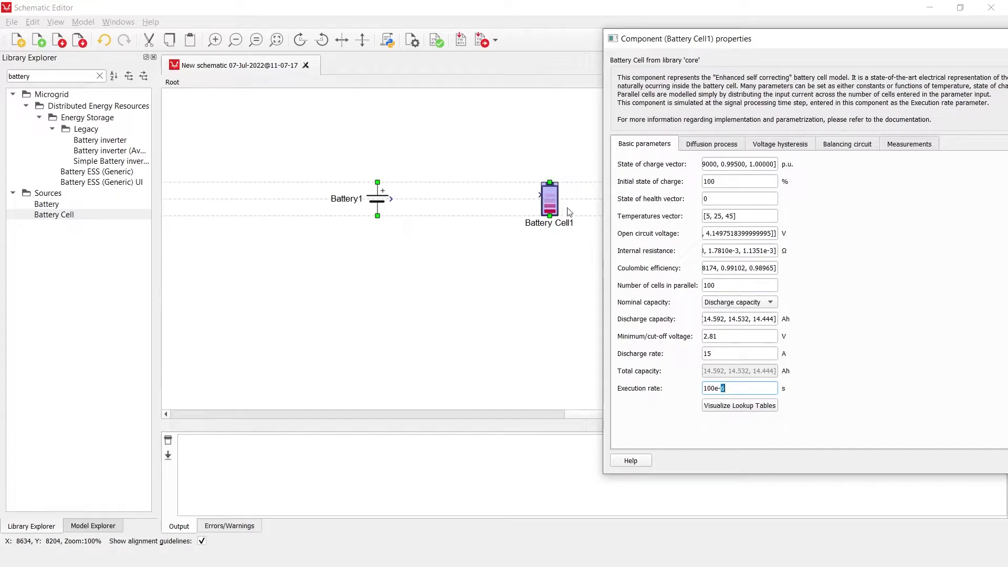
pyautogui.moveTo(589, 239)
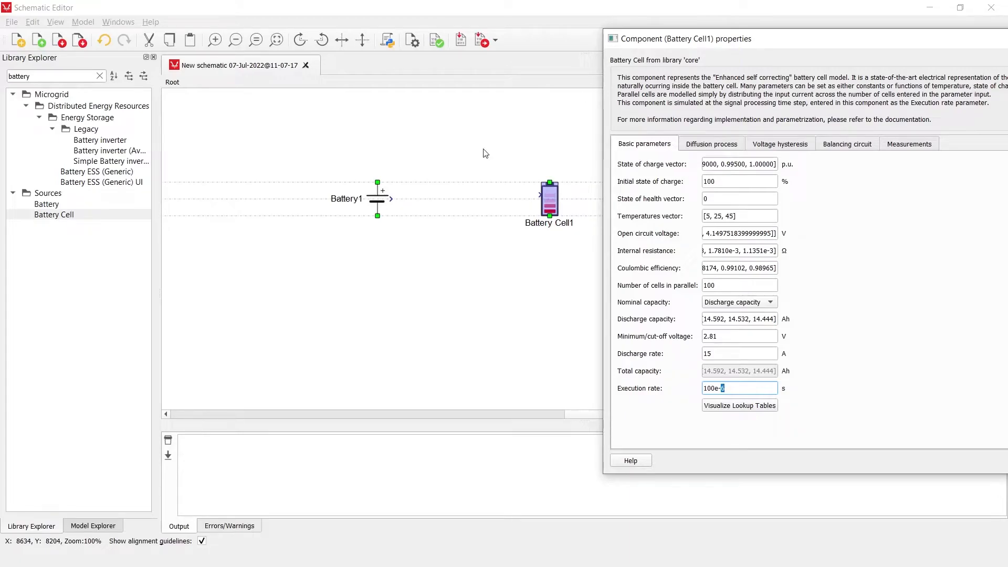
pyautogui.moveTo(482, 219)
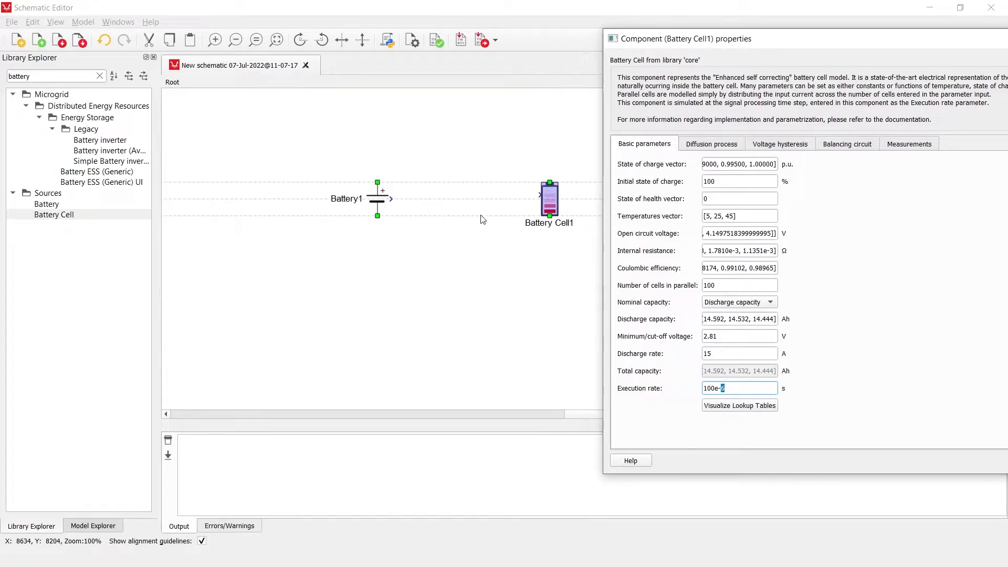
pyautogui.moveTo(738, 213)
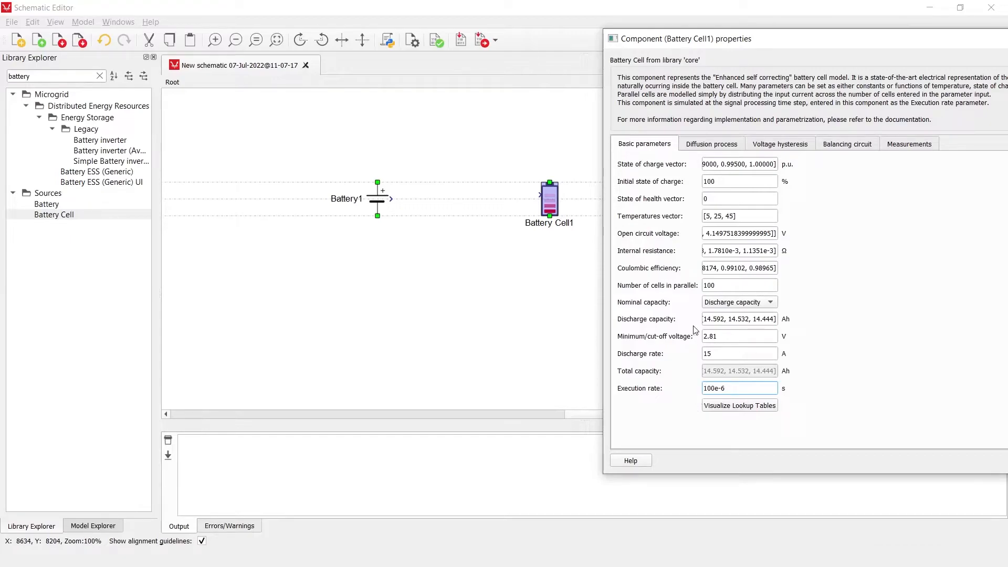
pyautogui.moveTo(696, 320)
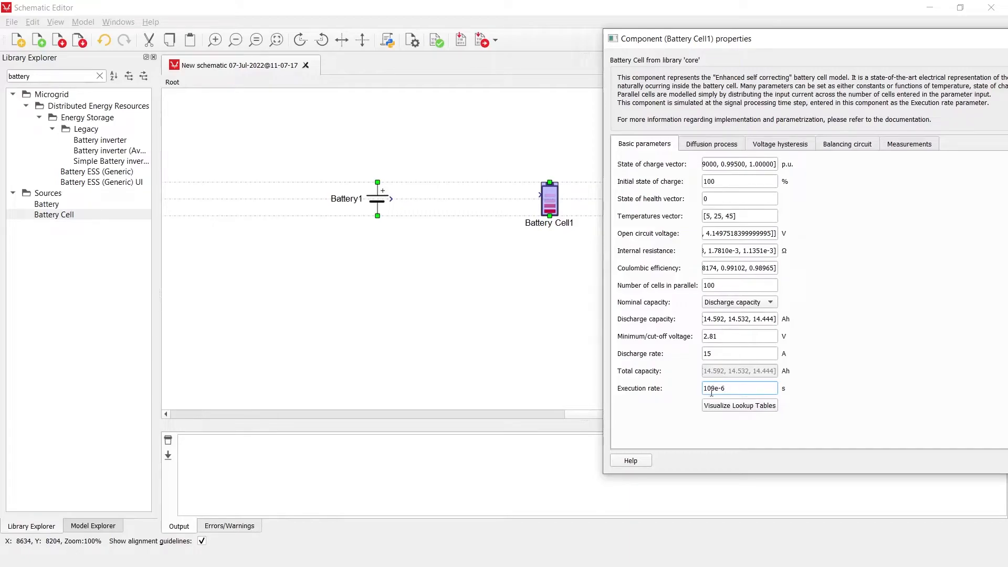
pyautogui.doubleClick(739, 387)
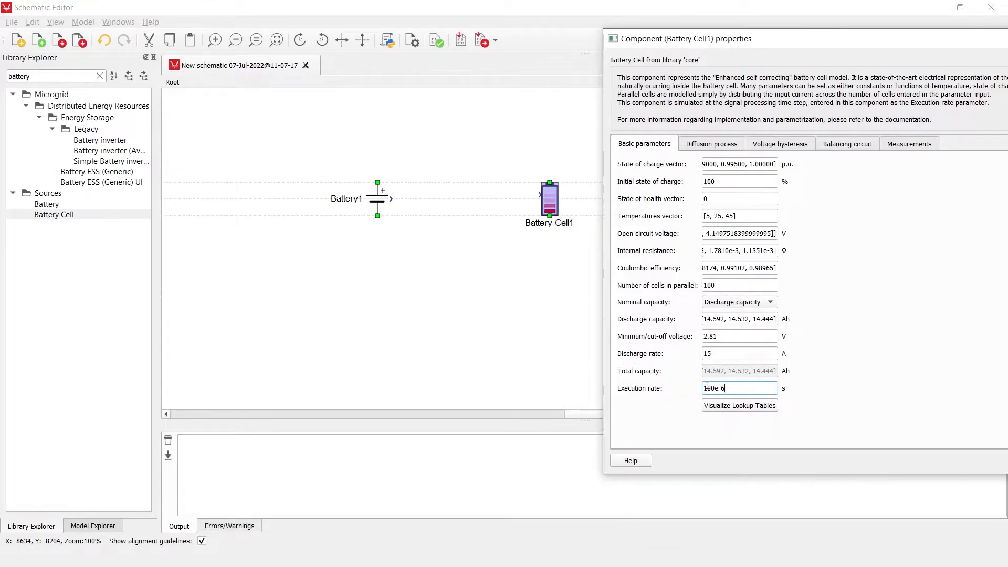
pyautogui.moveTo(726, 379)
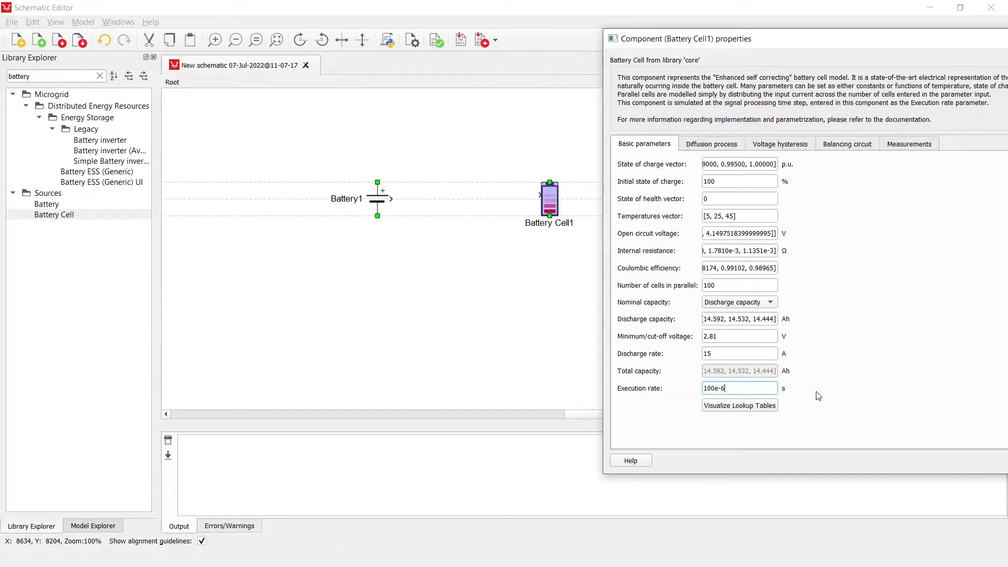
pyautogui.moveTo(506, 178)
pyautogui.write('5')
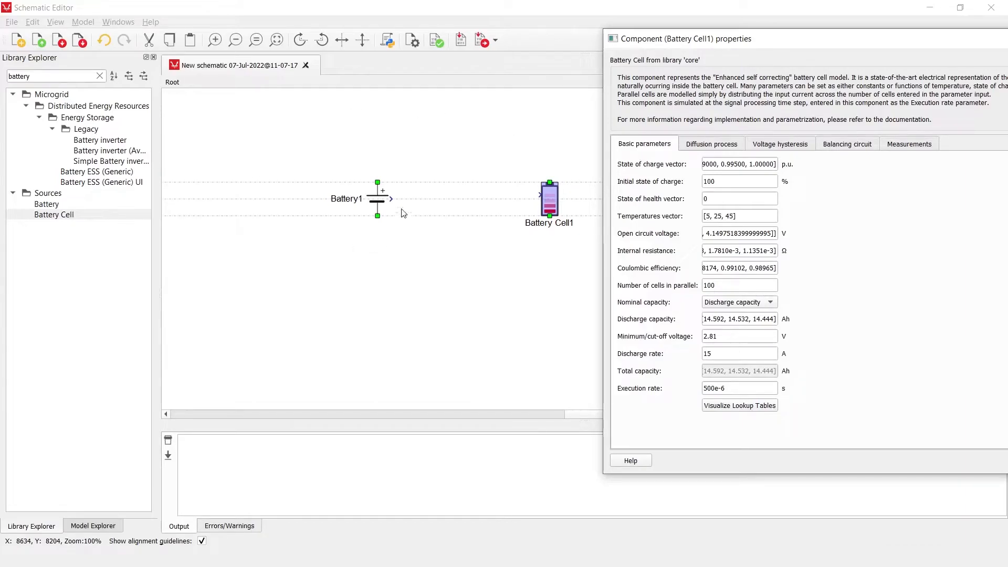
pyautogui.moveTo(537, 204)
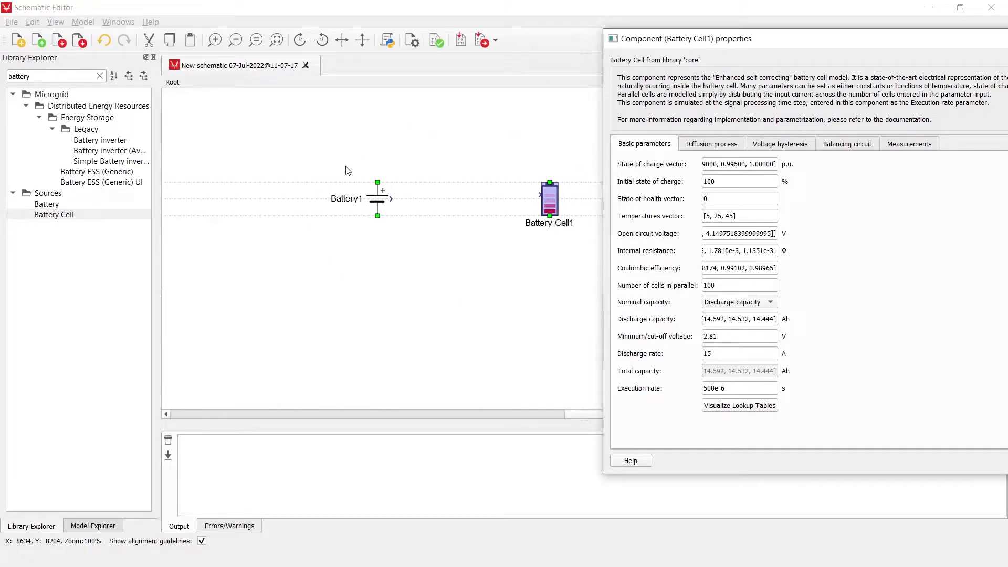
pyautogui.moveTo(315, 166)
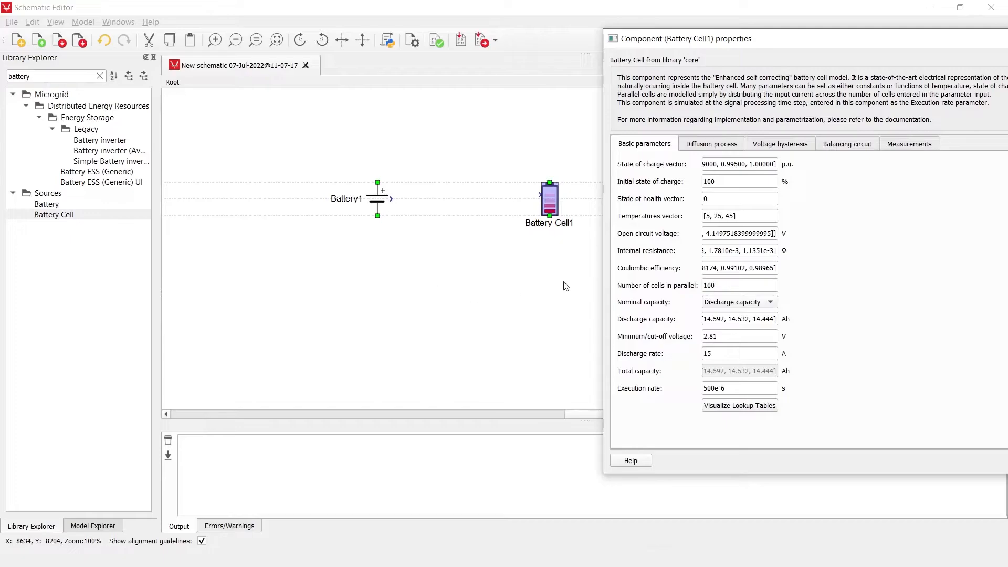
pyautogui.moveTo(646, 284)
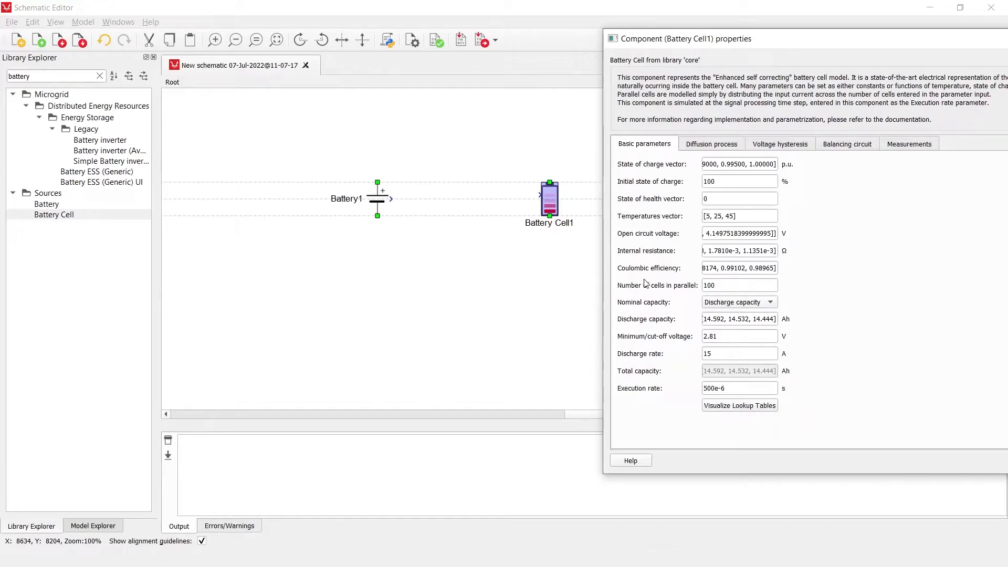
pyautogui.moveTo(412, 167)
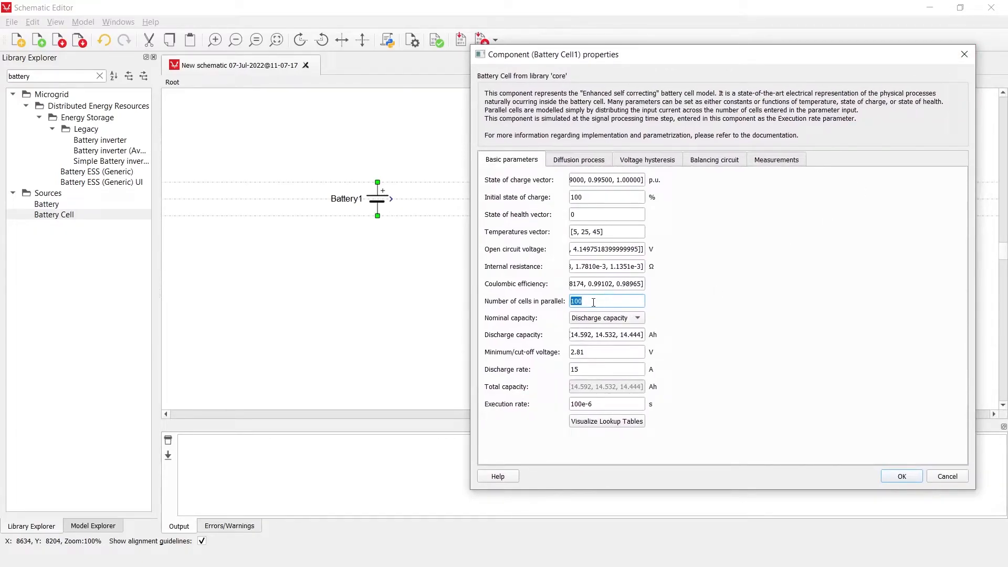
# Confirm Battery Cell1's properties with OK, leaving the three series cells wired
pyautogui.click(901, 476)
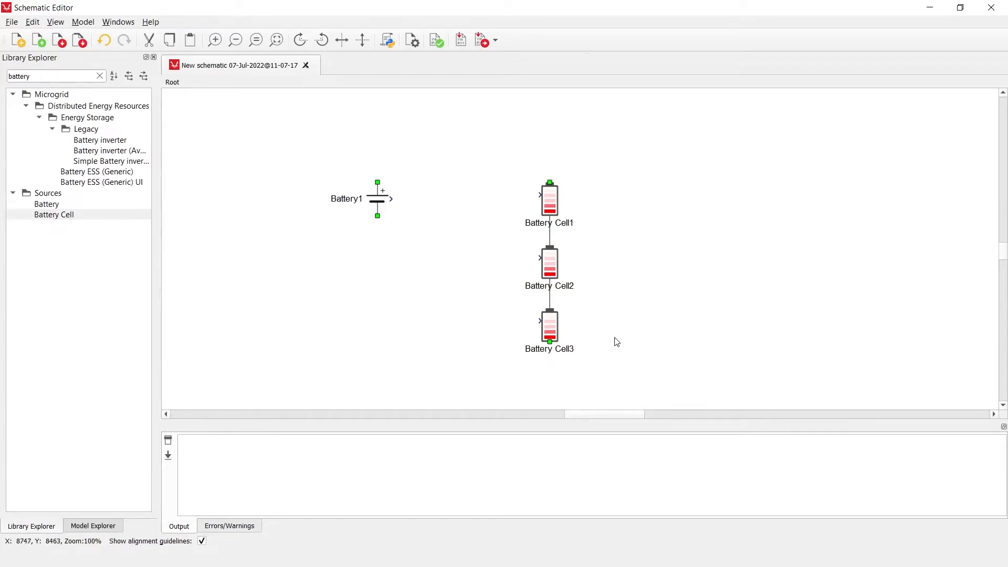
pyautogui.moveTo(444, 238)
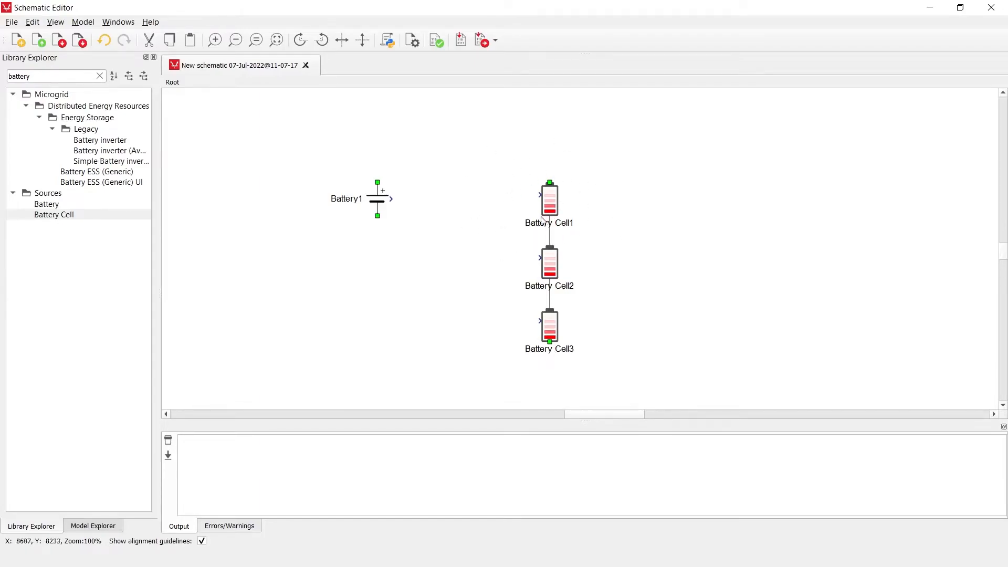
pyautogui.moveTo(572, 358)
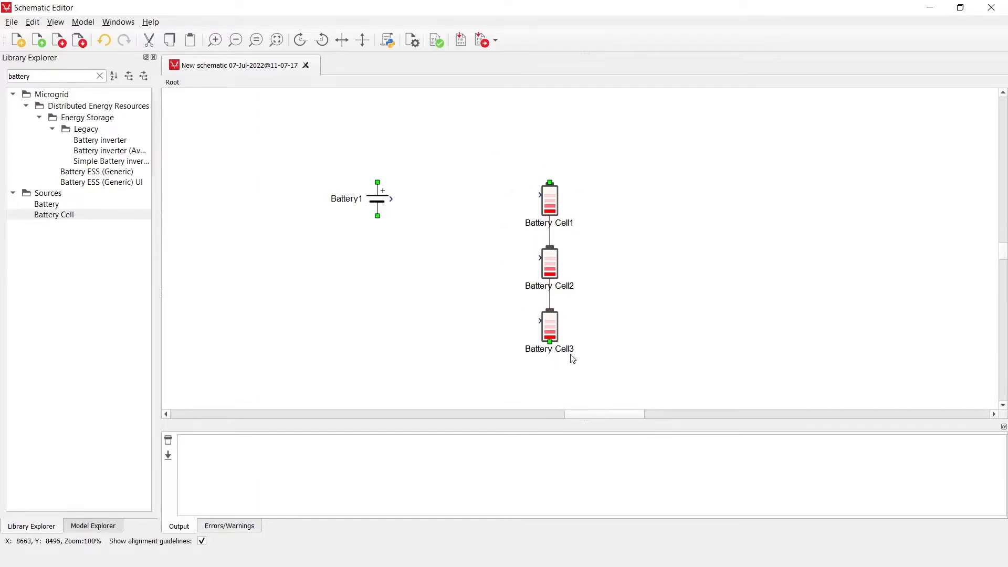
pyautogui.moveTo(585, 355)
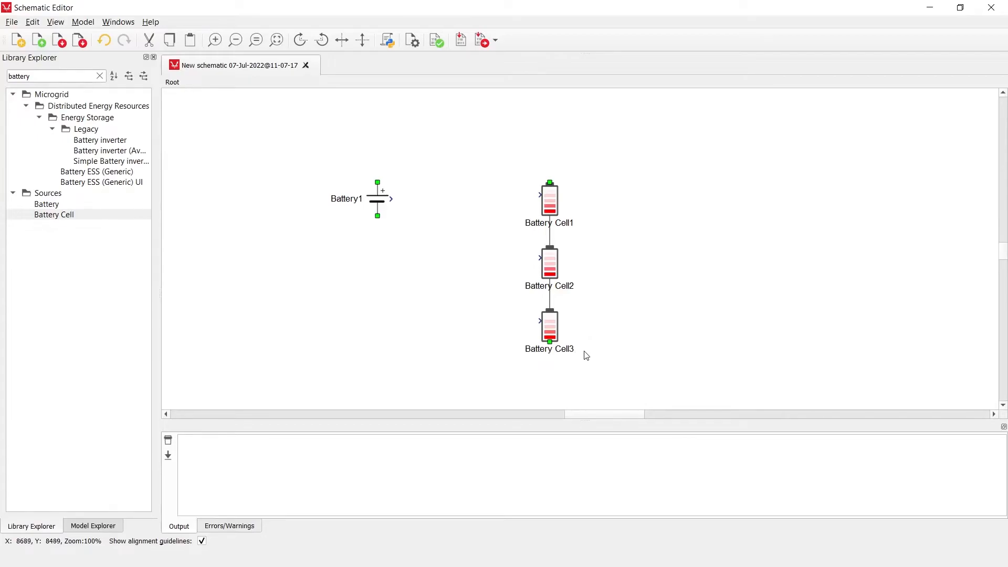
pyautogui.moveTo(557, 395)
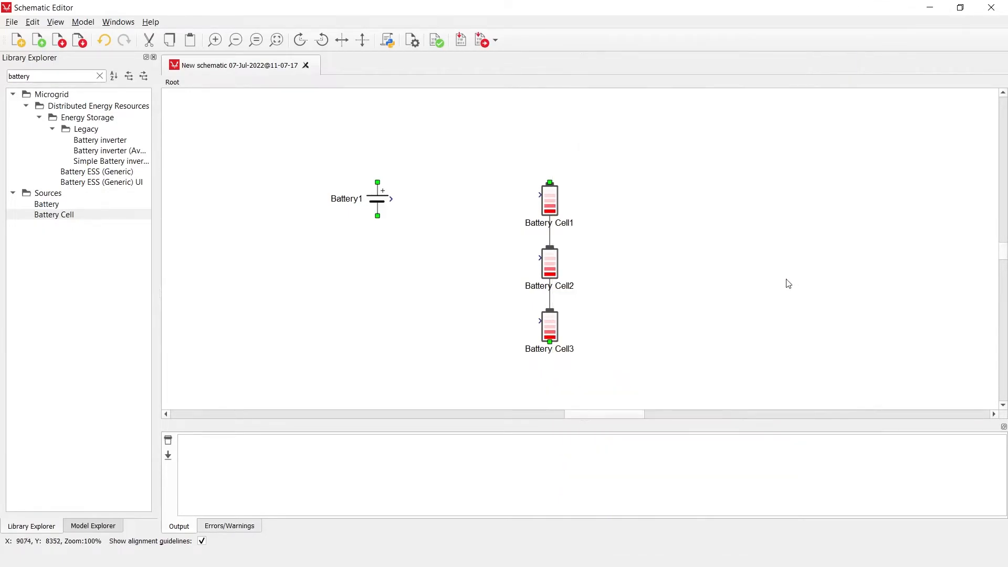
pyautogui.doubleClick(549, 200)
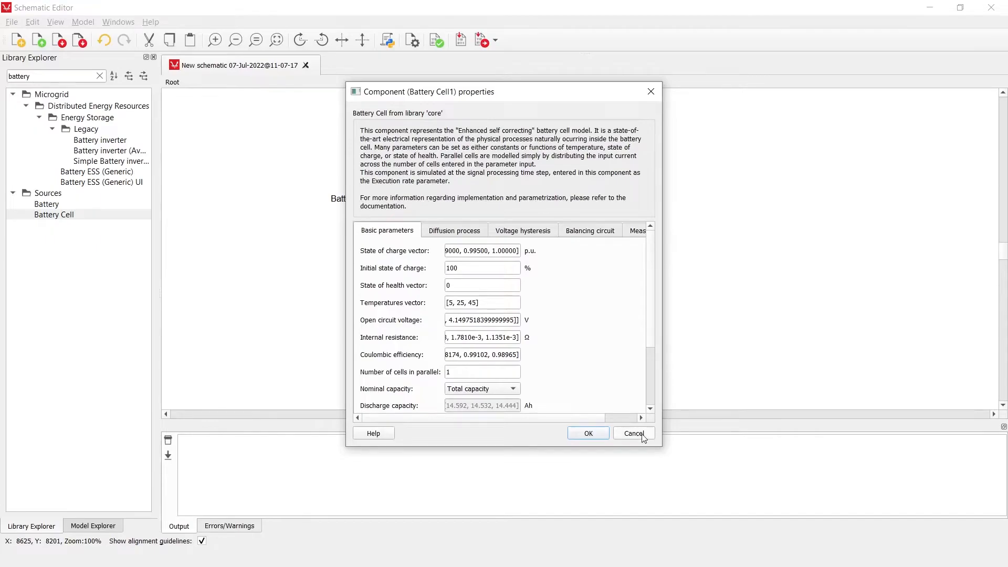
pyautogui.click(586, 432)
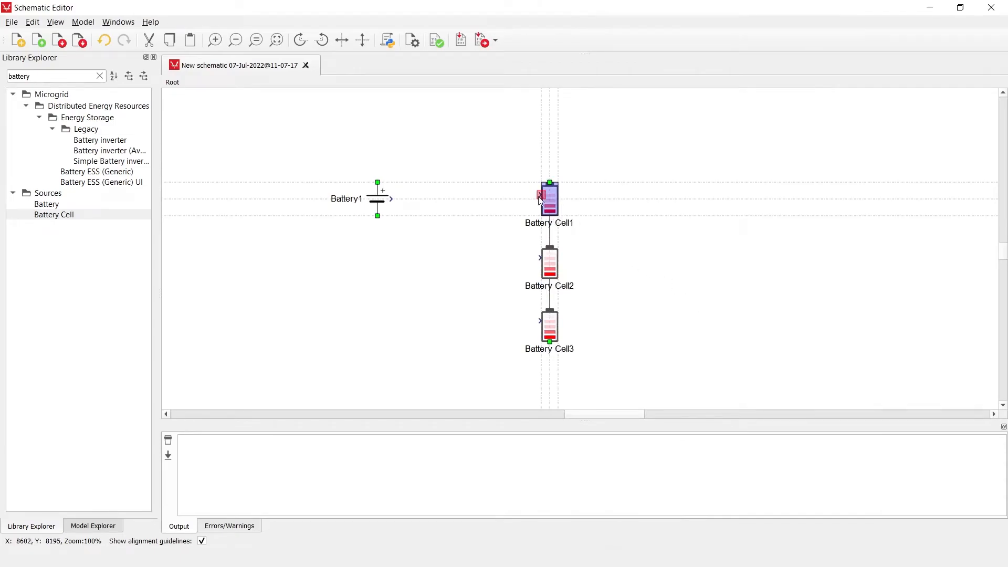
pyautogui.moveTo(542, 196)
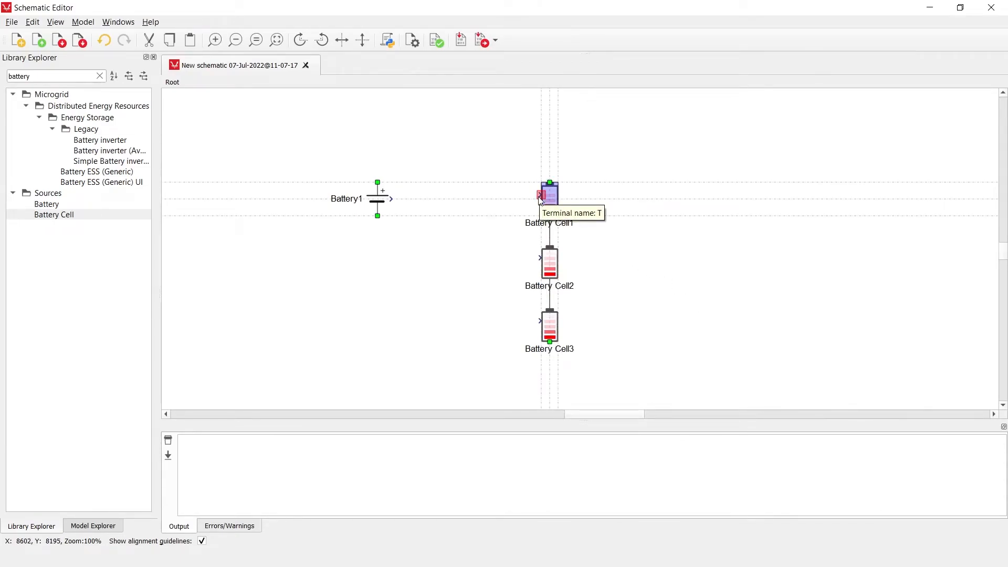
pyautogui.moveTo(578, 278)
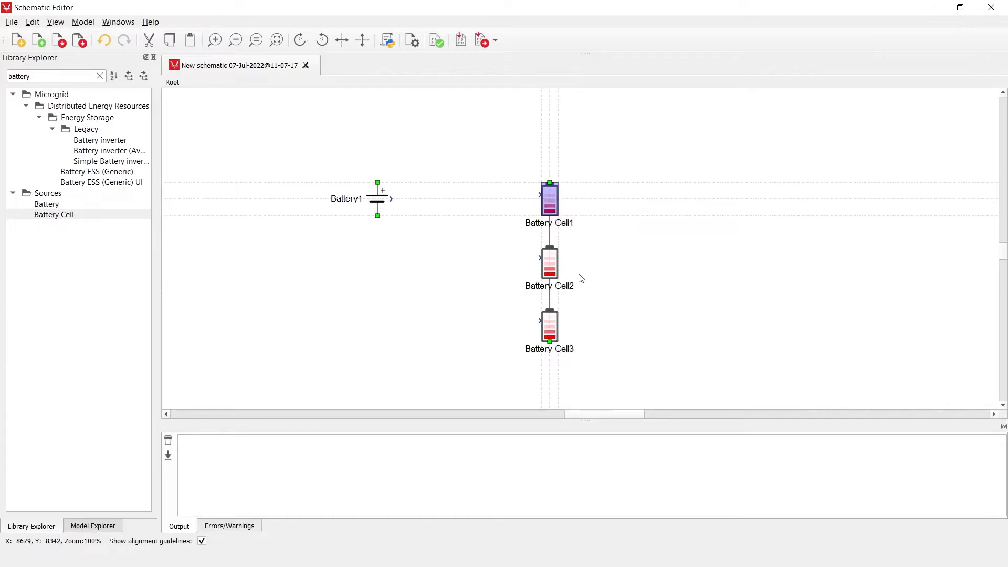
pyautogui.moveTo(558, 327)
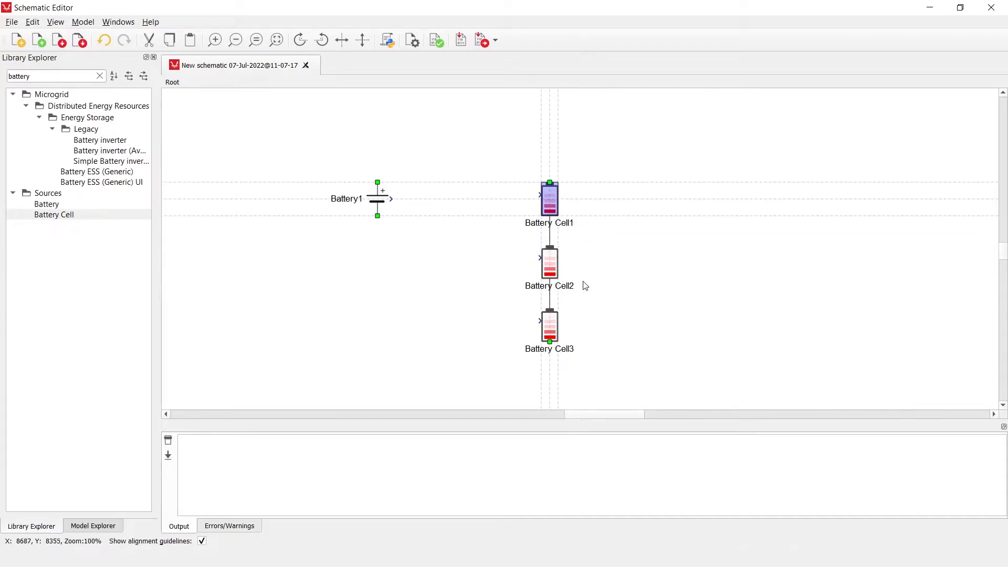
pyautogui.moveTo(592, 279)
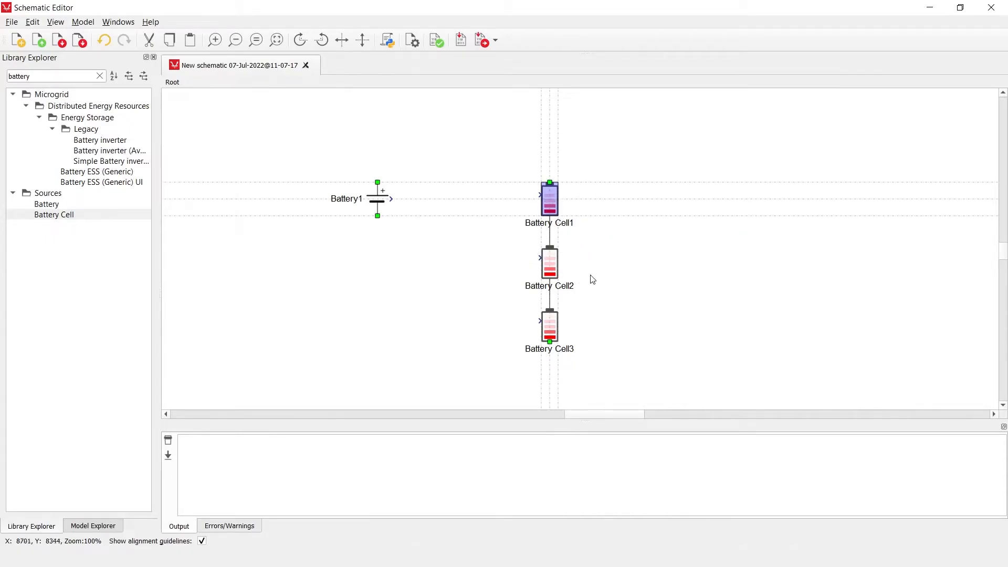
pyautogui.moveTo(613, 255)
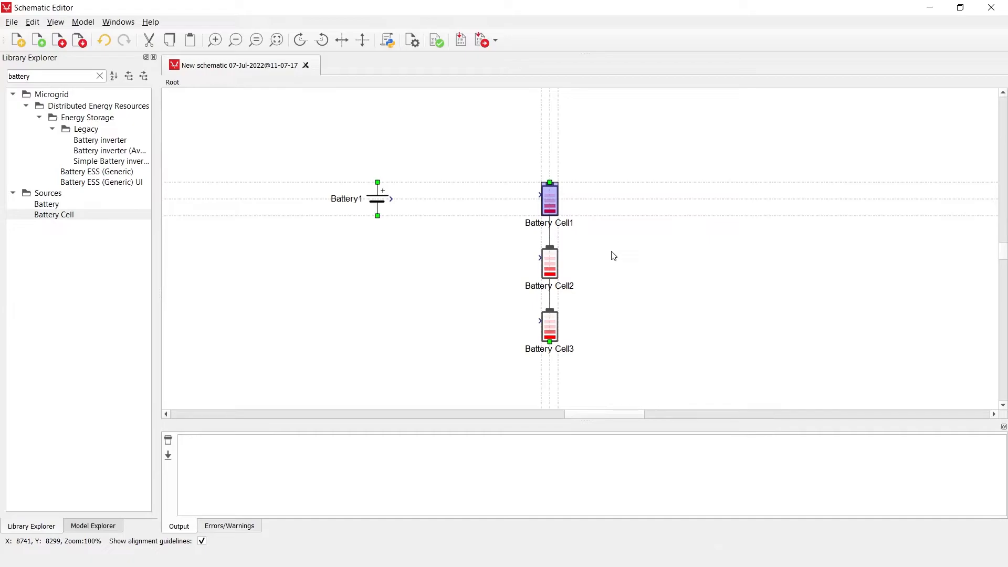
pyautogui.moveTo(581, 219)
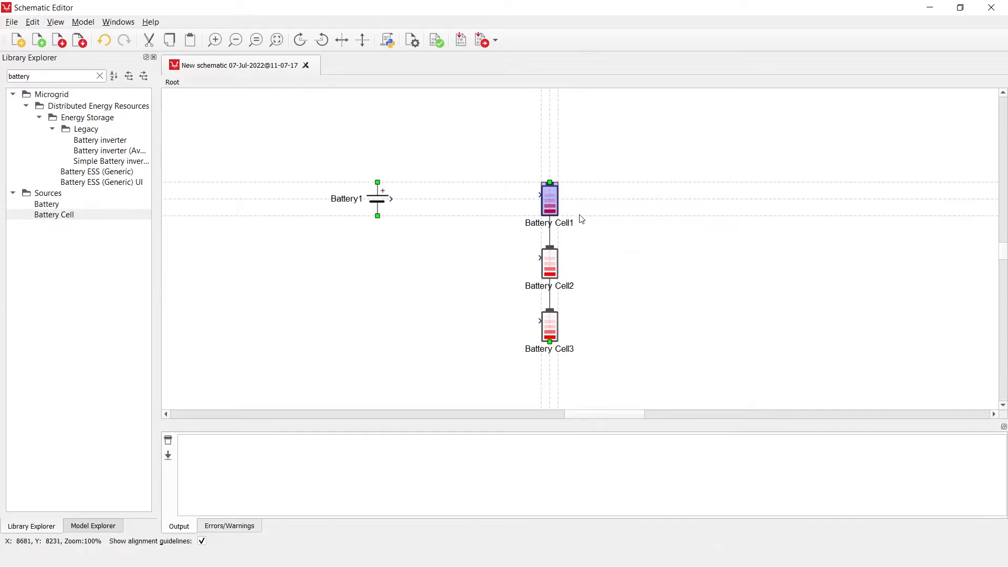
# In Battery Cell1's Diffusion process settings, set the model order to None
pyautogui.doubleClick(549, 198)
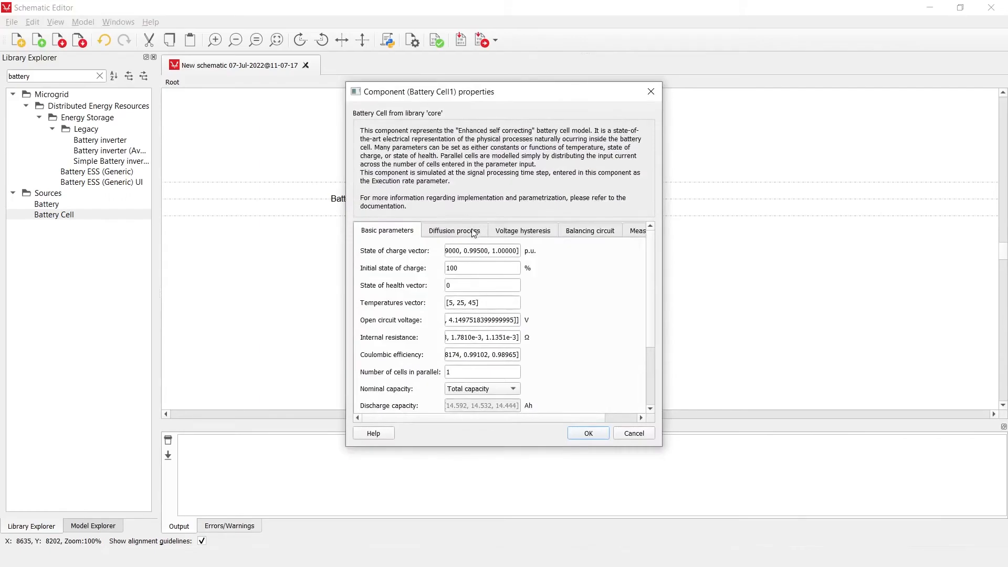
pyautogui.click(453, 230)
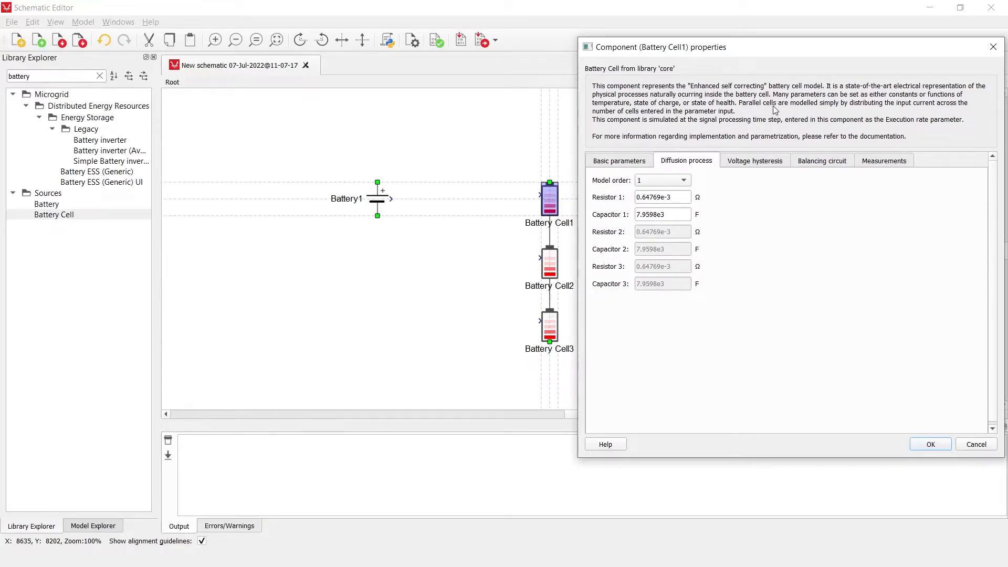
pyautogui.moveTo(649, 229)
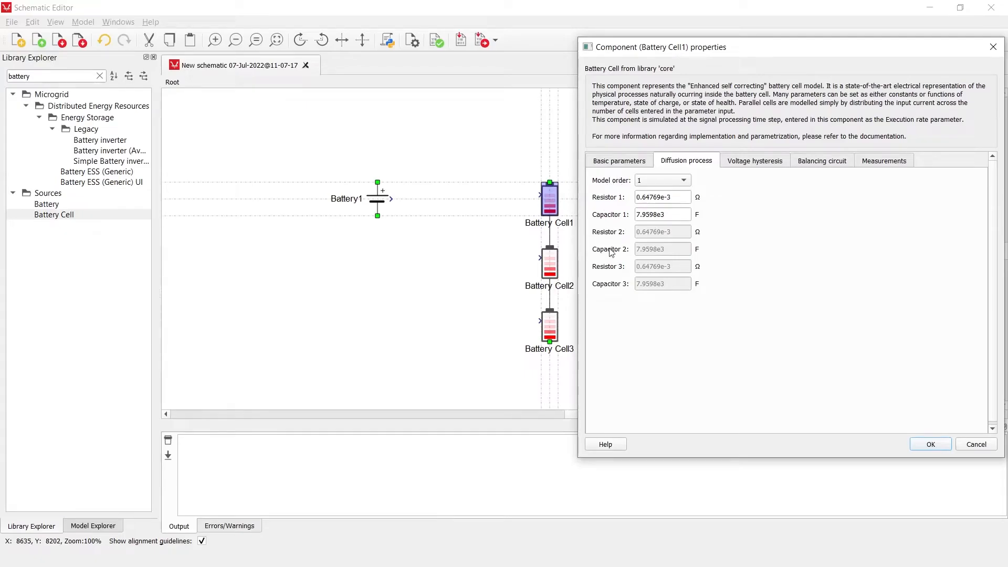
pyautogui.moveTo(614, 270)
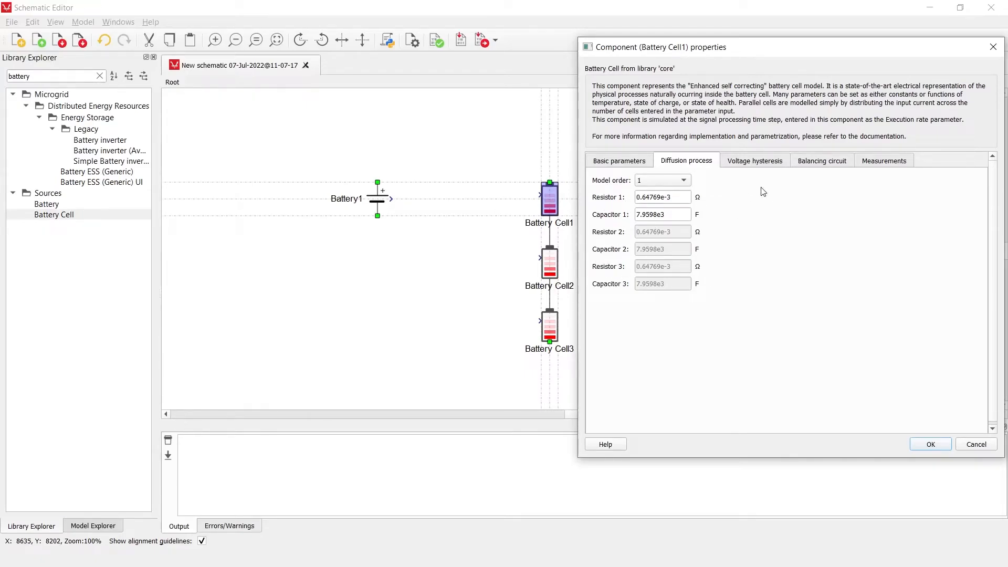
pyautogui.moveTo(819, 210)
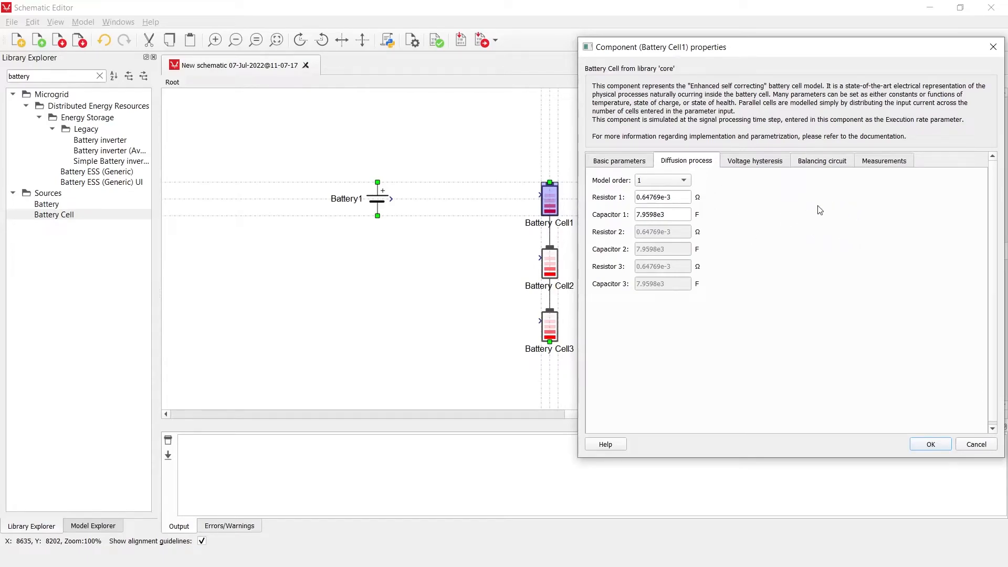
pyautogui.moveTo(917, 235)
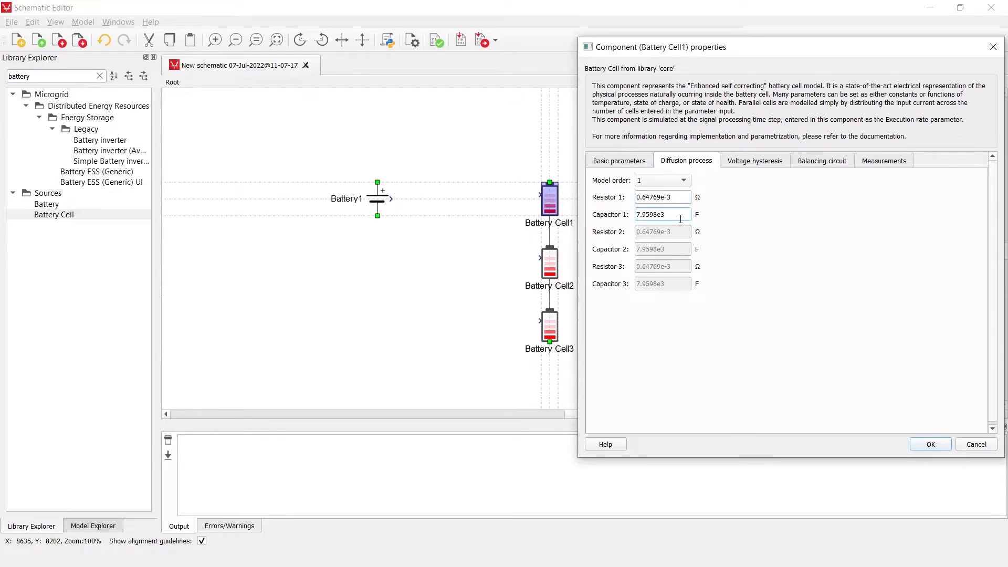
pyautogui.click(683, 180)
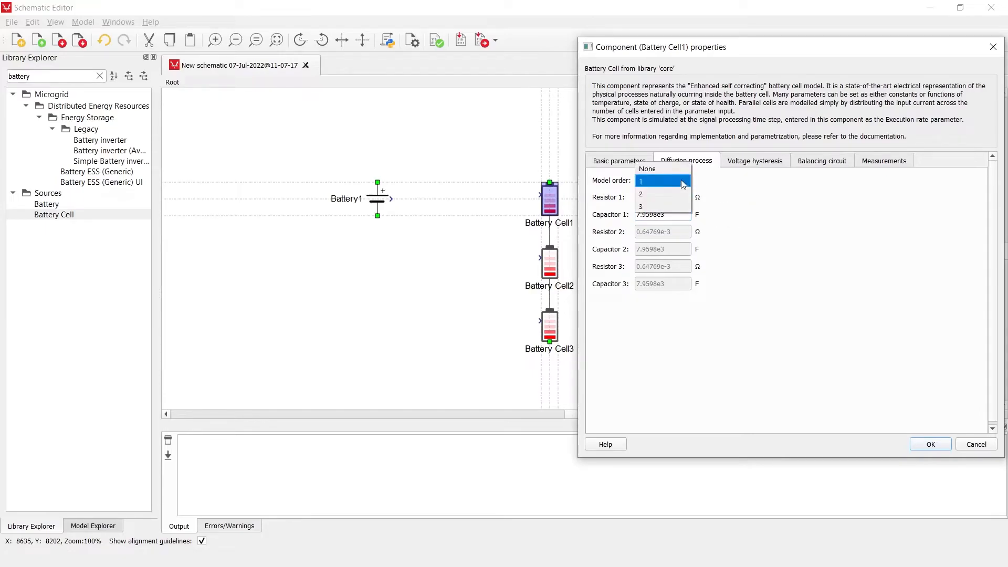
pyautogui.moveTo(675, 207)
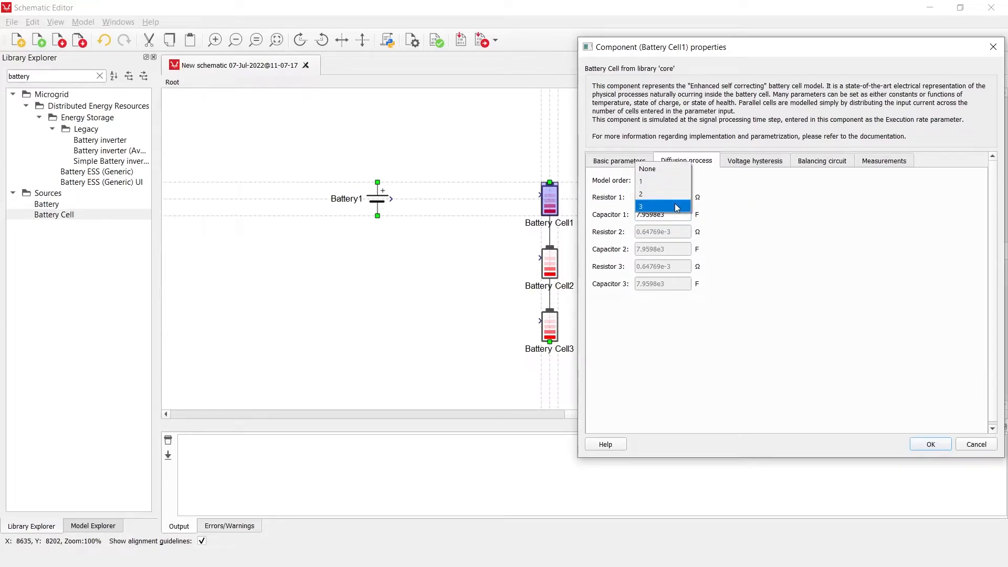
pyautogui.moveTo(648, 168)
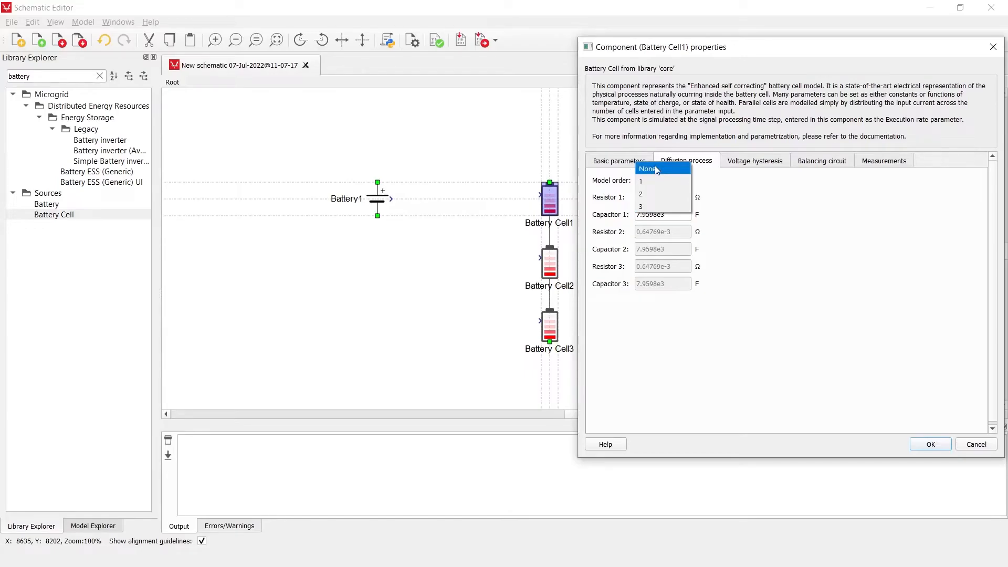
pyautogui.click(641, 180)
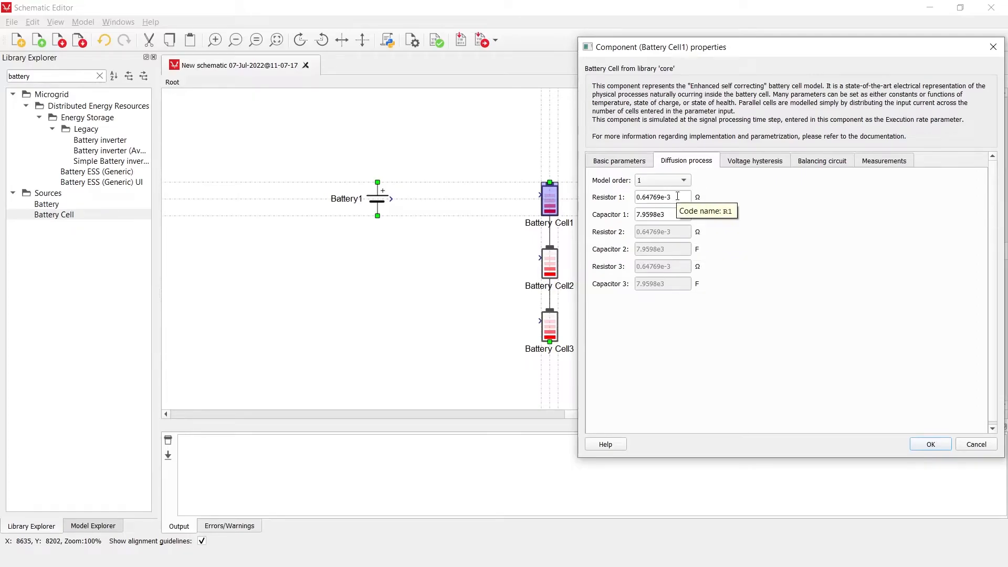
pyautogui.click(662, 180)
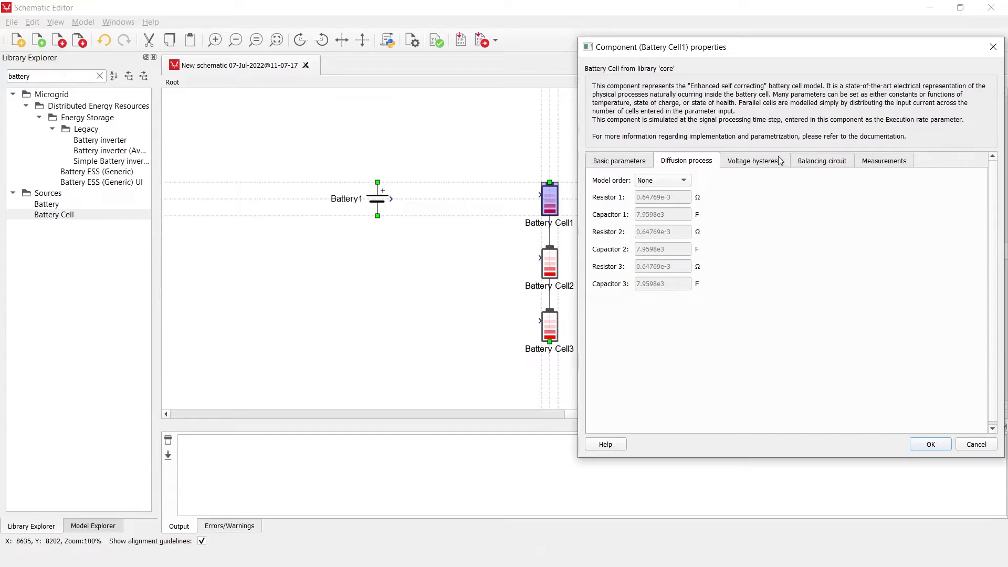
pyautogui.moveTo(764, 161)
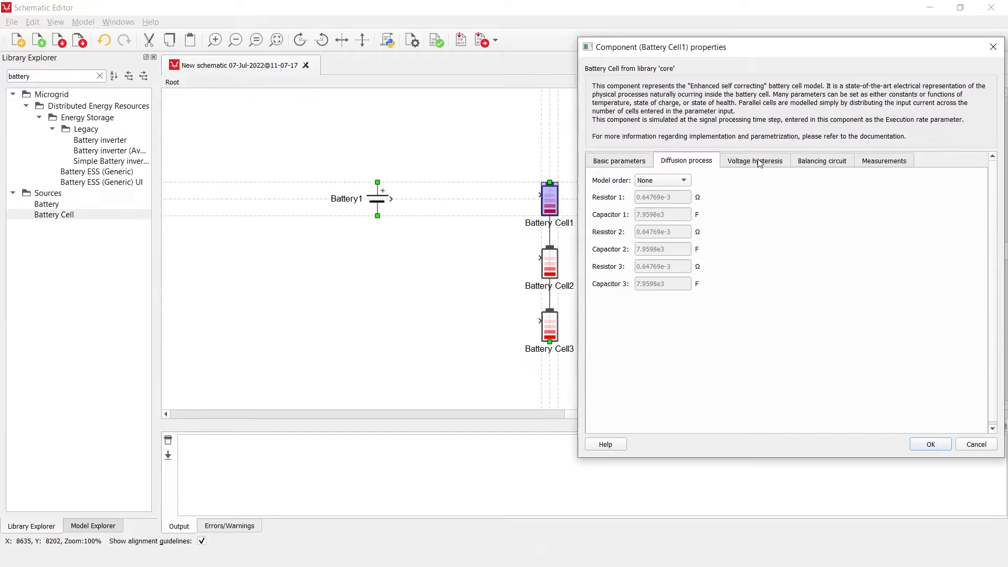
# Show Battery Cell1's Voltage hysteresis settings (One state model, temperatures [5, 25, 45])
pyautogui.click(754, 161)
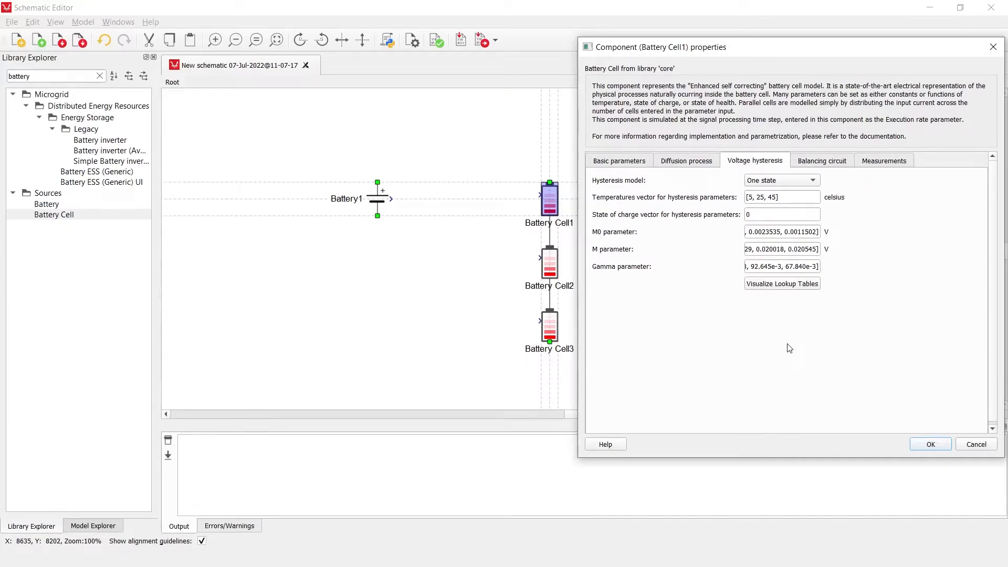
pyautogui.moveTo(655, 433)
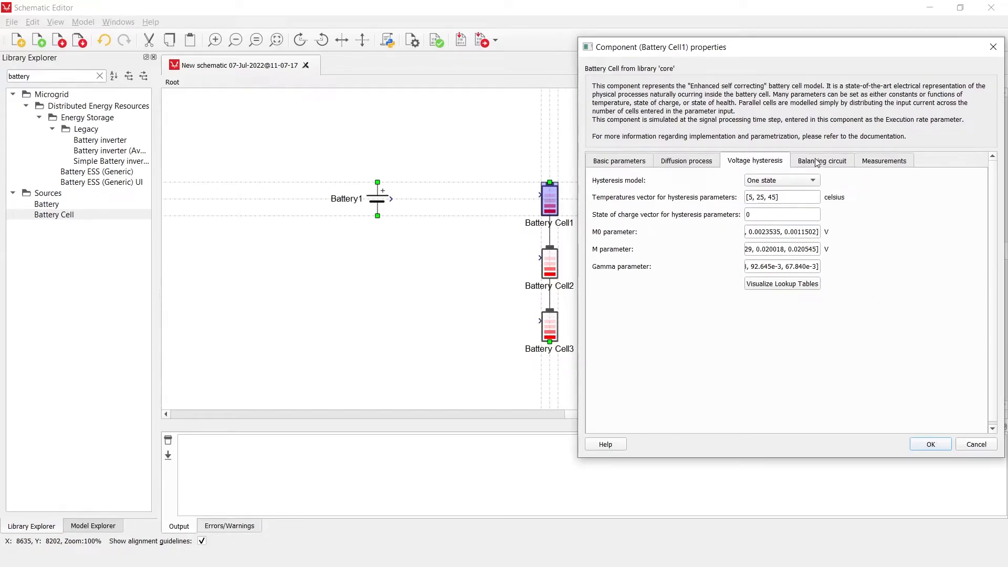
# Keep Battery Cell1's balancing circuit Passive and set its parallel resistor to 1 Ω
pyautogui.click(821, 160)
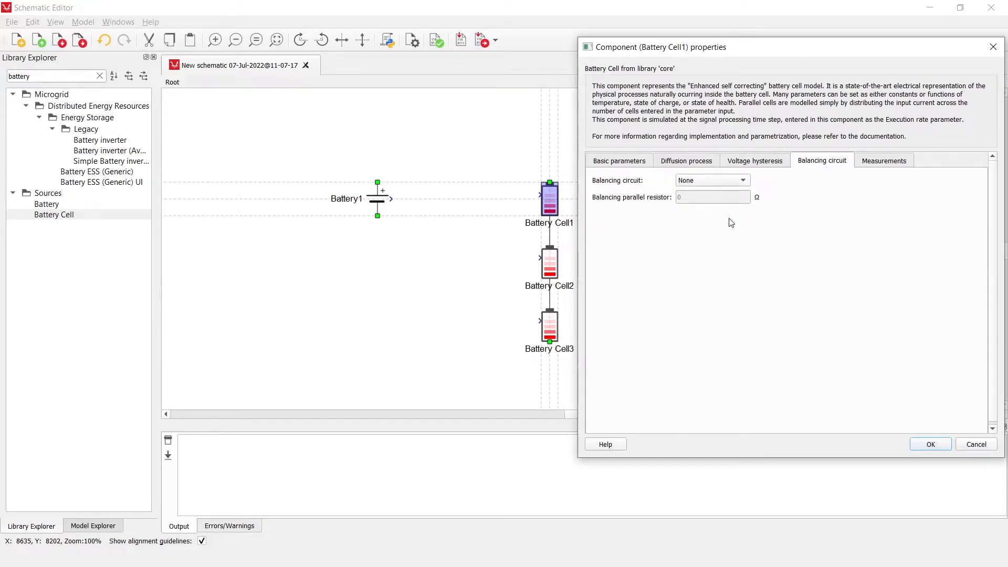
pyautogui.moveTo(816, 67)
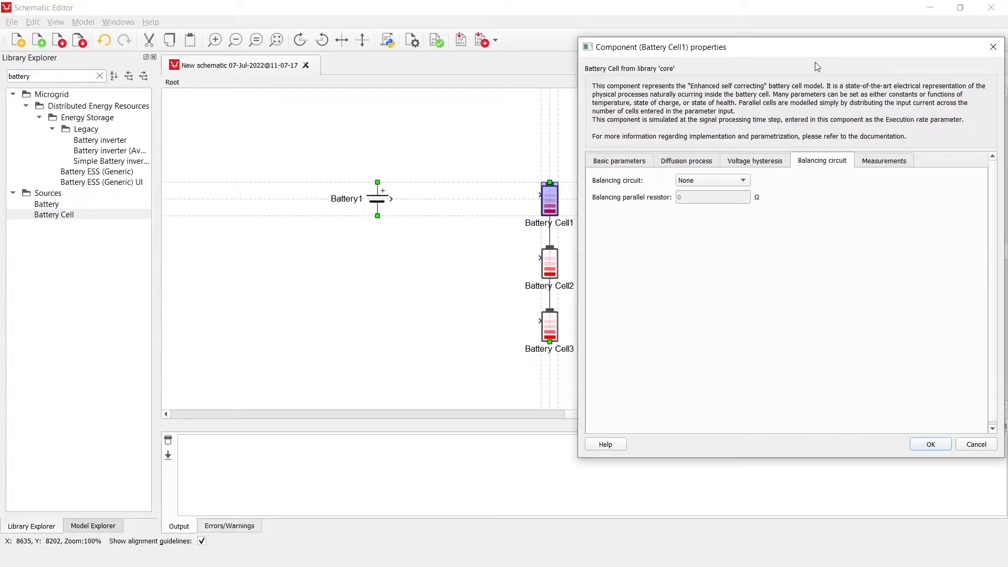
pyautogui.moveTo(540, 201)
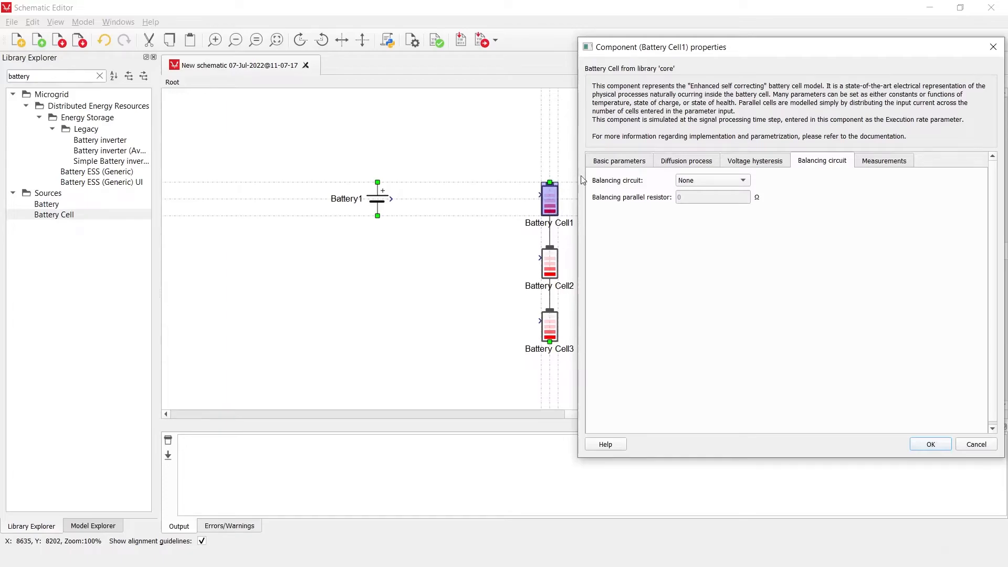
pyautogui.moveTo(680, 154)
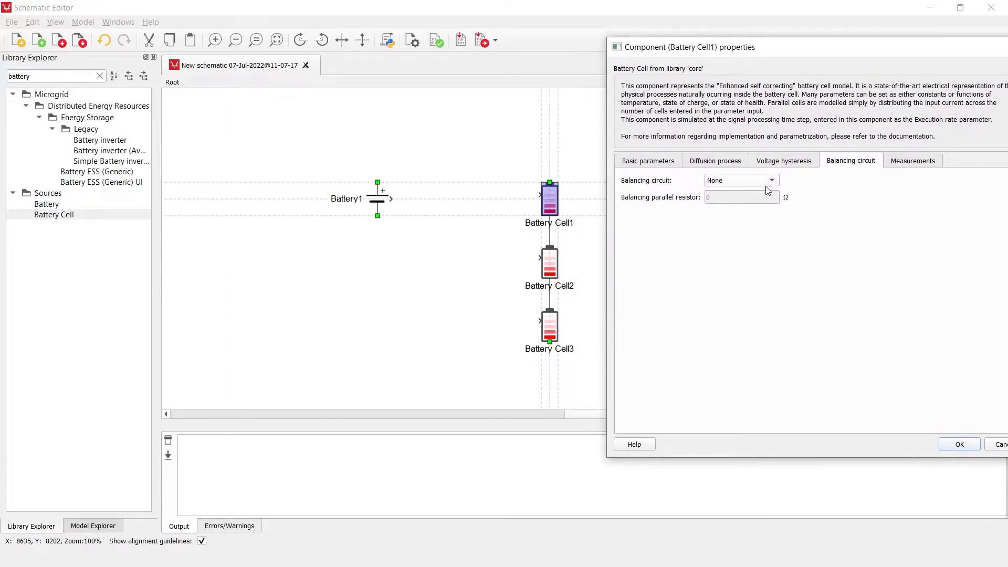
pyautogui.moveTo(768, 188)
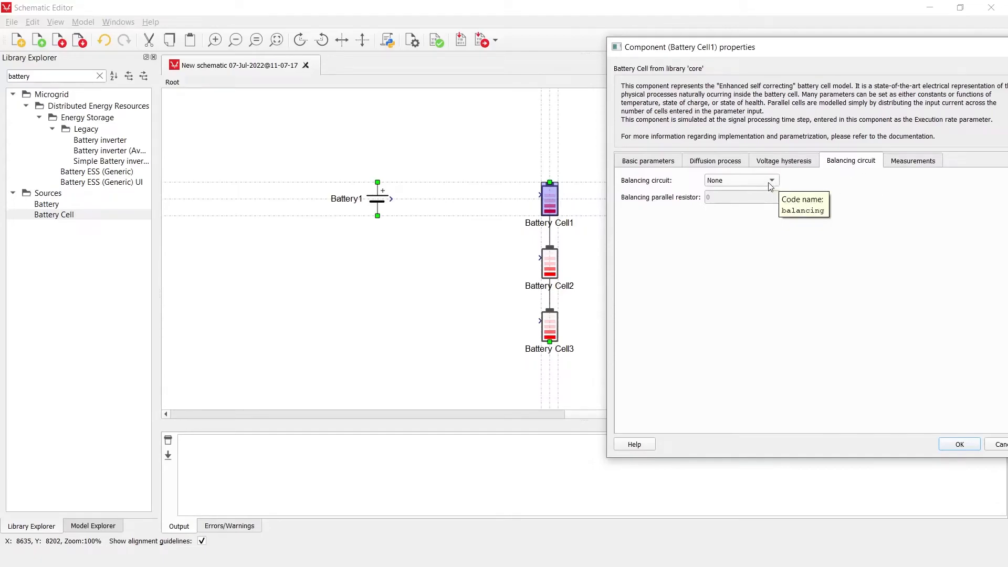
pyautogui.click(770, 180)
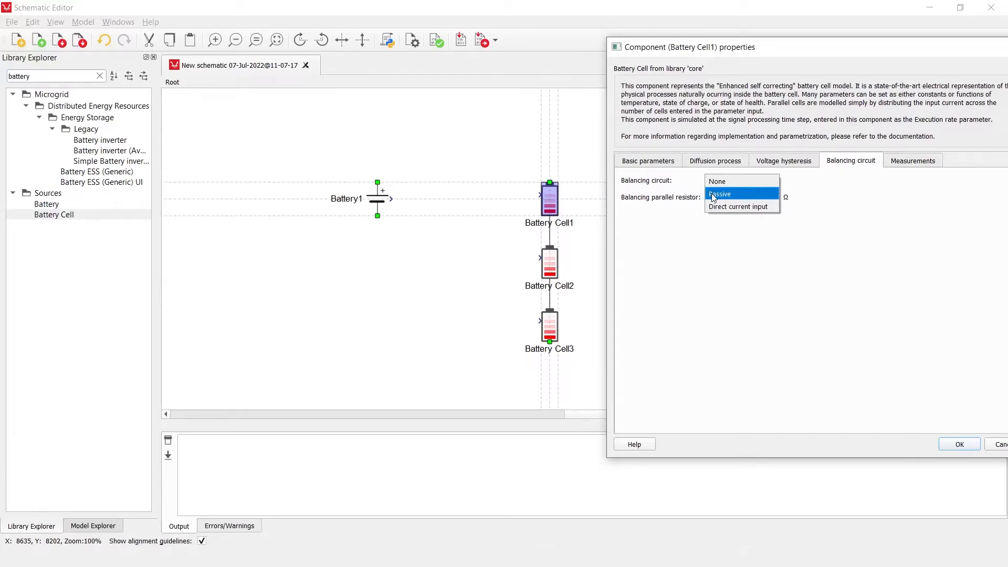
pyautogui.click(720, 193)
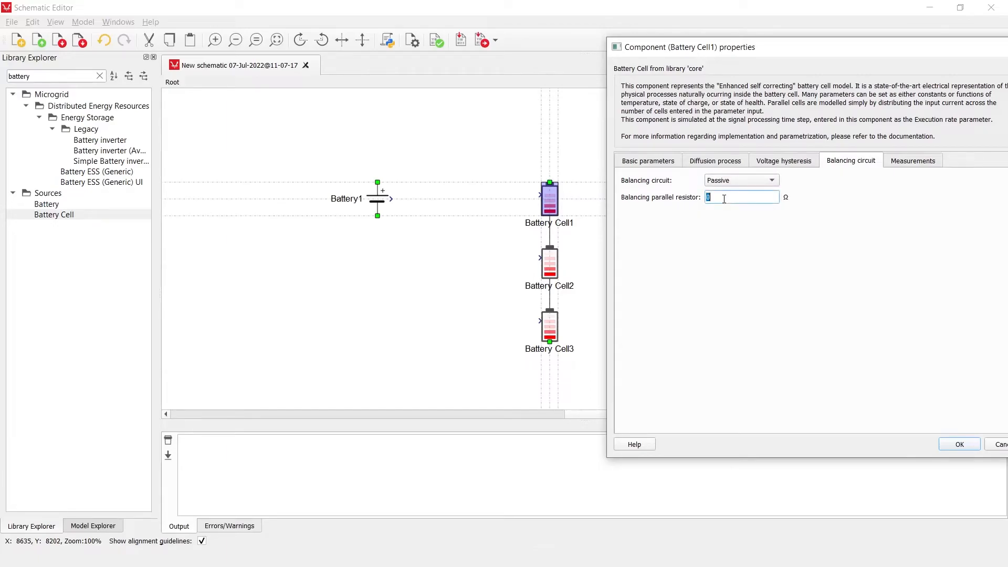
pyautogui.click(771, 180)
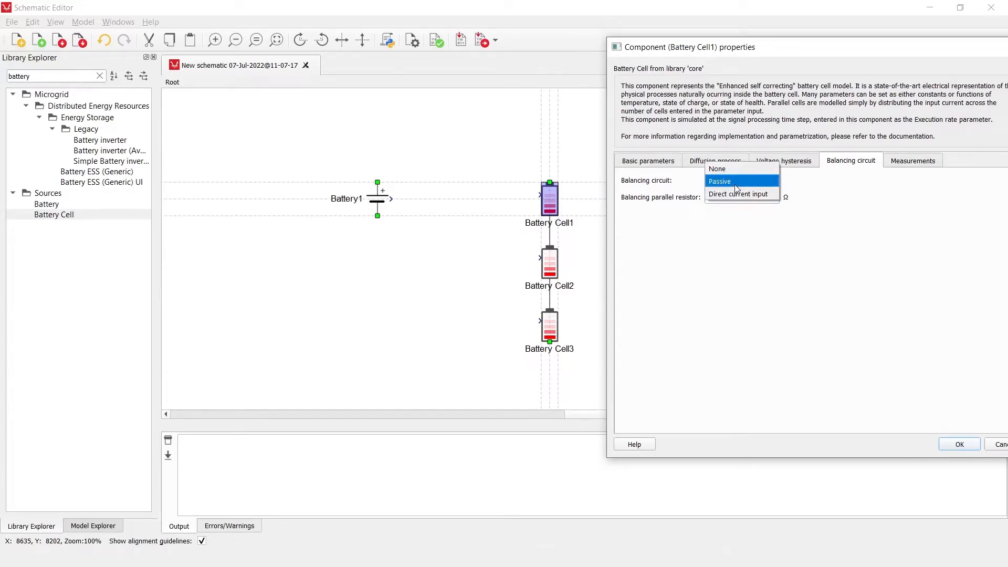
pyautogui.click(719, 181)
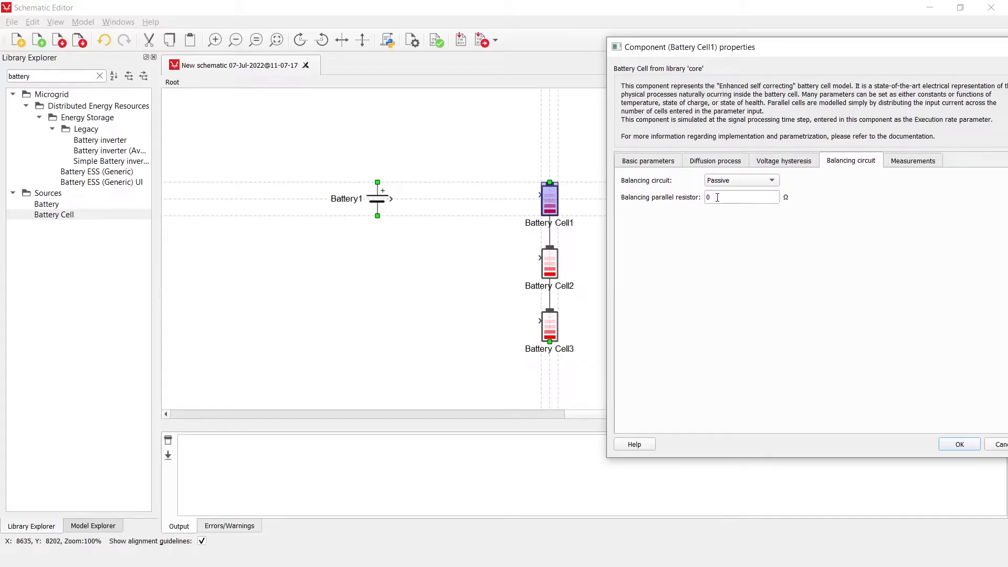
pyautogui.moveTo(576, 206)
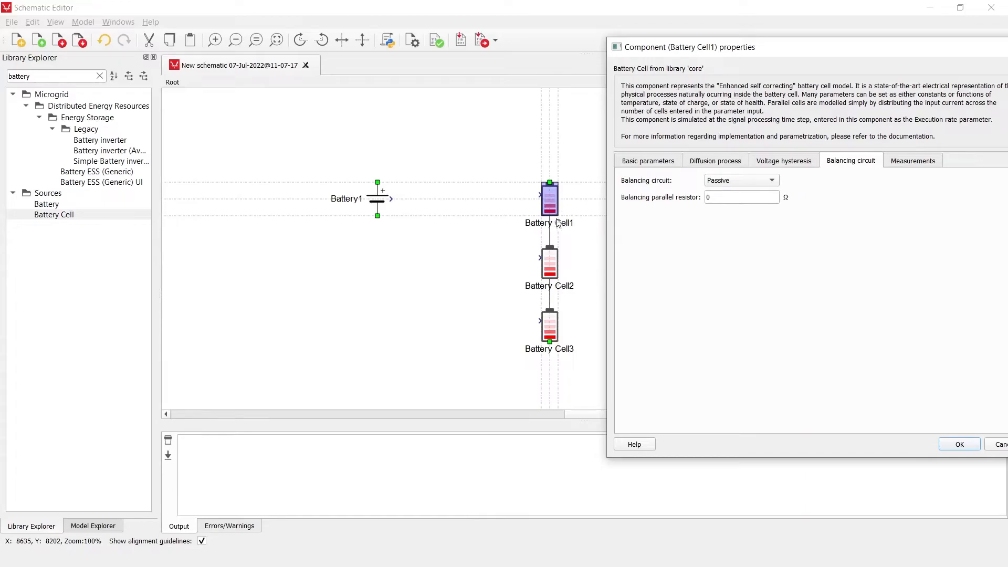
pyautogui.moveTo(564, 220)
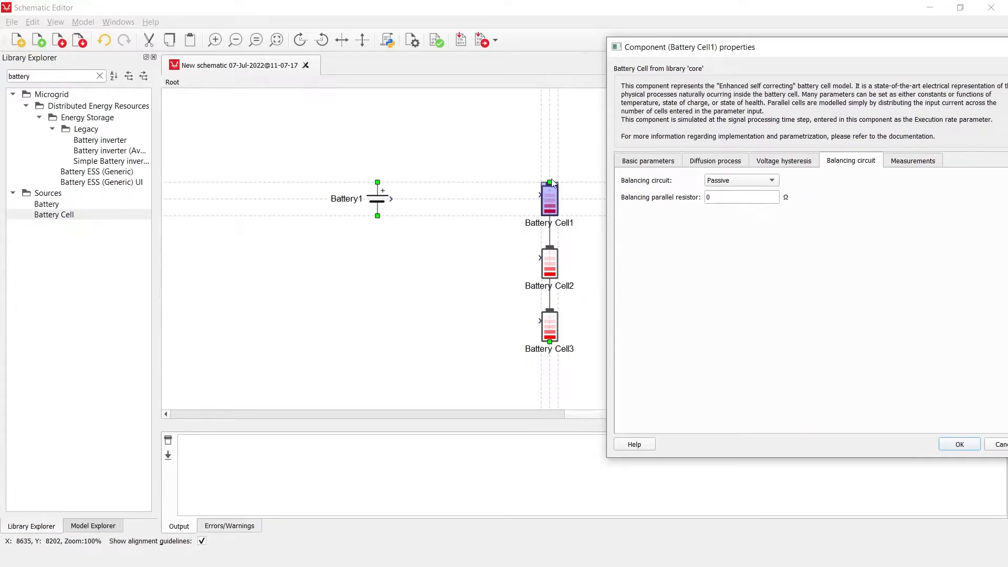
pyautogui.moveTo(583, 187)
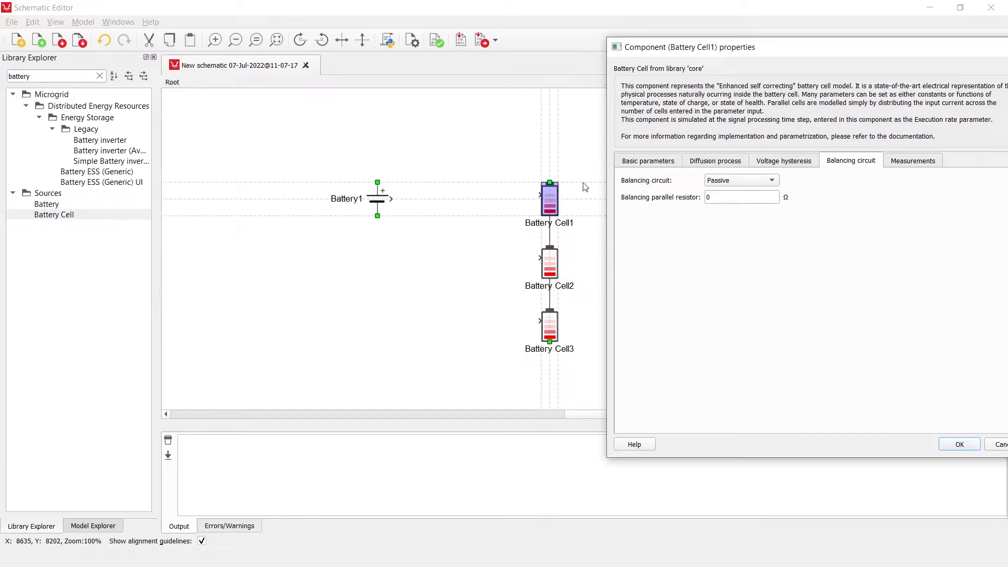
pyautogui.moveTo(554, 232)
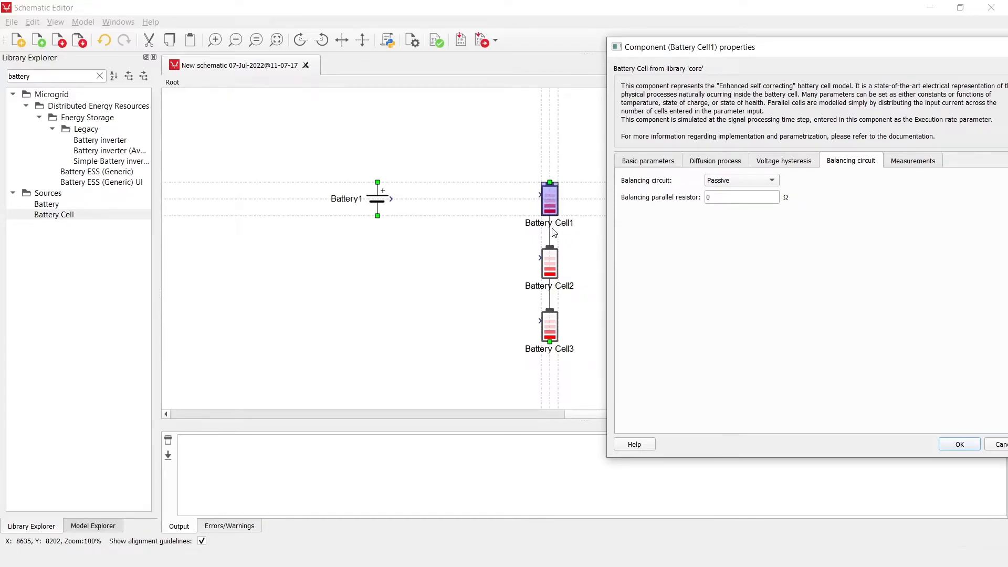
pyautogui.click(741, 197)
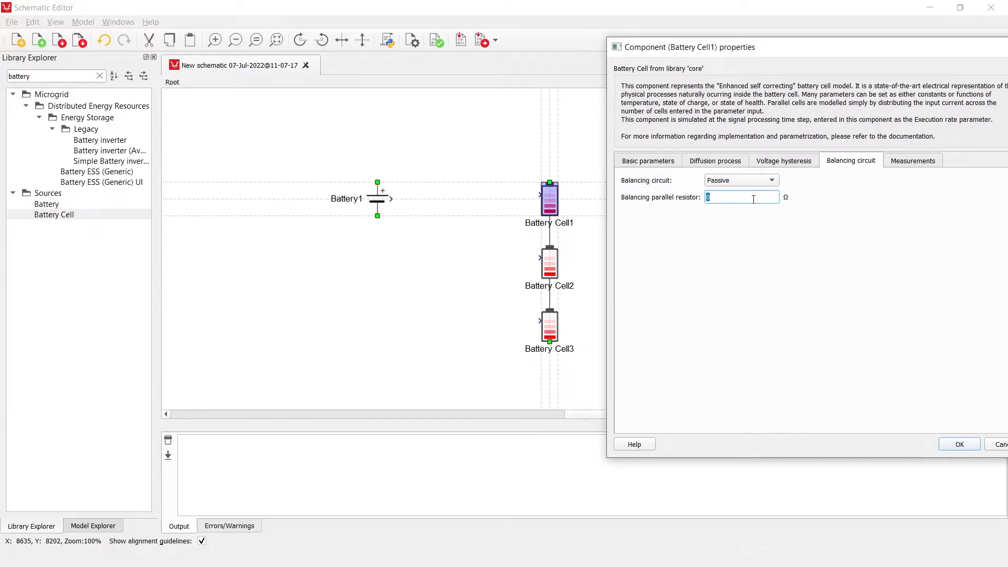
pyautogui.write('1')
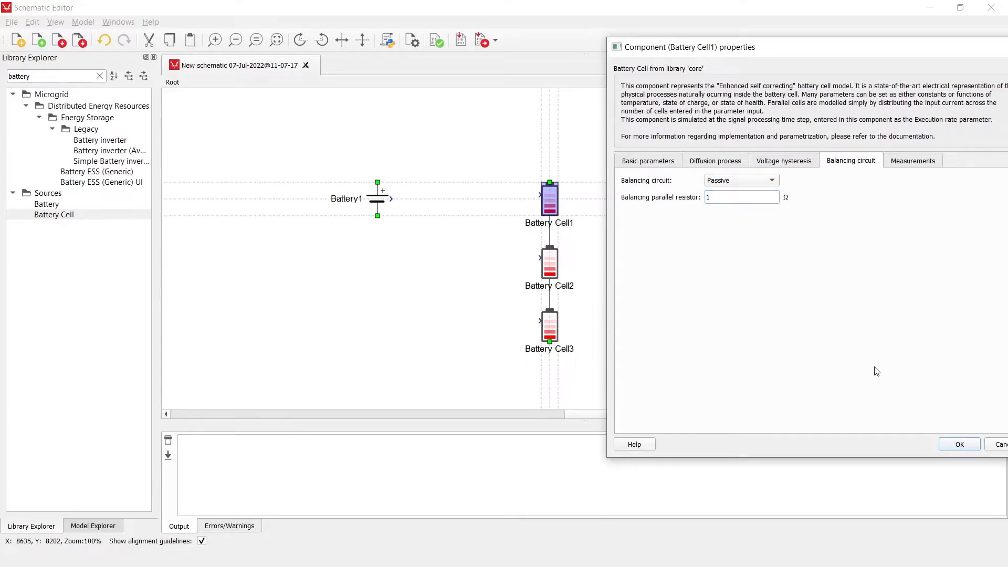
# Apply the 1 Ω resistor with OK, then reopen Battery Cell1's Balancing circuit settings
pyautogui.click(959, 443)
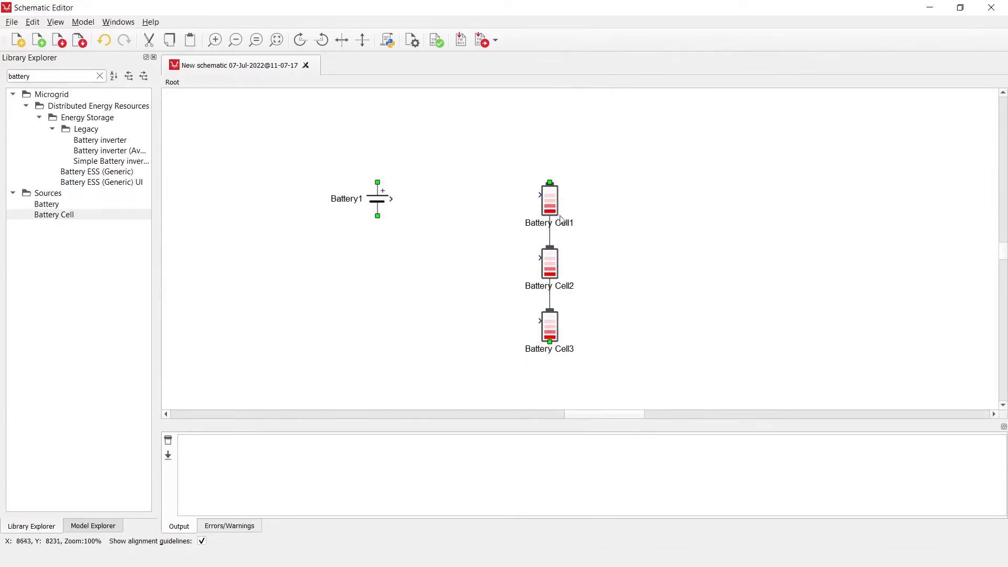
pyautogui.moveTo(544, 195)
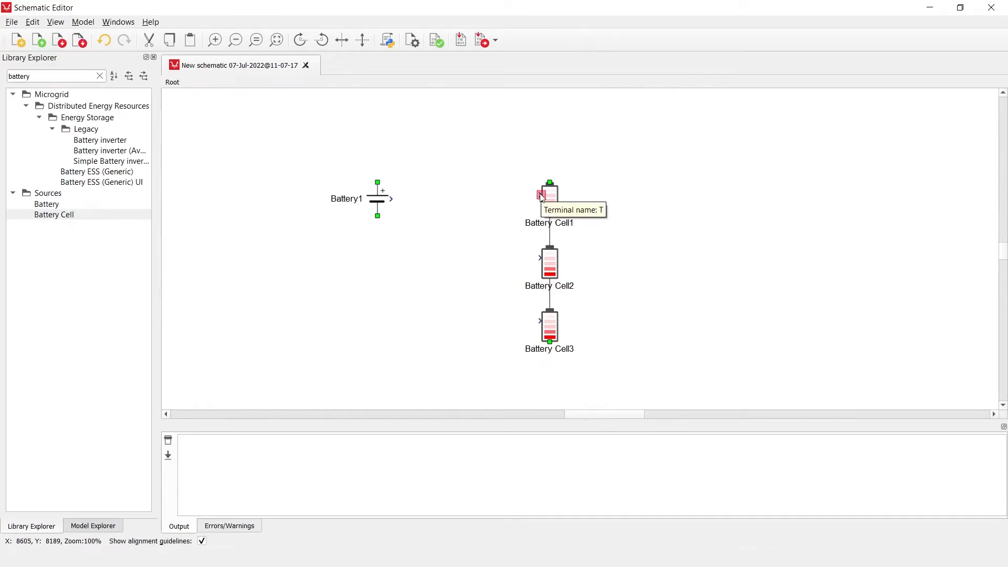
pyautogui.moveTo(549, 194)
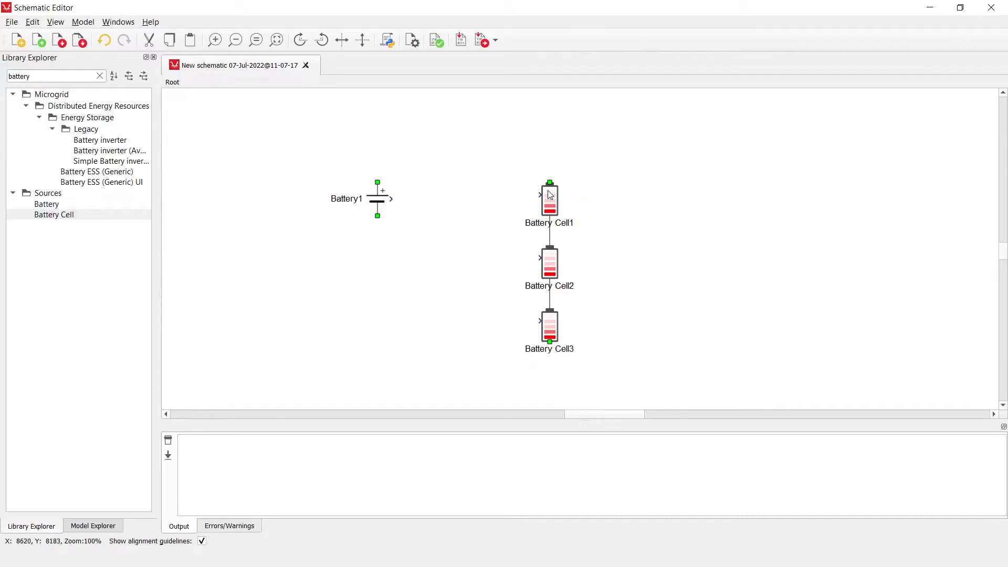
pyautogui.doubleClick(548, 198)
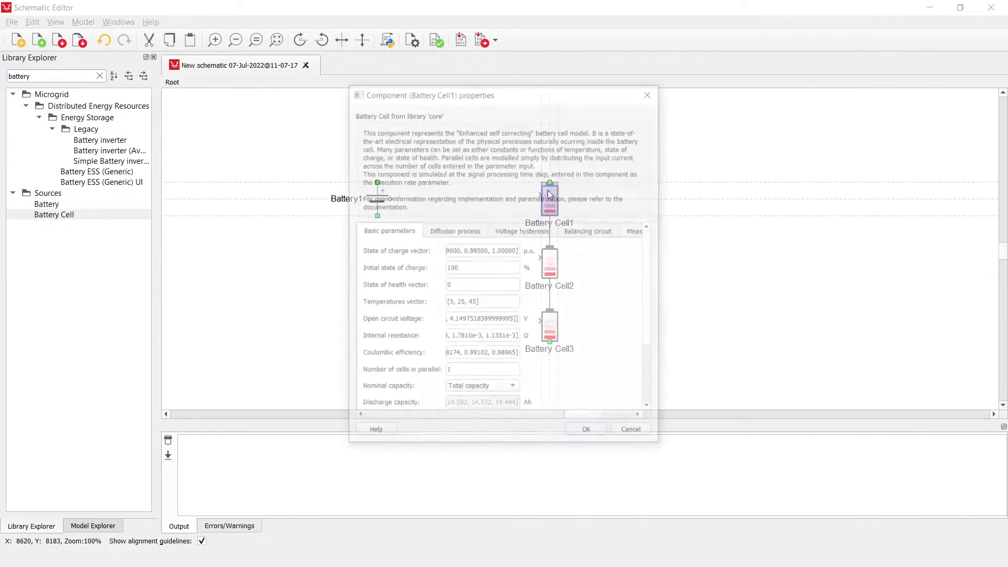
pyautogui.click(588, 230)
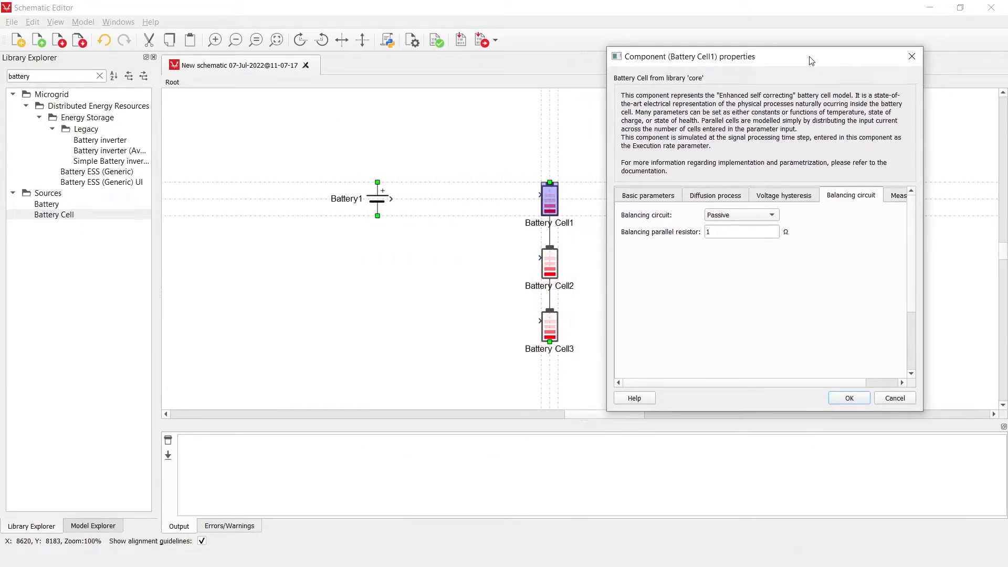
pyautogui.moveTo(436, 197)
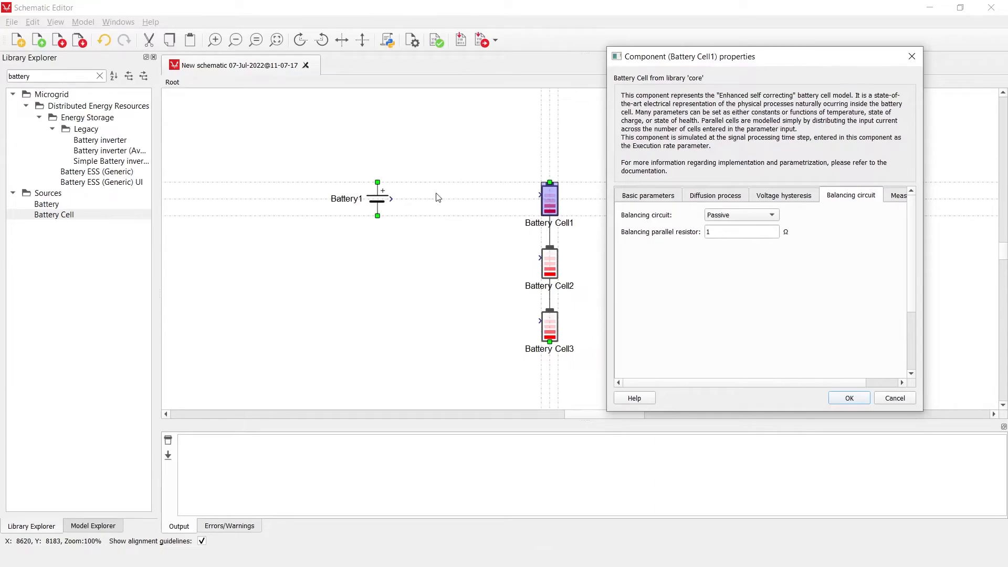
pyautogui.moveTo(654, 249)
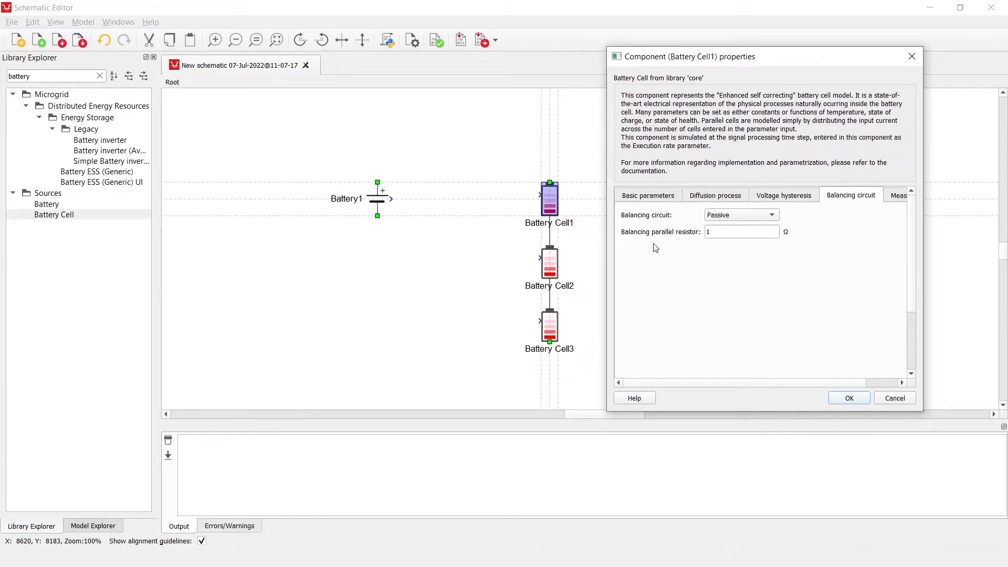
pyautogui.moveTo(653, 234)
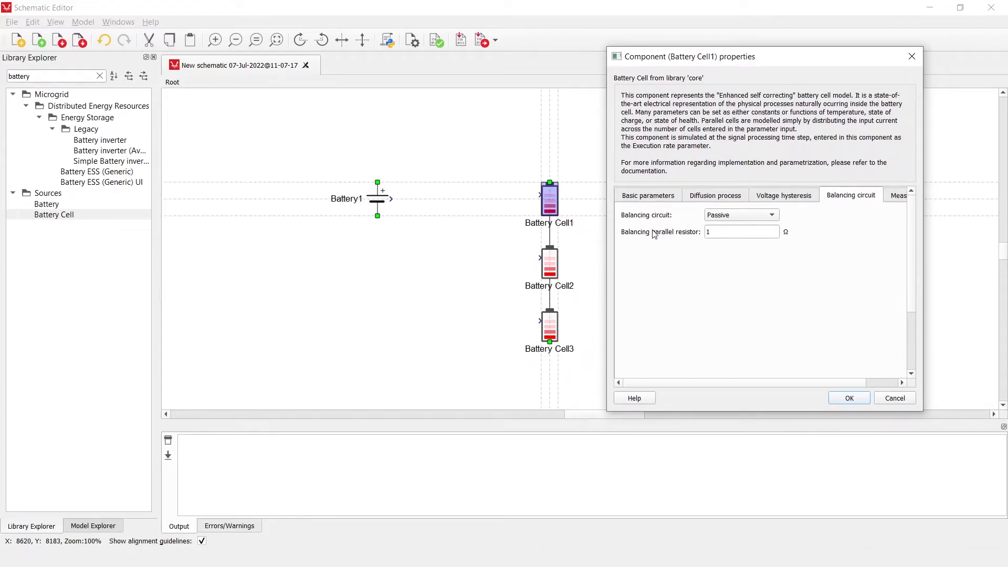
pyautogui.moveTo(747, 247)
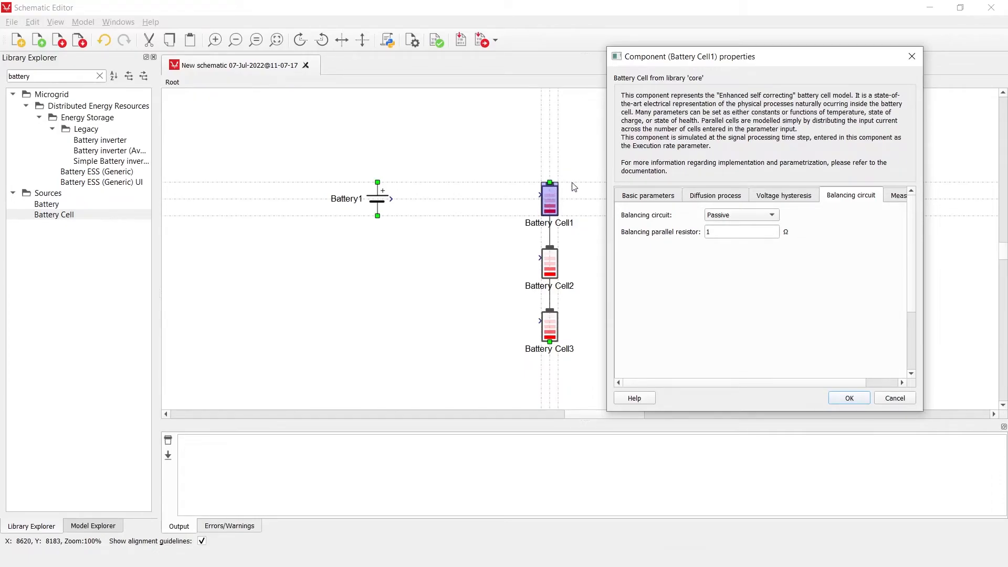
pyautogui.moveTo(806, 205)
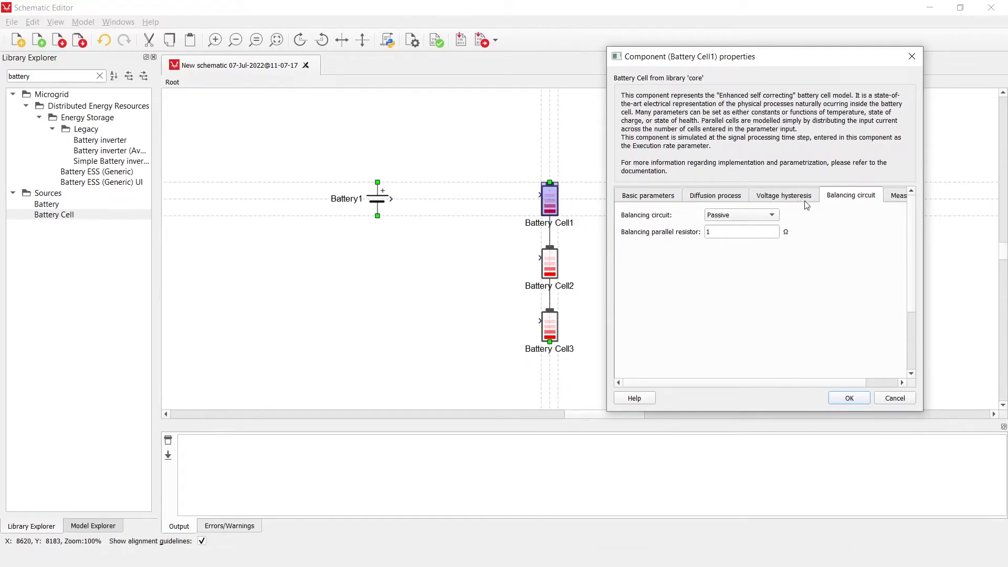
# Switch Battery Cell1's balancing circuit to Direct current input
pyautogui.click(739, 215)
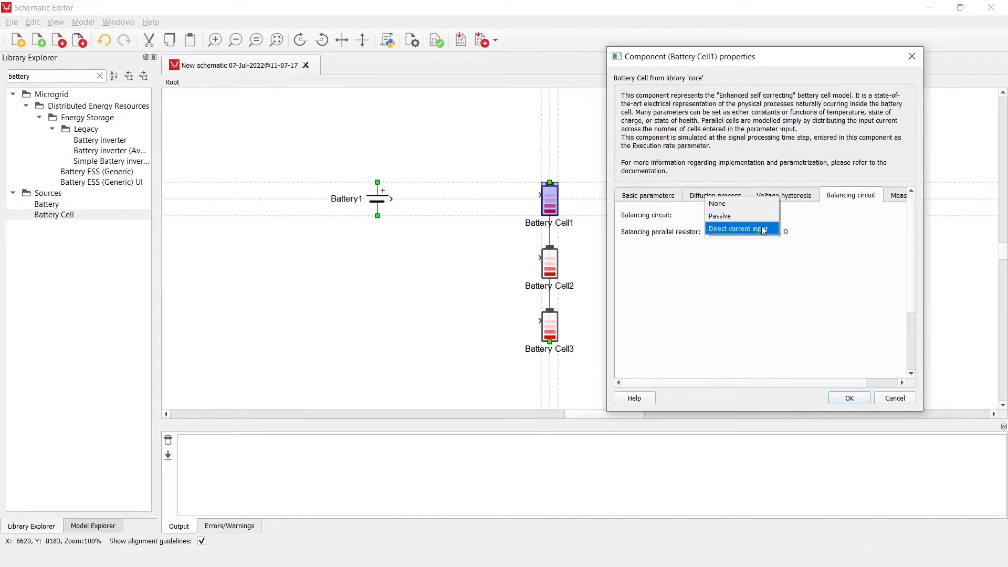
pyautogui.click(739, 229)
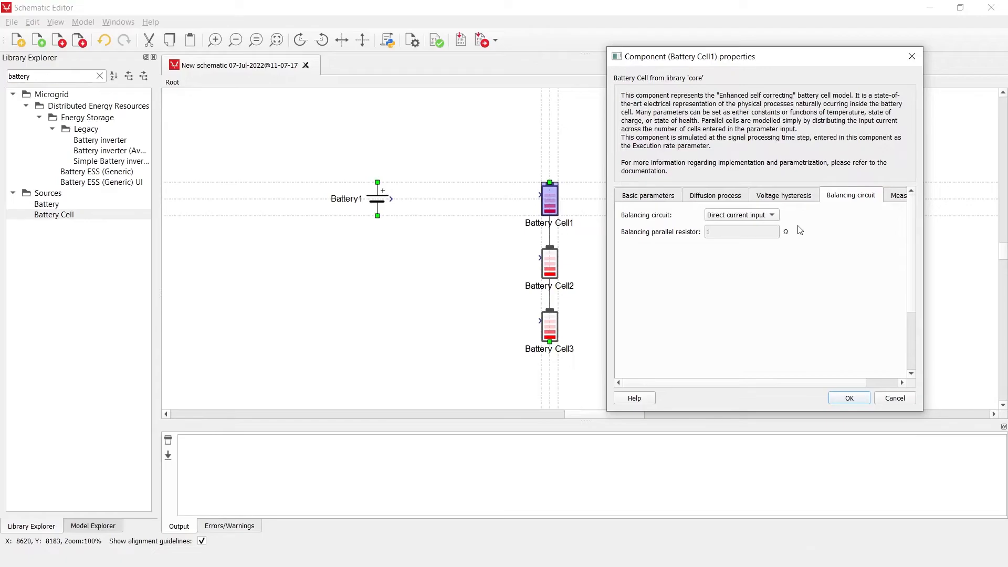
pyautogui.moveTo(808, 263)
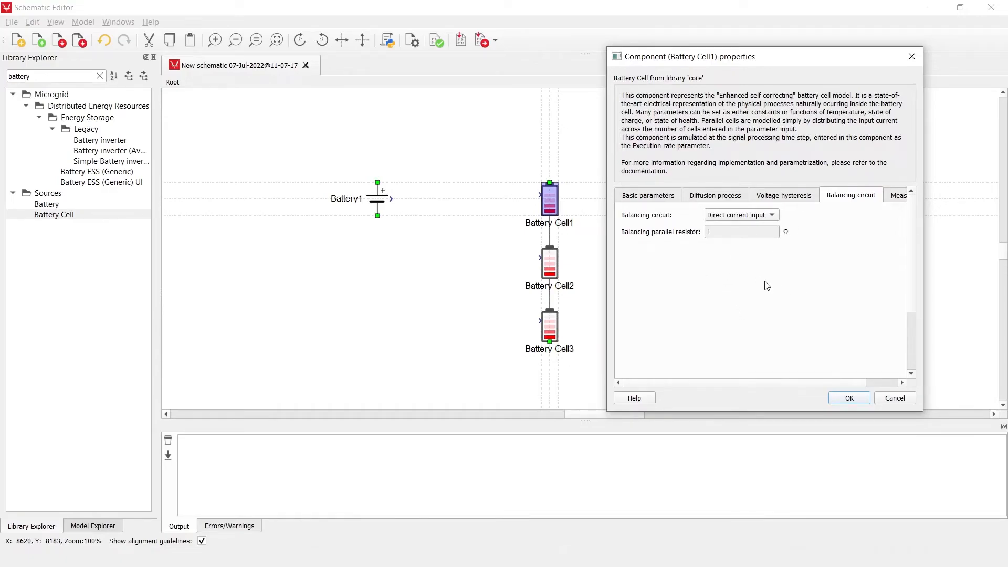
pyautogui.moveTo(808, 279)
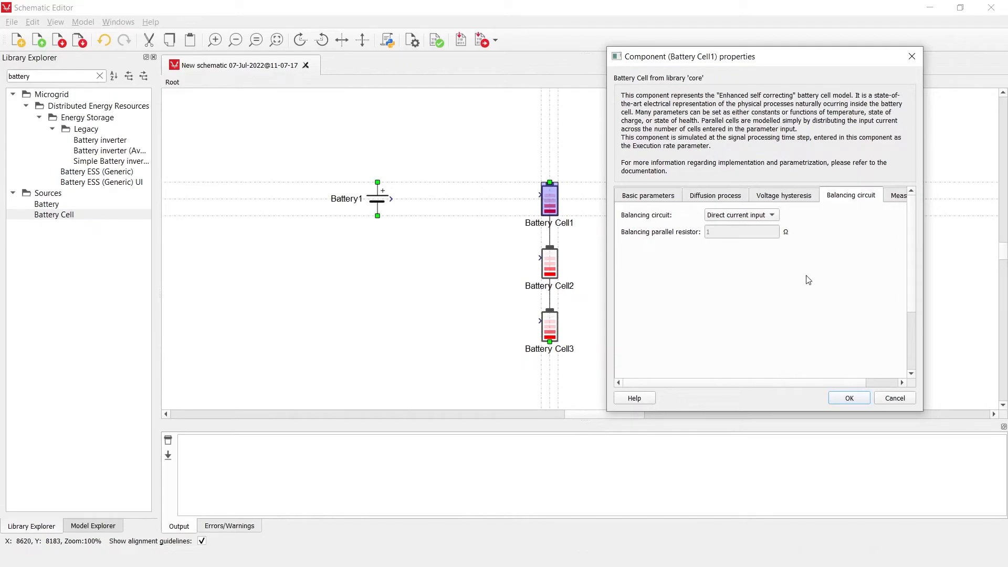
pyautogui.moveTo(856, 262)
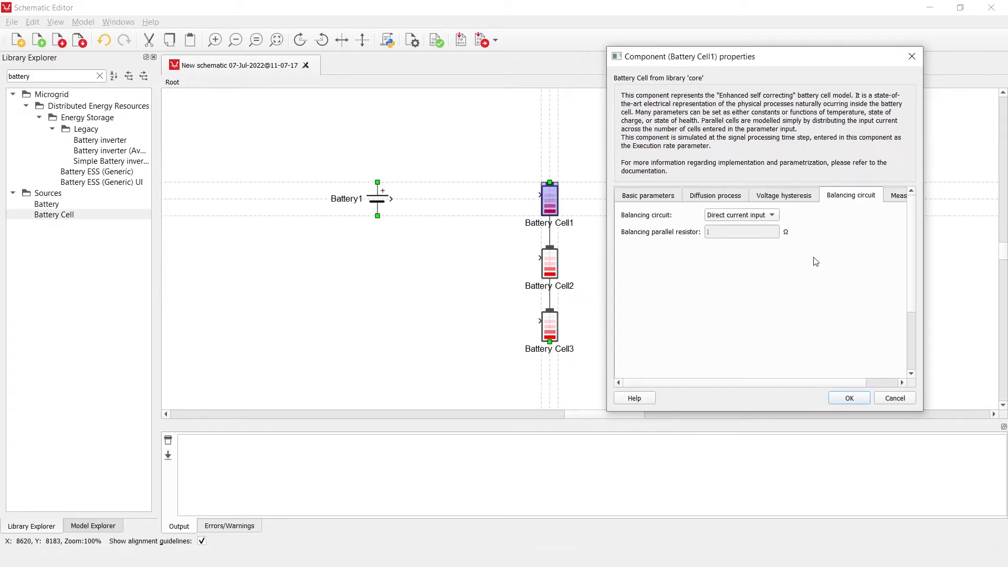
pyautogui.moveTo(498, 215)
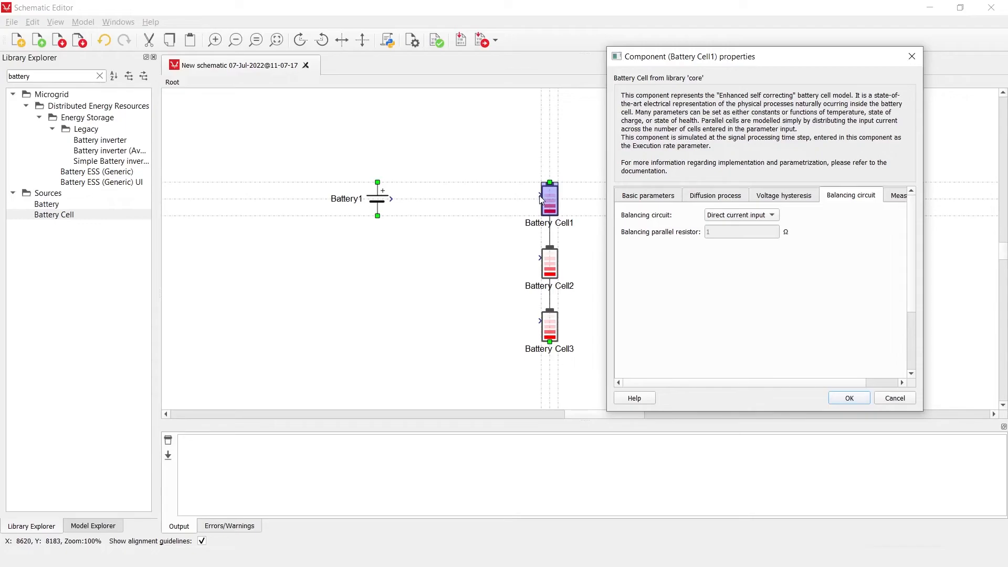
pyautogui.moveTo(578, 194)
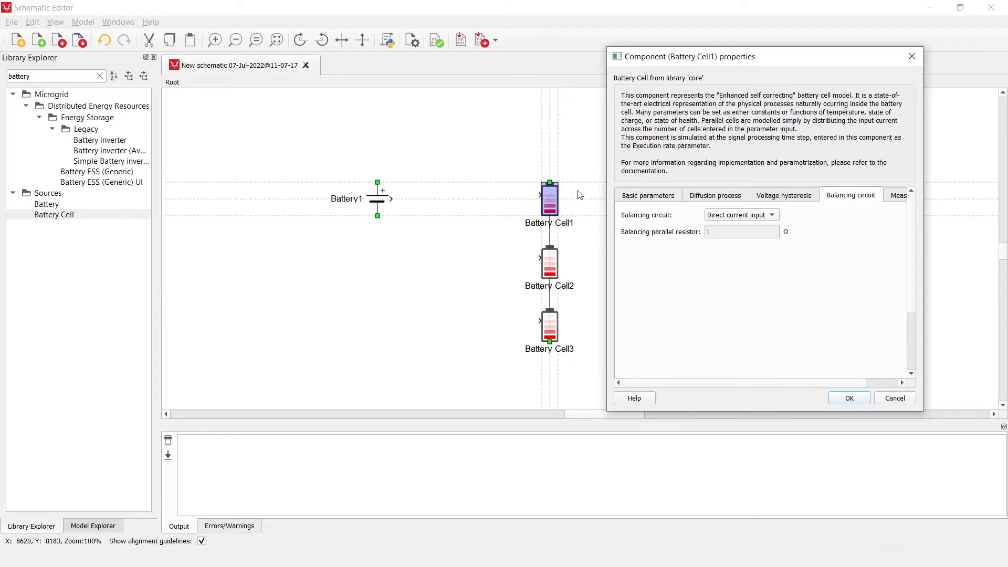
pyautogui.moveTo(495, 192)
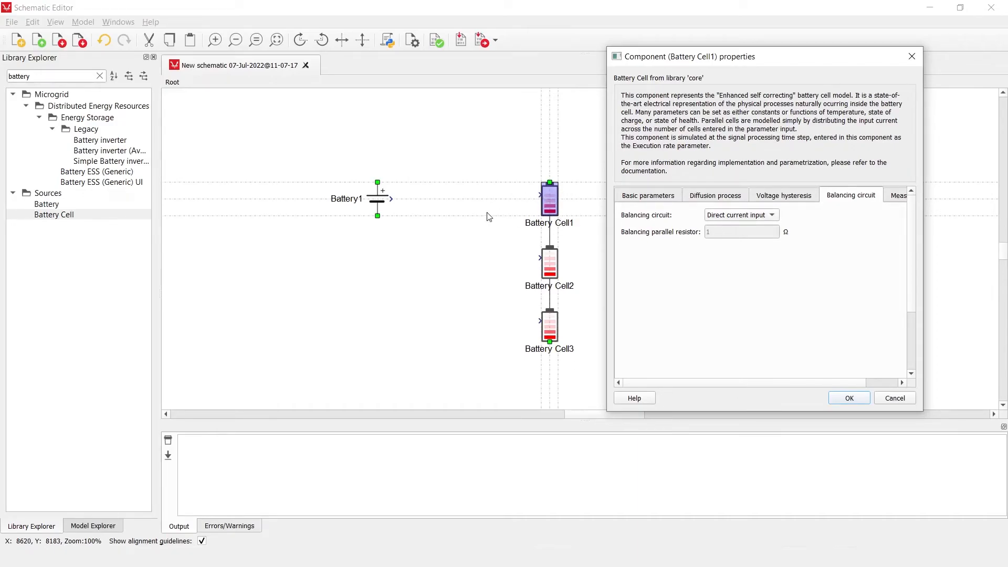
pyautogui.moveTo(485, 206)
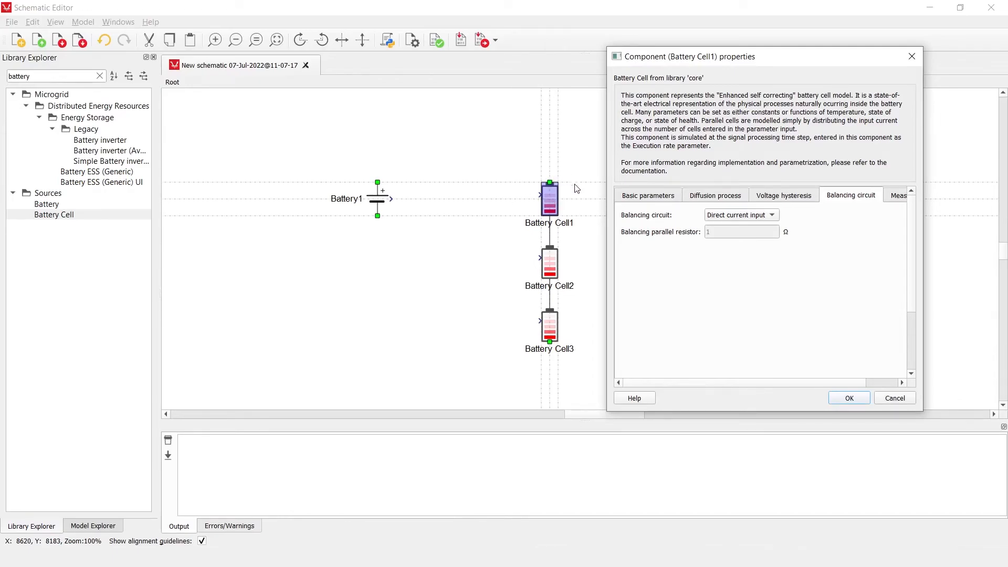
pyautogui.moveTo(577, 224)
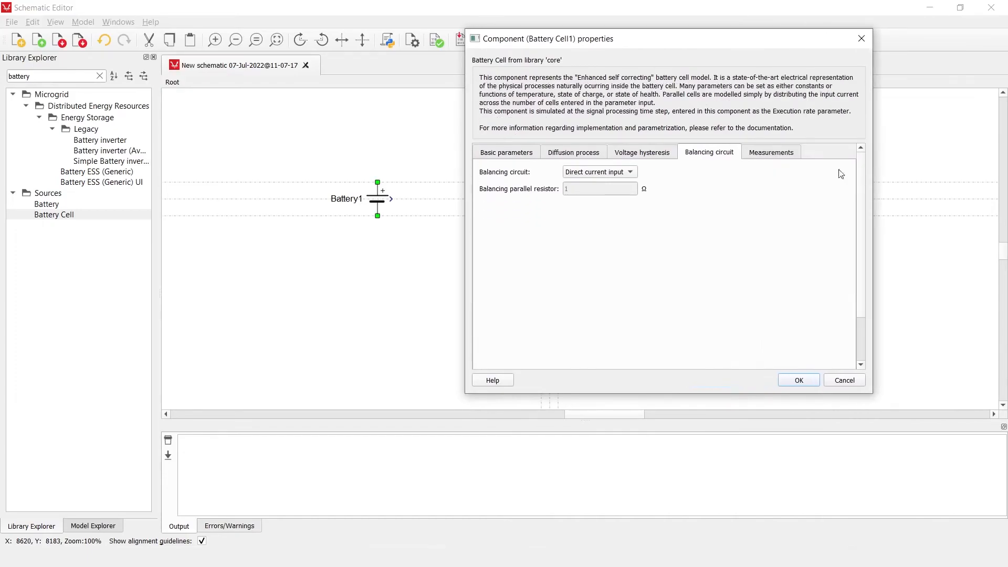
# Show Battery Cell1's Measurements settings and move the properties window aside
pyautogui.click(770, 152)
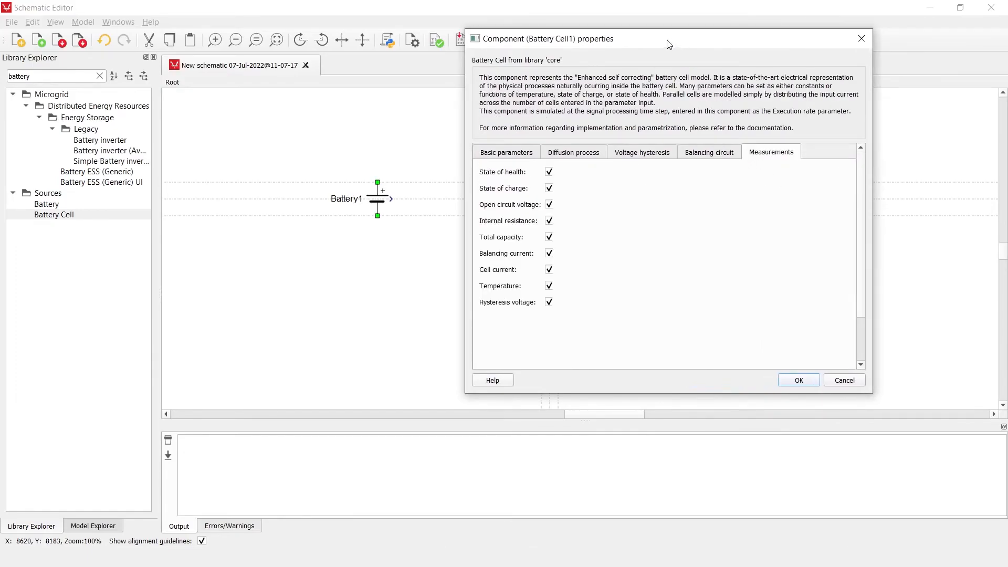
pyautogui.moveTo(667, 38); pyautogui.dragTo(710, 37)
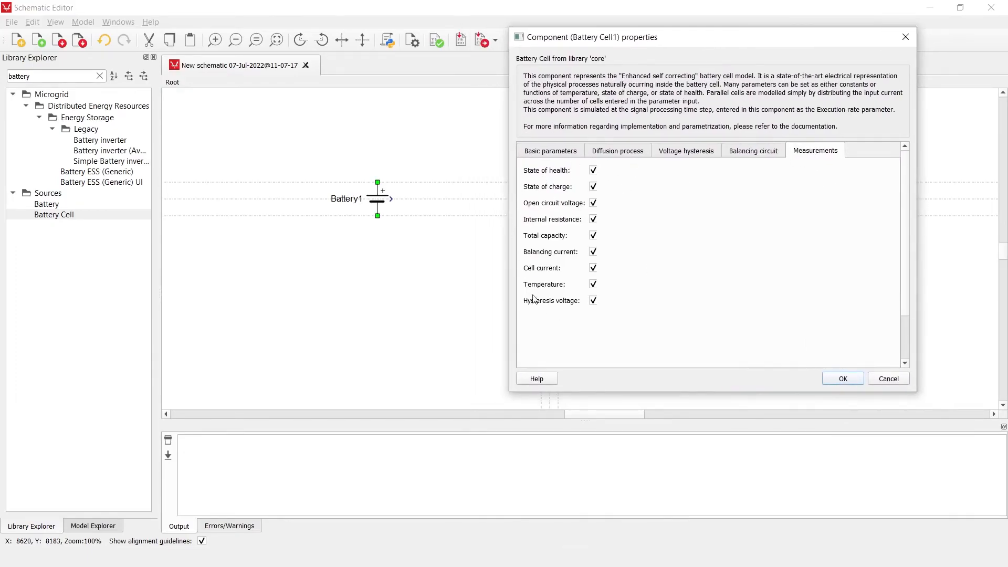
pyautogui.moveTo(627, 344)
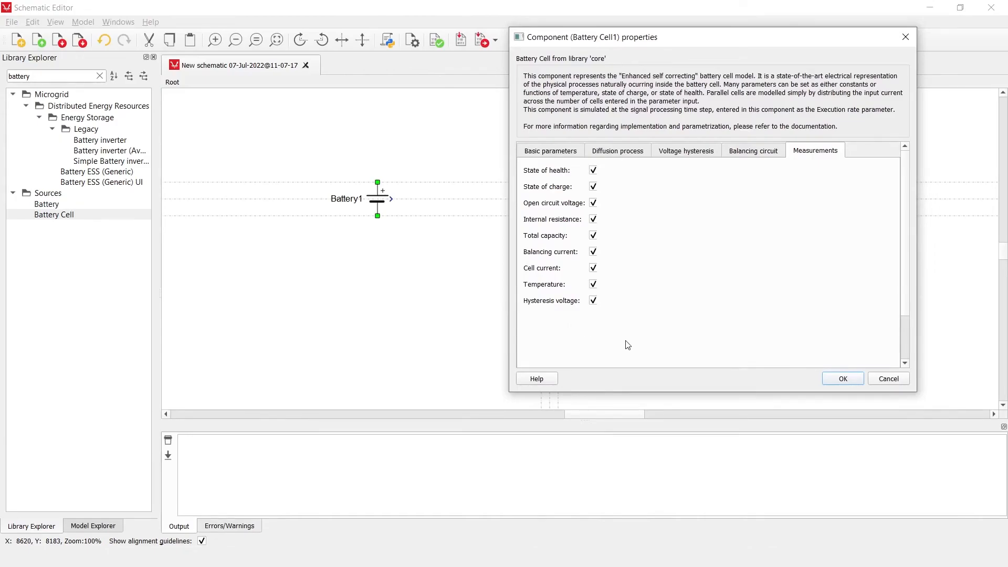
pyautogui.moveTo(661, 266)
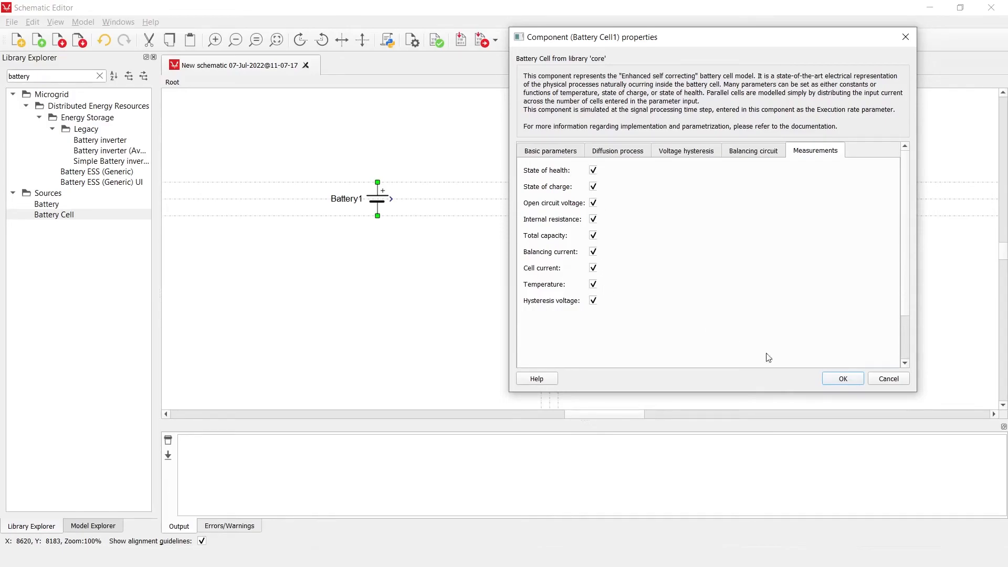
pyautogui.moveTo(608, 357)
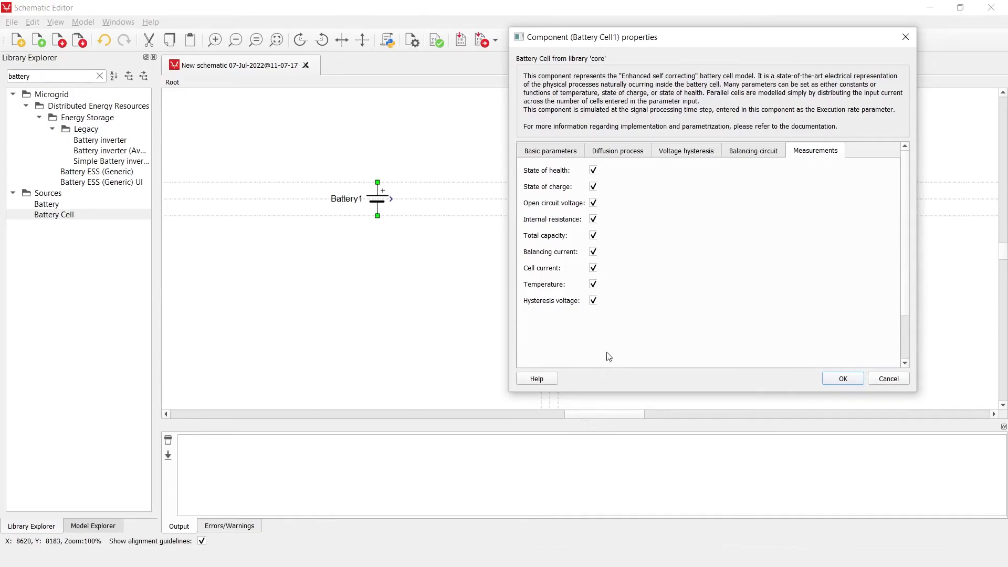
pyautogui.moveTo(658, 235)
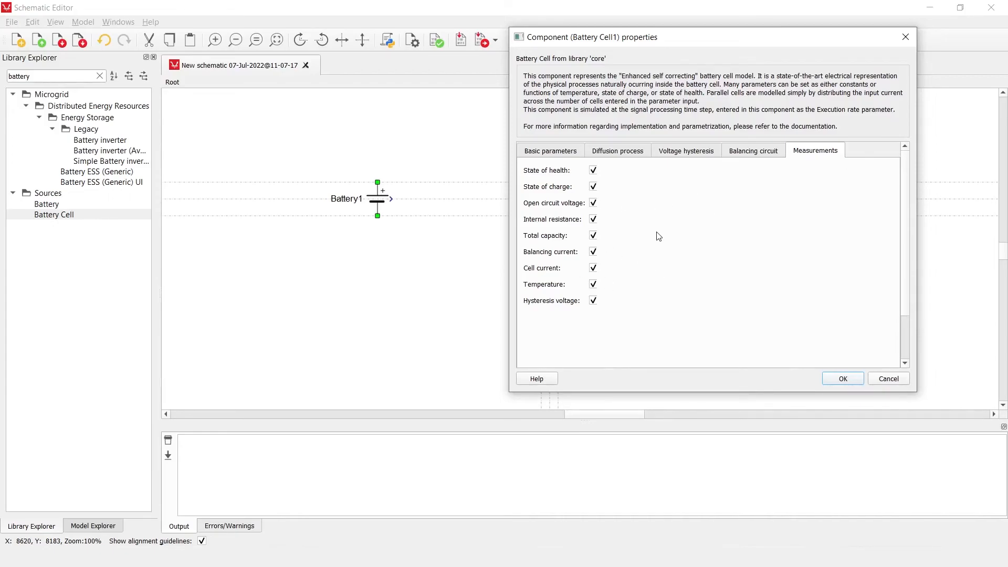
pyautogui.moveTo(549, 379)
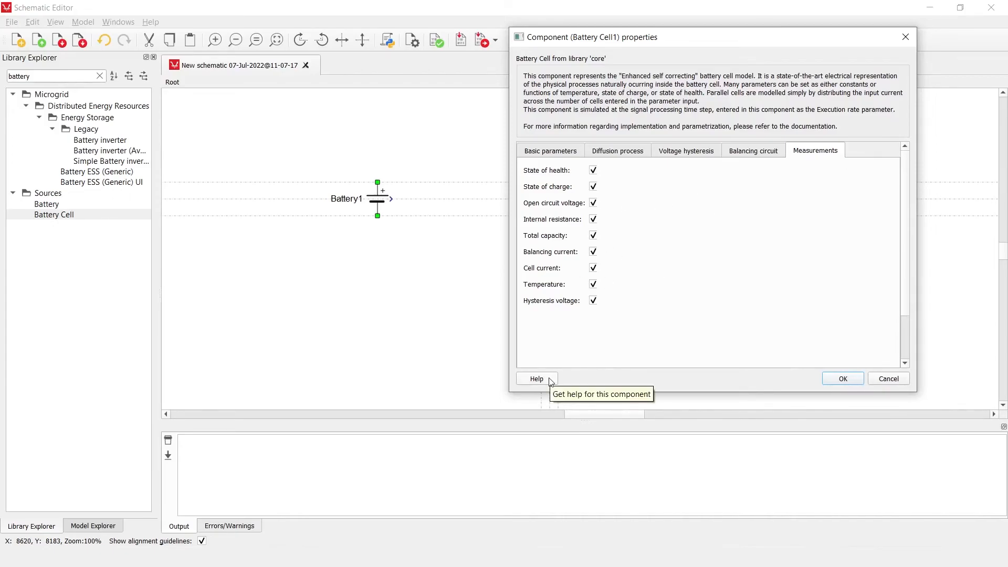
pyautogui.moveTo(526, 390)
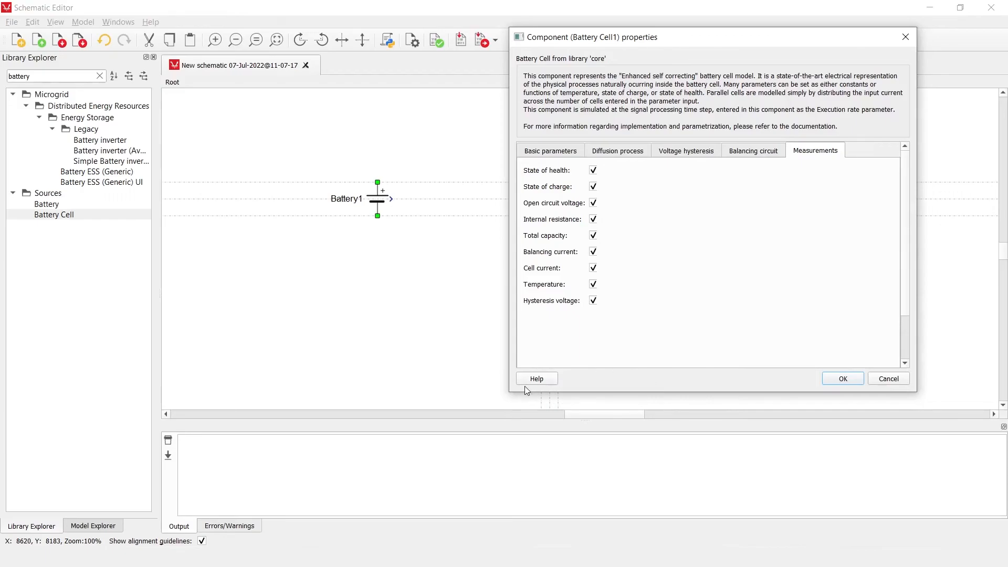
pyautogui.moveTo(888, 378)
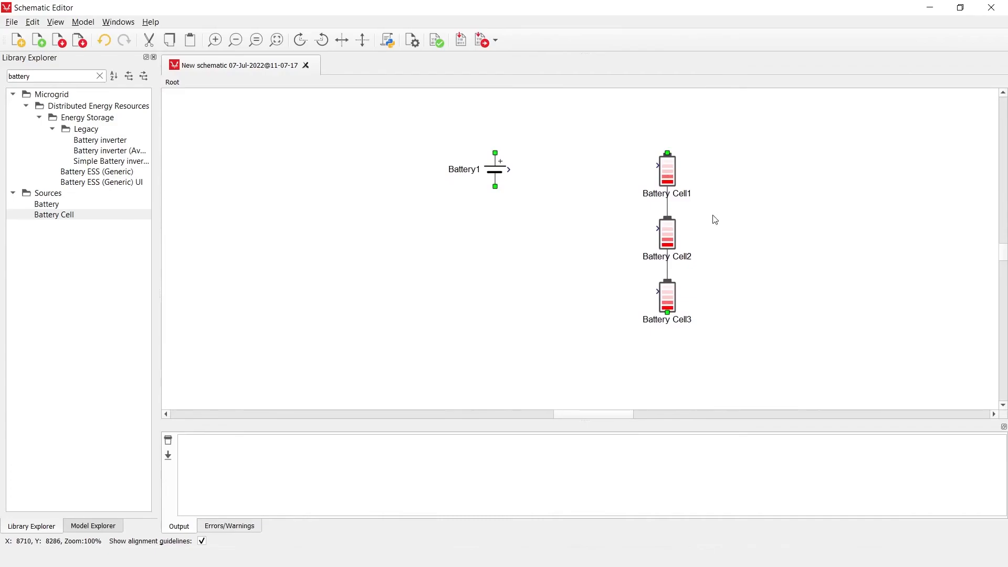
# Reopen Battery Cell1's properties, view Voltage hysteresis then Balancing circuit, and enlarge the dialog
pyautogui.doubleClick(667, 169)
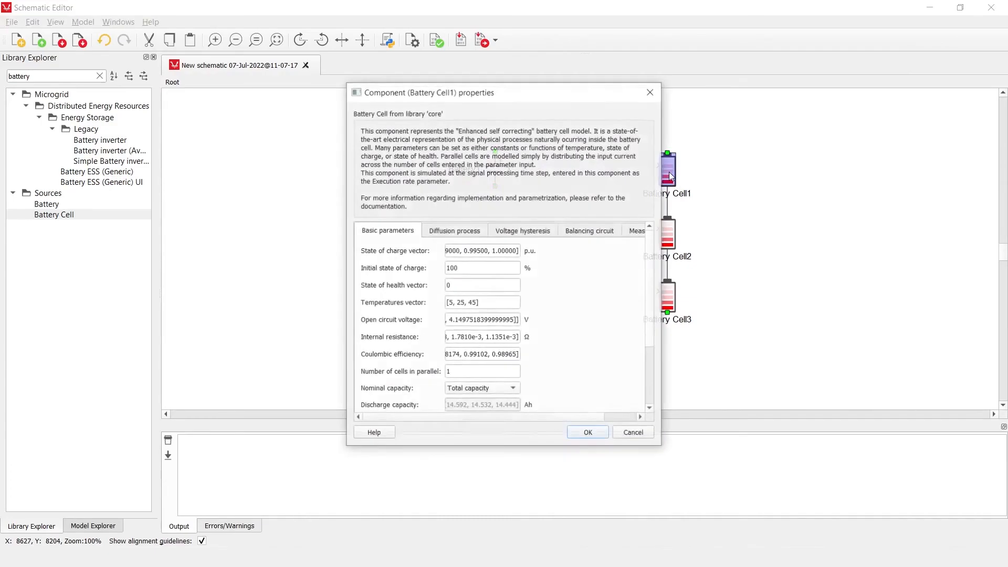
pyautogui.click(522, 229)
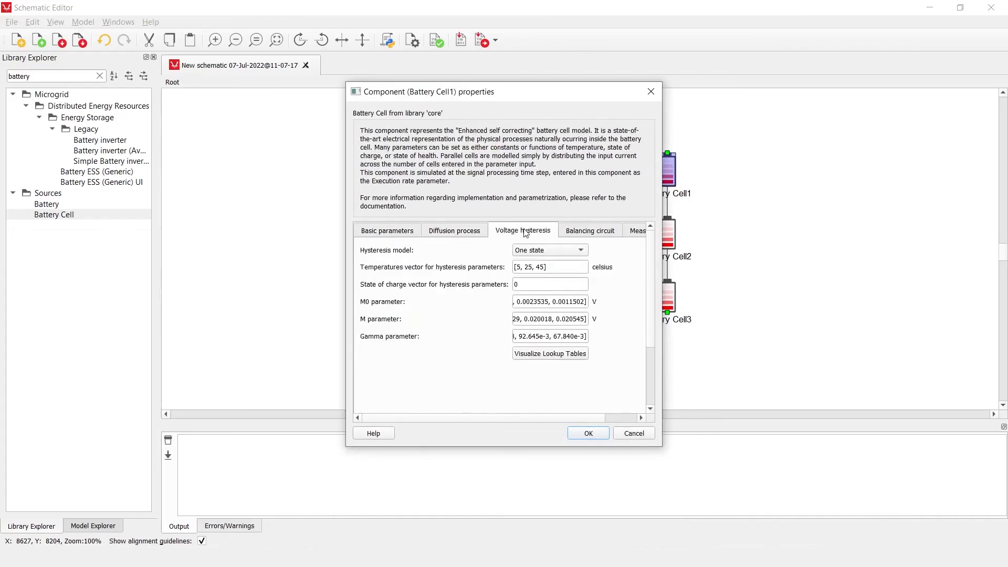
pyautogui.click(589, 230)
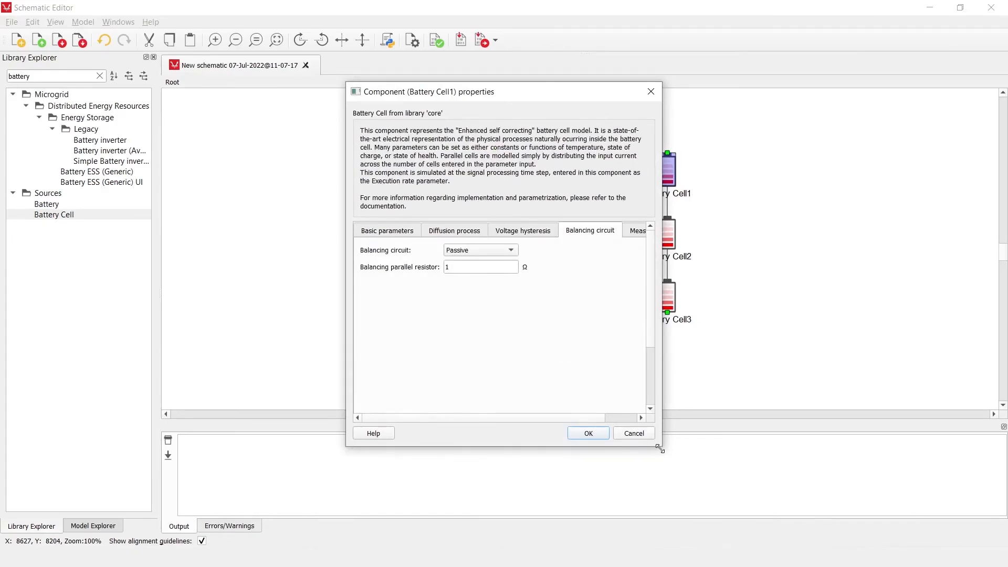
pyautogui.moveTo(659, 447); pyautogui.dragTo(807, 495)
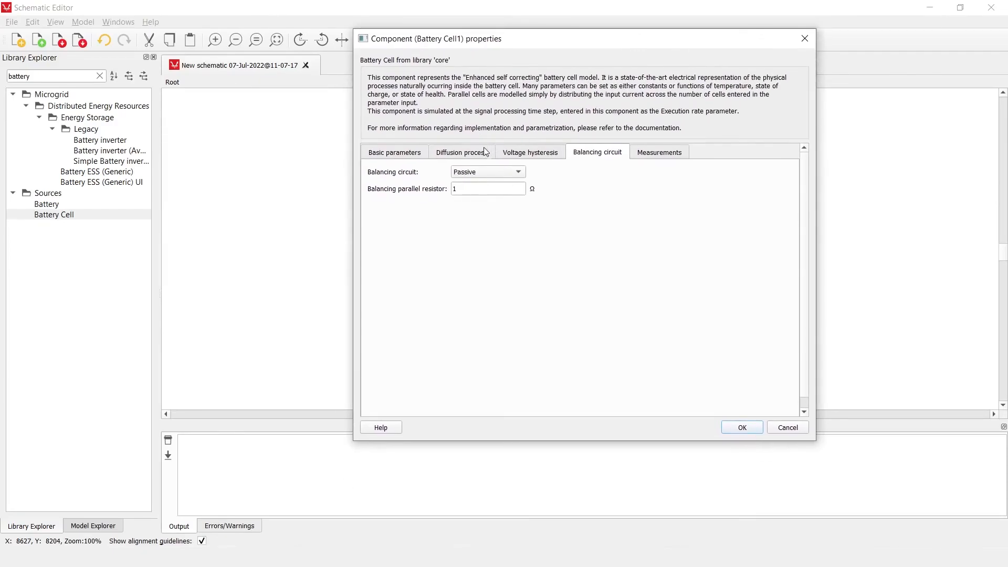
pyautogui.moveTo(483, 155)
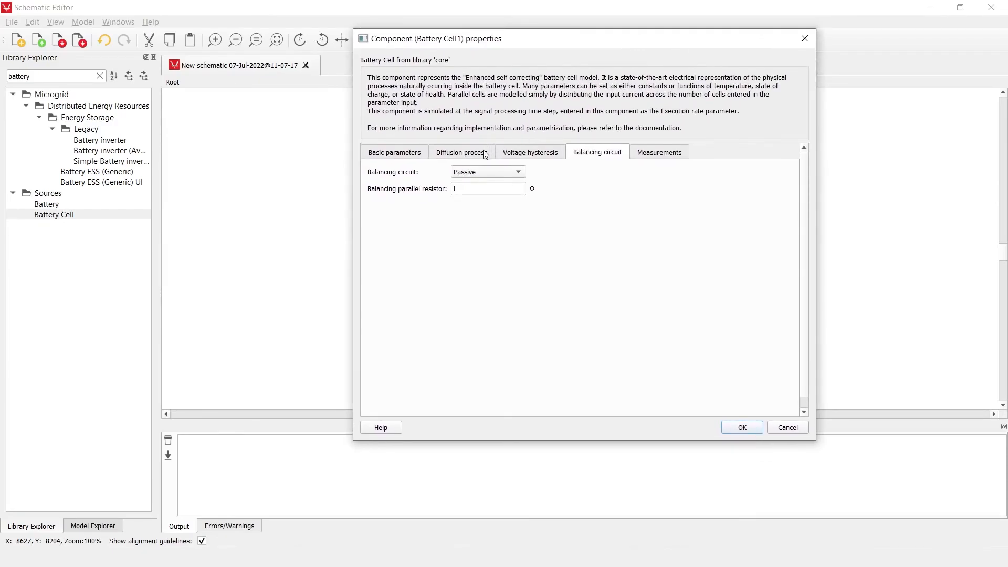
# Show Battery Cell1's Diffusion process settings with model order None
pyautogui.click(461, 152)
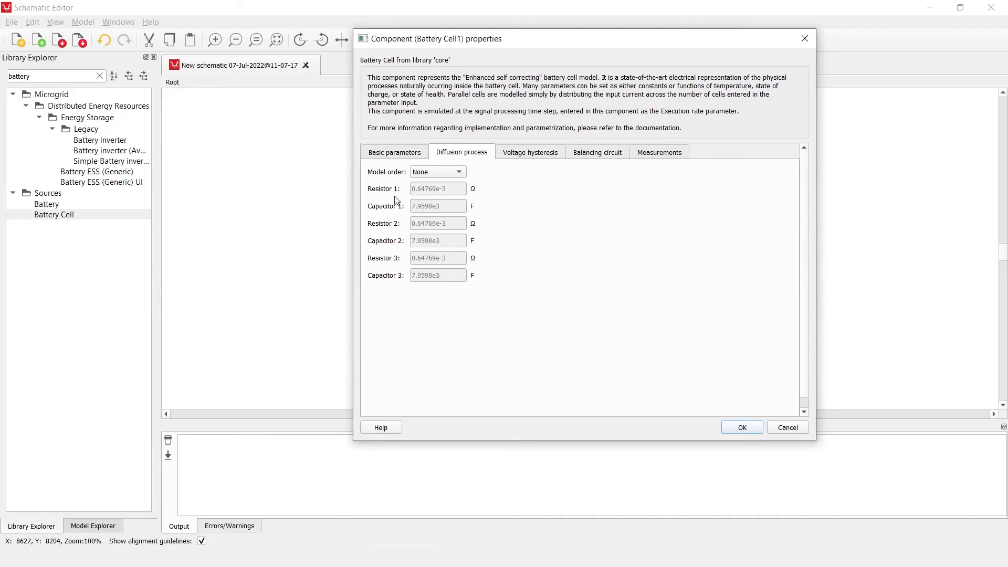
pyautogui.moveTo(451, 208)
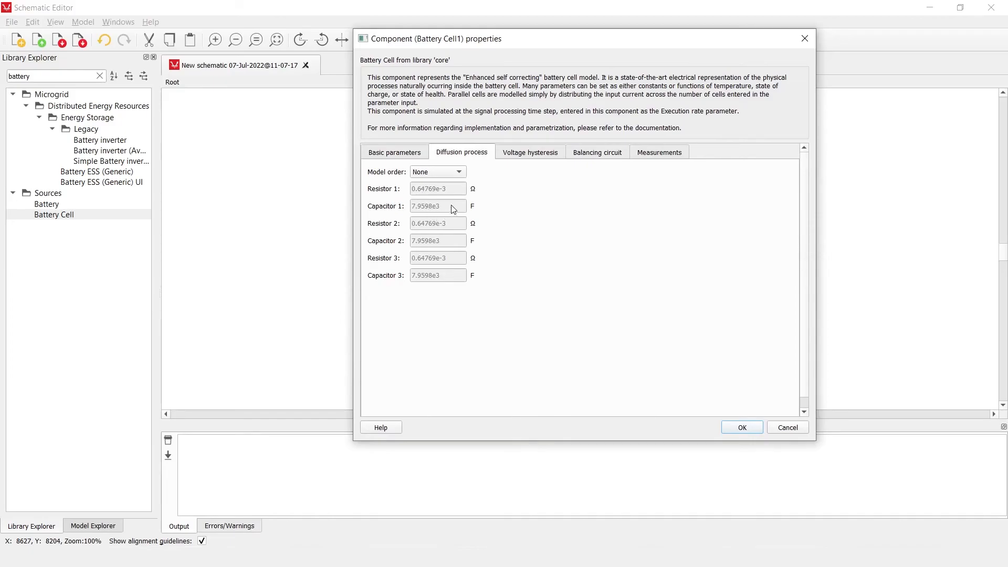
pyautogui.moveTo(473, 231)
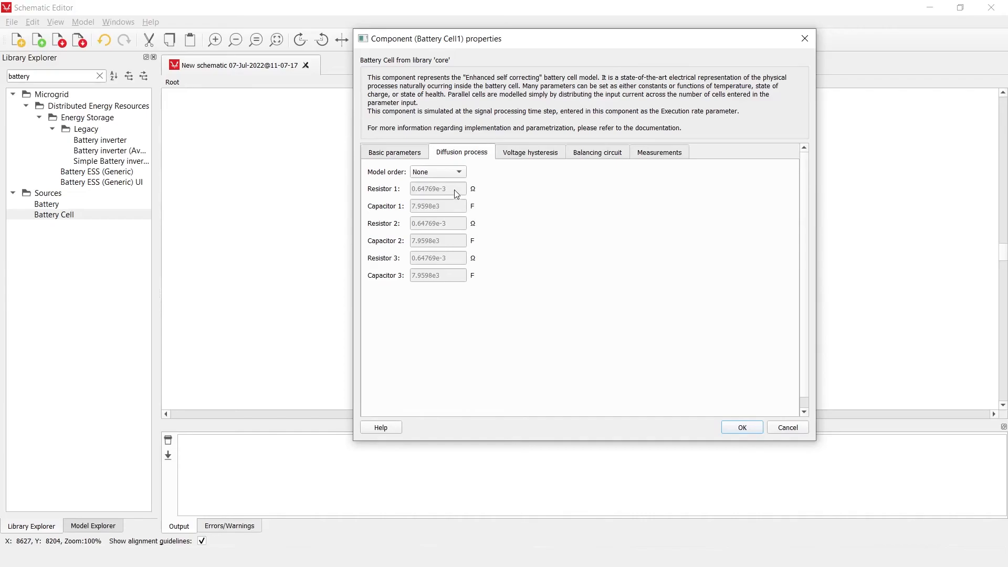
pyautogui.moveTo(439, 188)
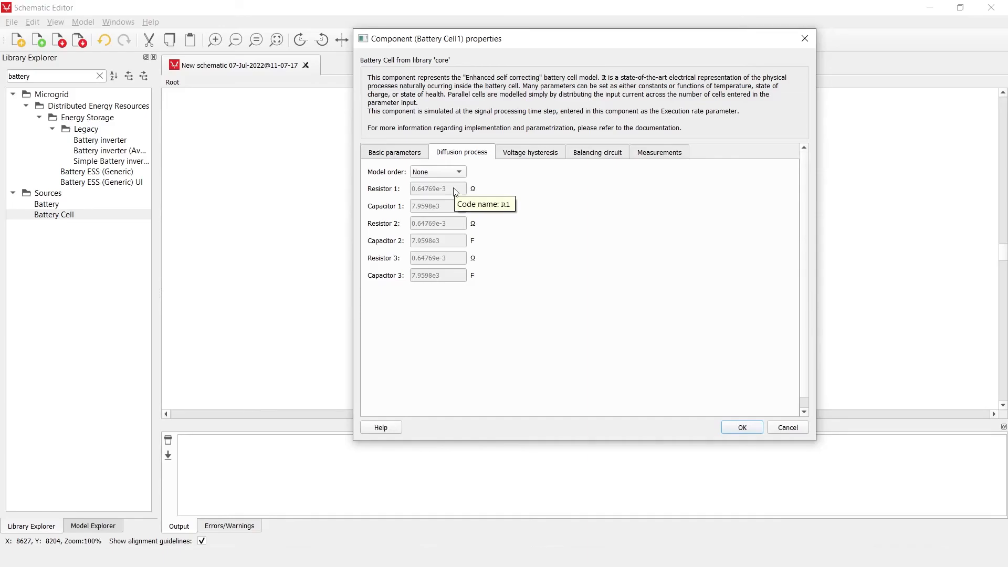
pyautogui.moveTo(453, 203)
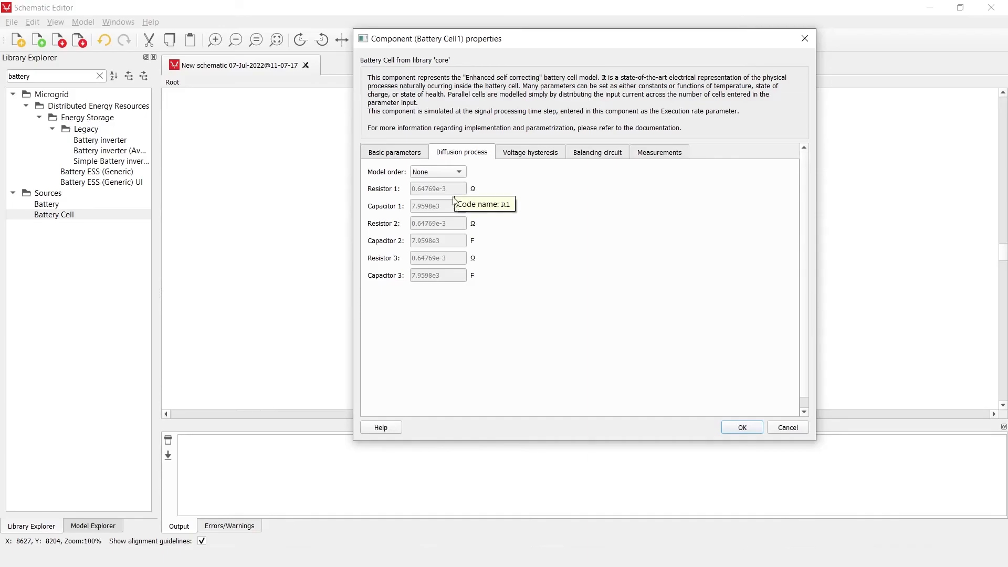
pyautogui.moveTo(604, 249)
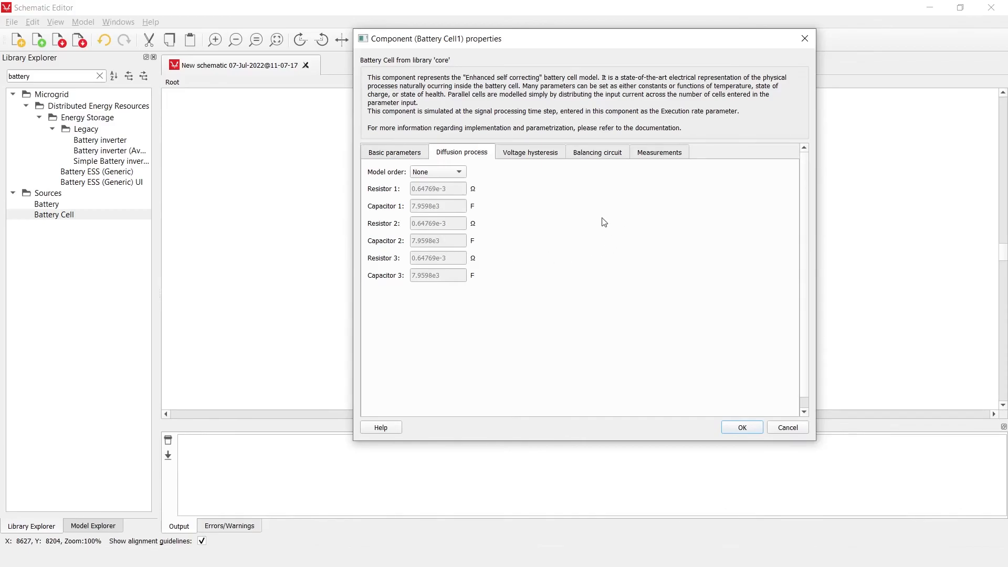
pyautogui.moveTo(518, 185)
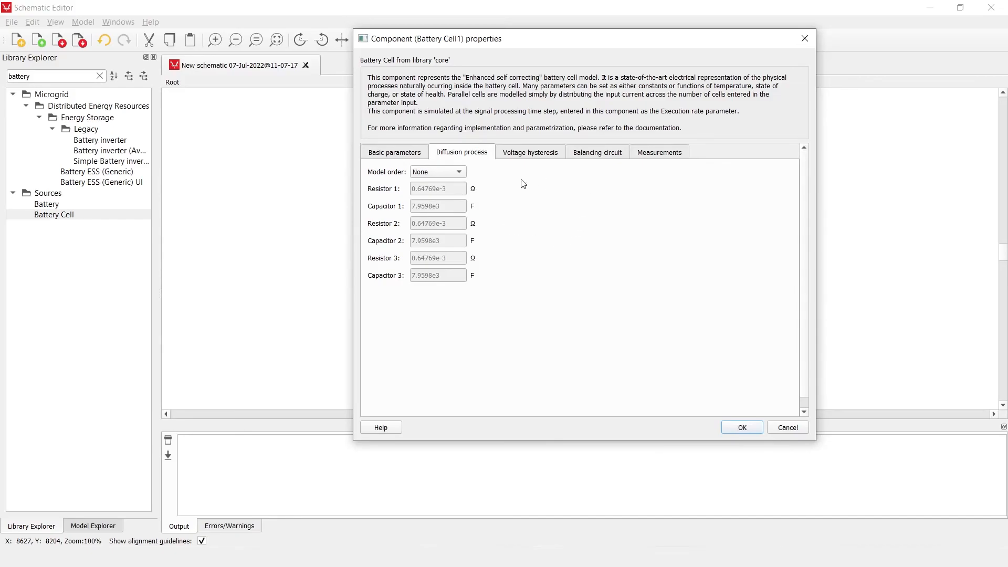
pyautogui.moveTo(510, 229)
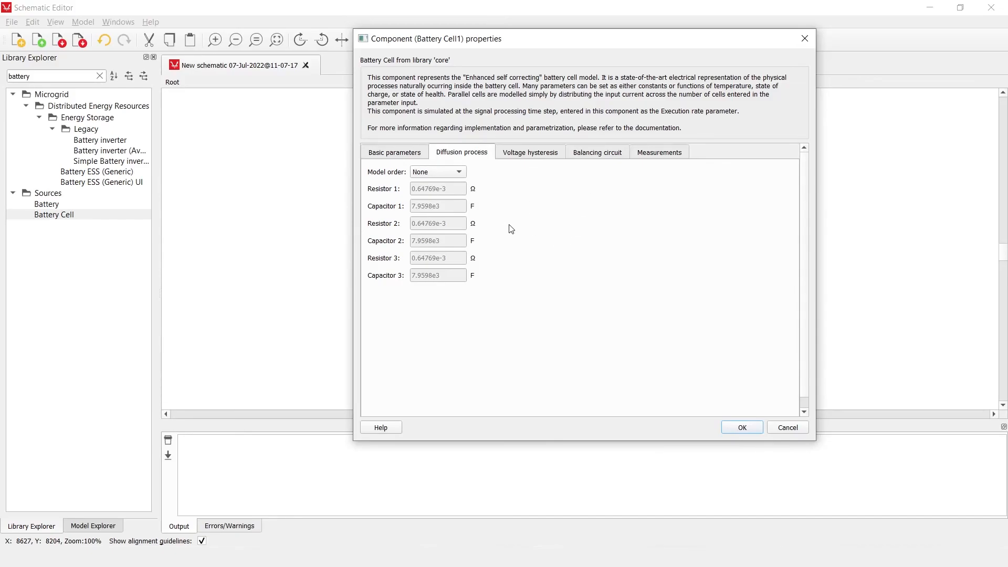
pyautogui.moveTo(621, 191)
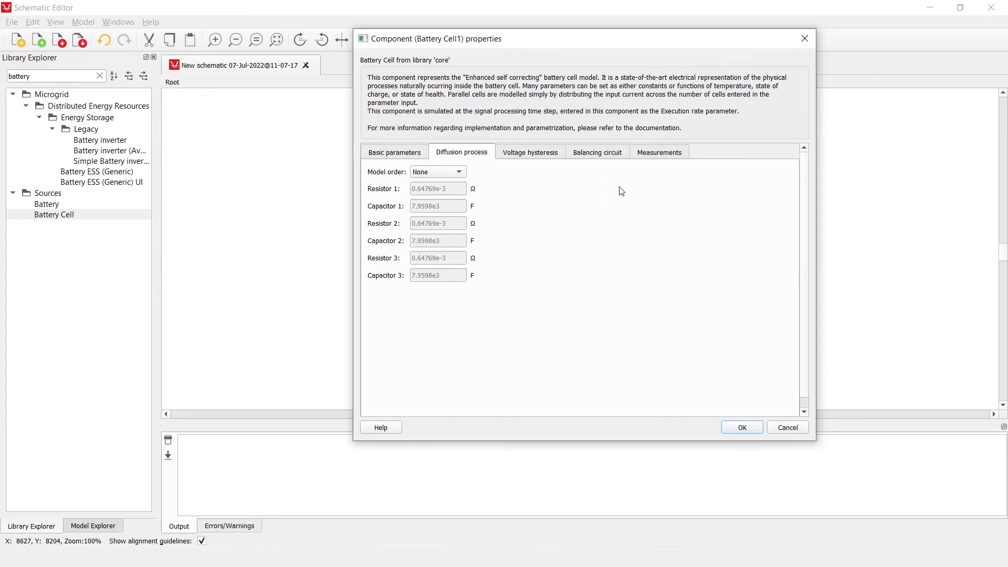
pyautogui.moveTo(545, 178)
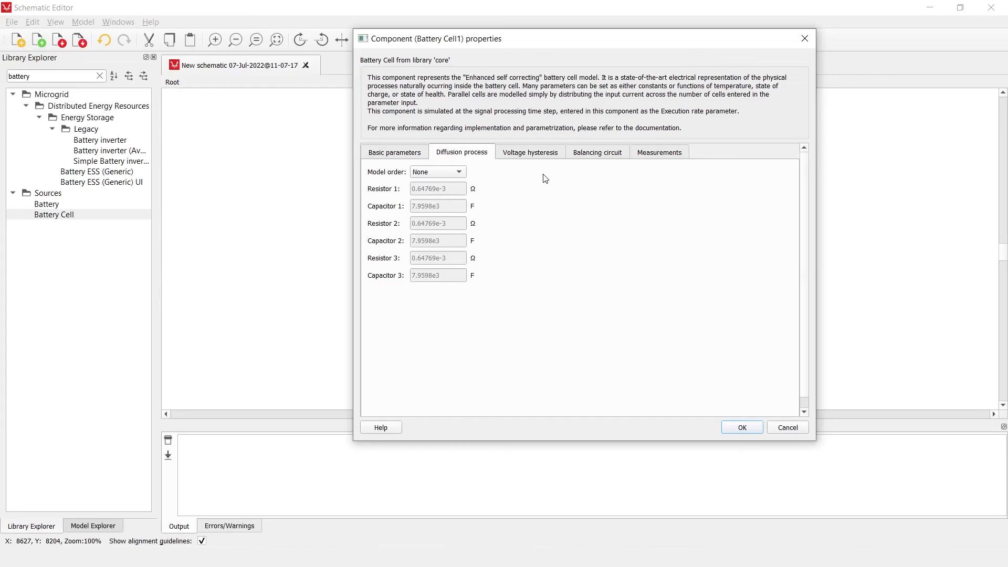
pyautogui.moveTo(395, 284)
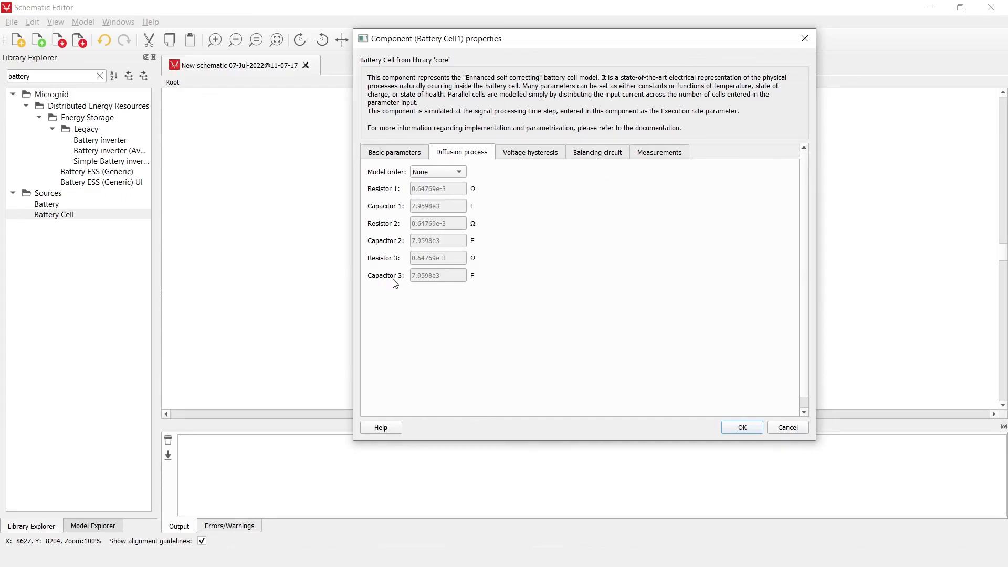
pyautogui.moveTo(432, 232)
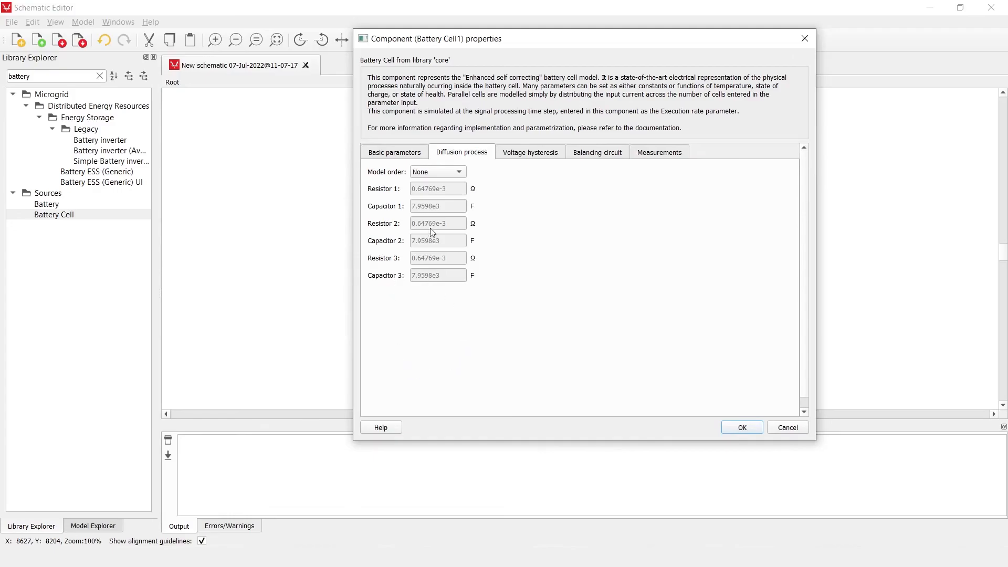
# Return to Basic parameters and close Battery Cell1's properties with OK
pyautogui.click(394, 151)
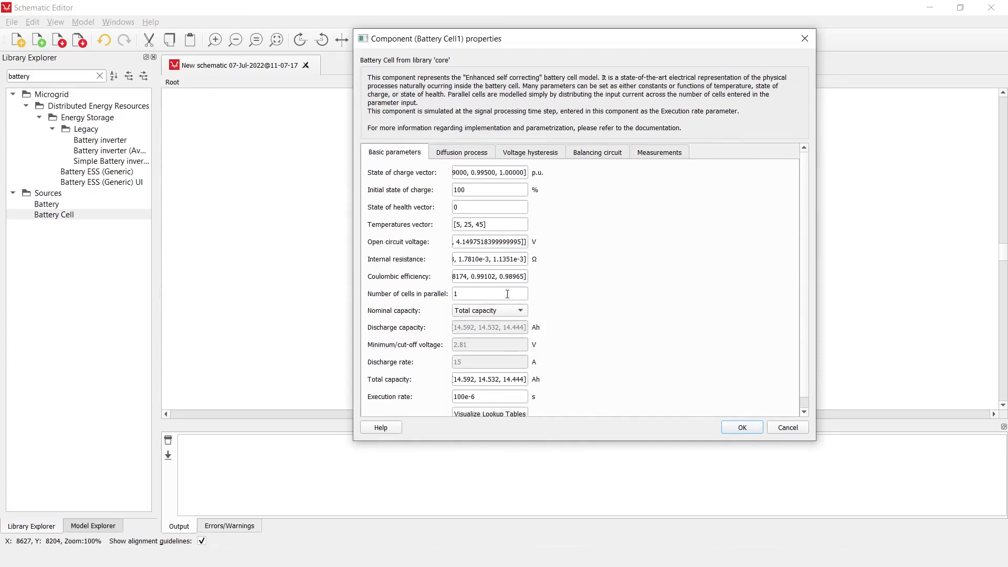
pyautogui.moveTo(521, 293)
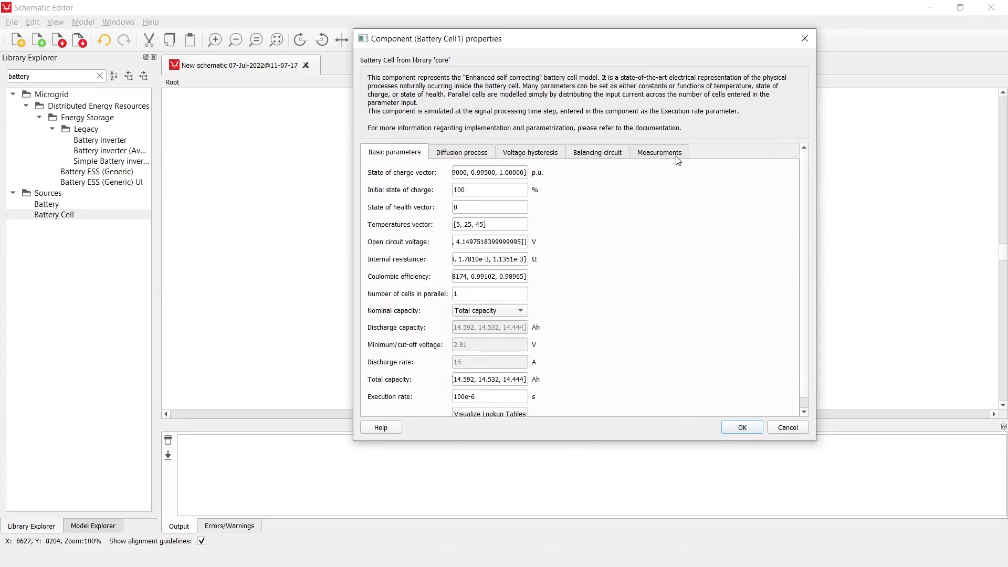
pyautogui.click(741, 426)
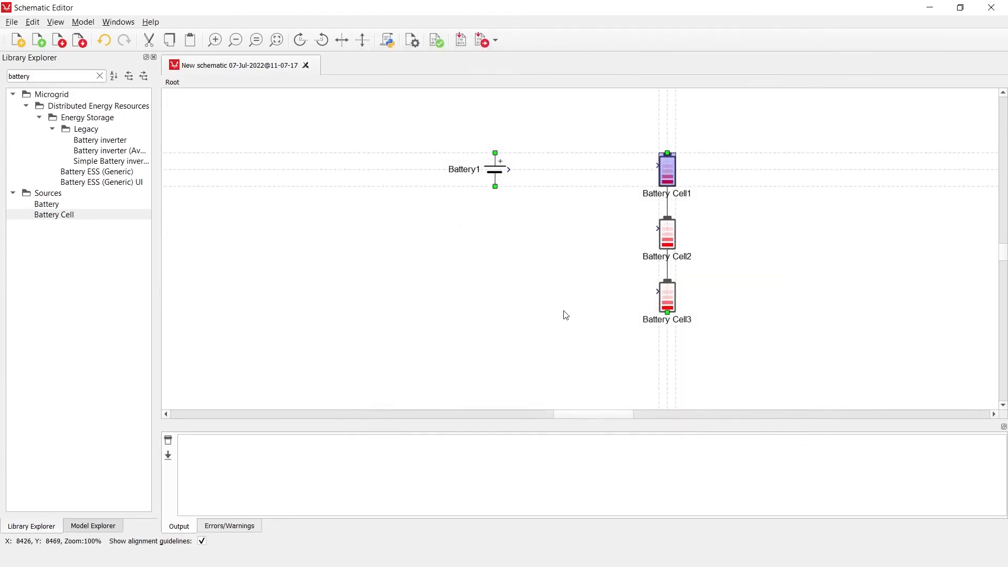
pyautogui.moveTo(474, 212)
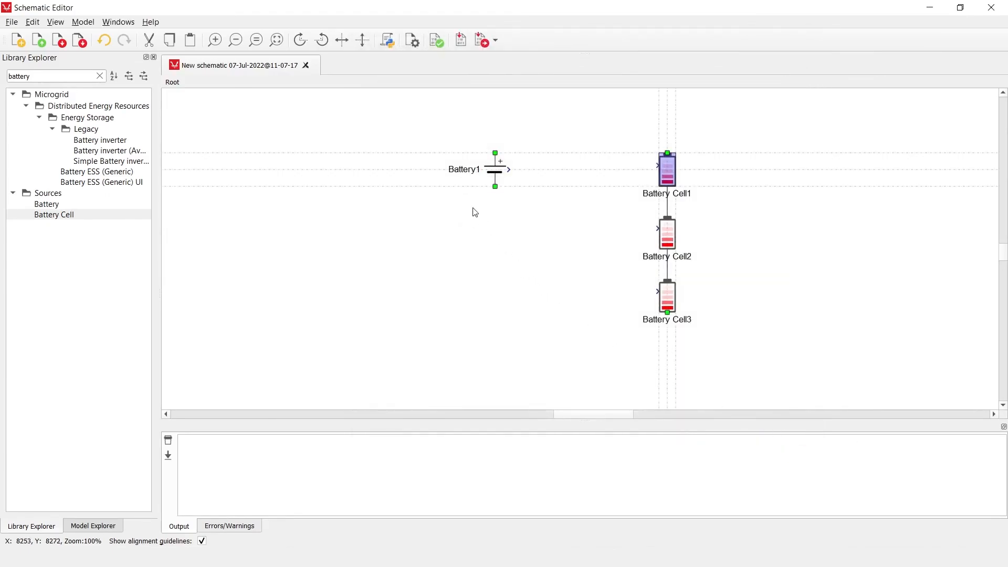